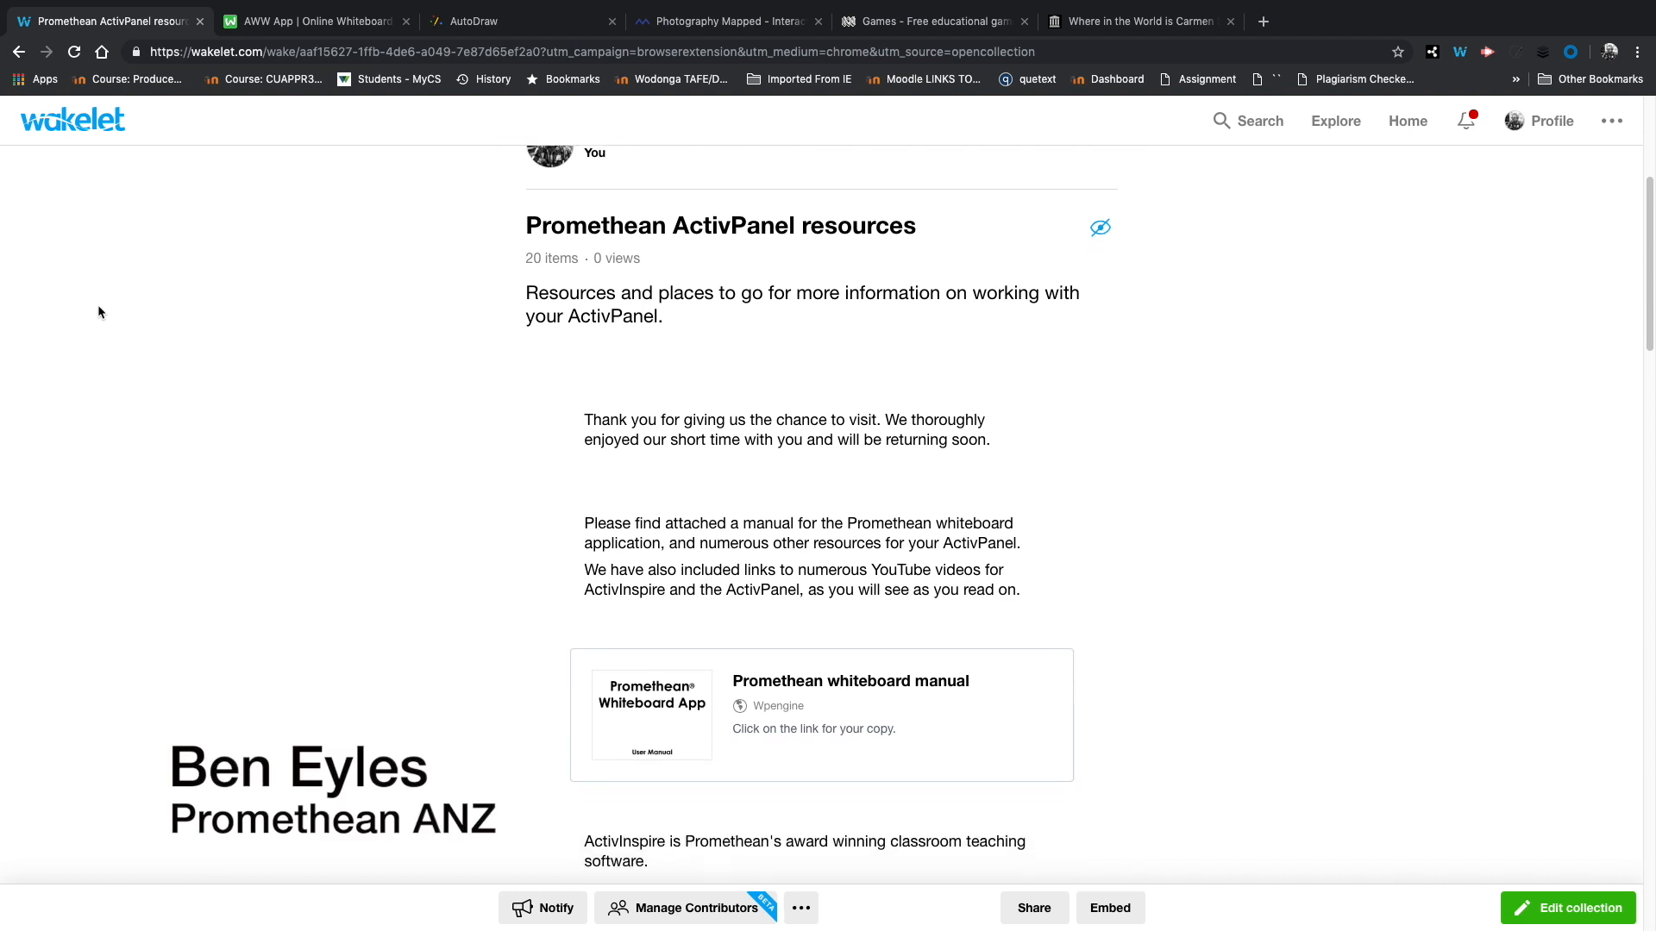
Step: With the pen tool, hand-draw a circle and the words 'The story began...' on the AWW board
{"action": "scroll", "scroll_direction": "up", "scroll_amount": 3}
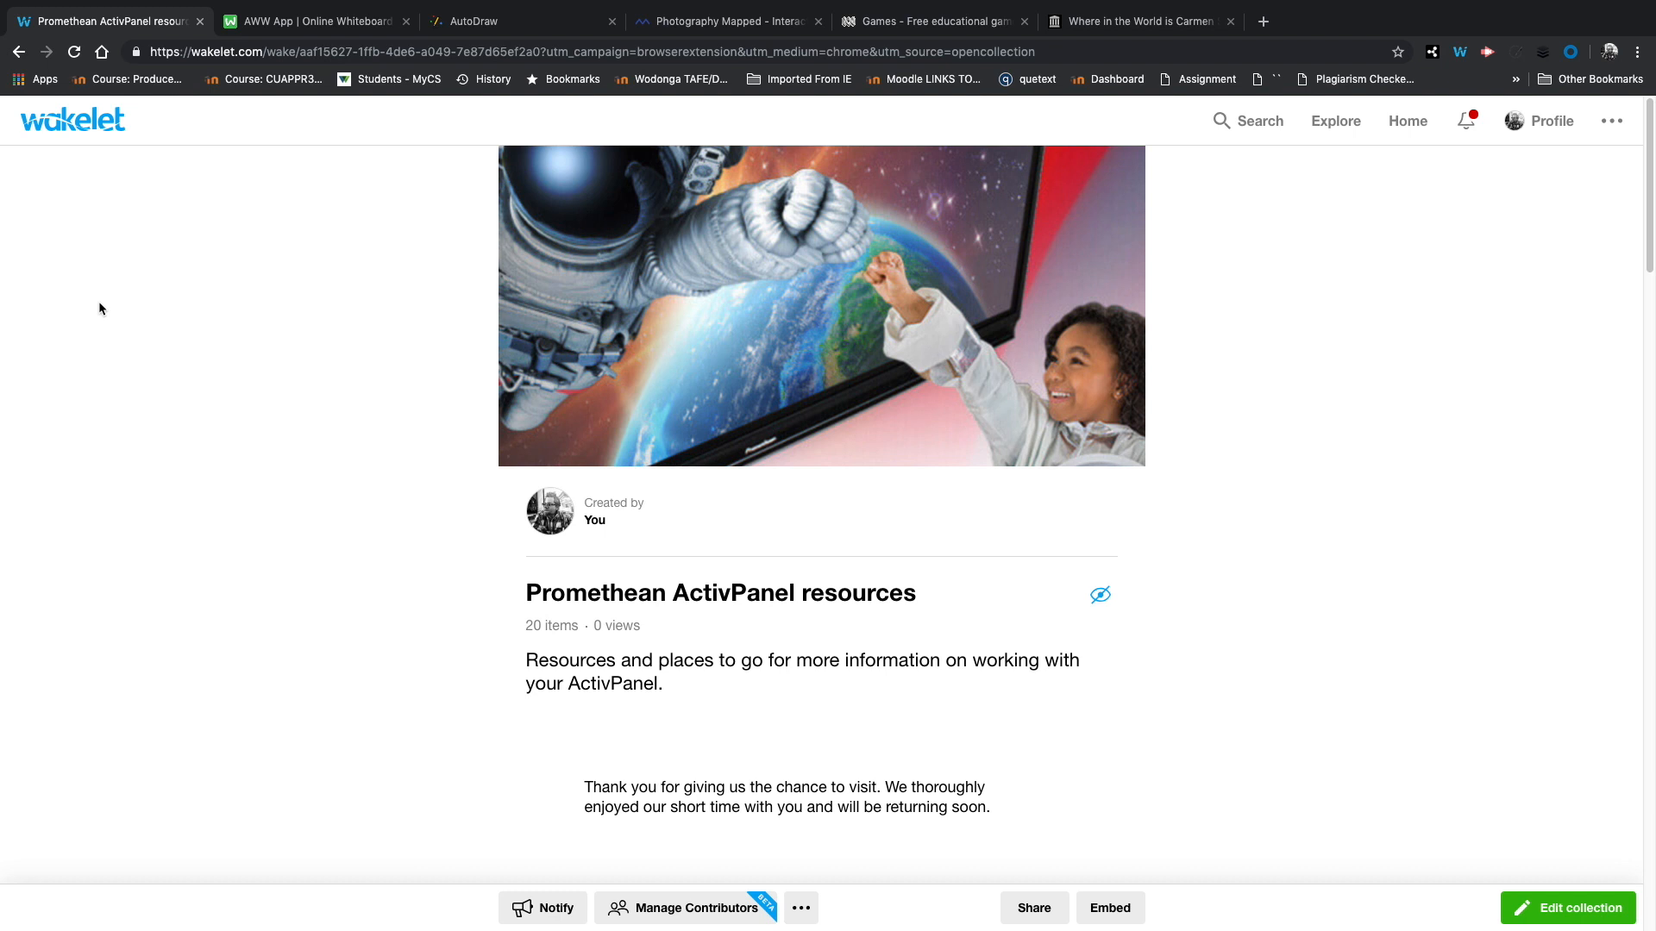
{"action": "left_click", "coordinate": [314, 21]}
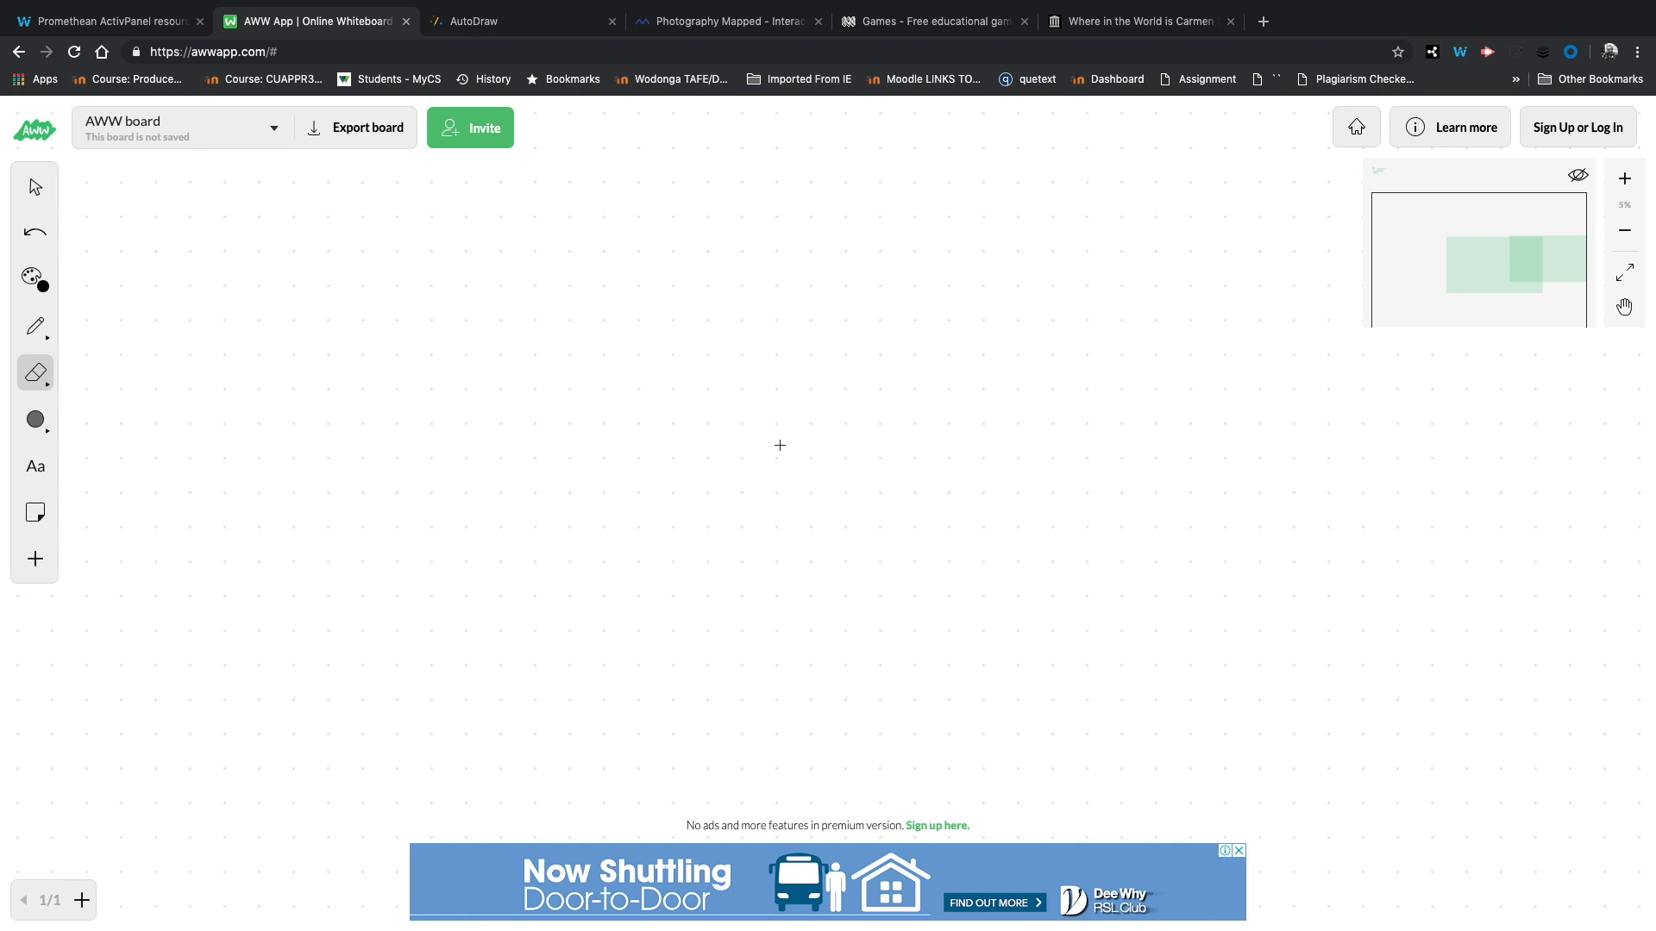
{"action": "mouse_move", "coordinate": [1590, 289]}
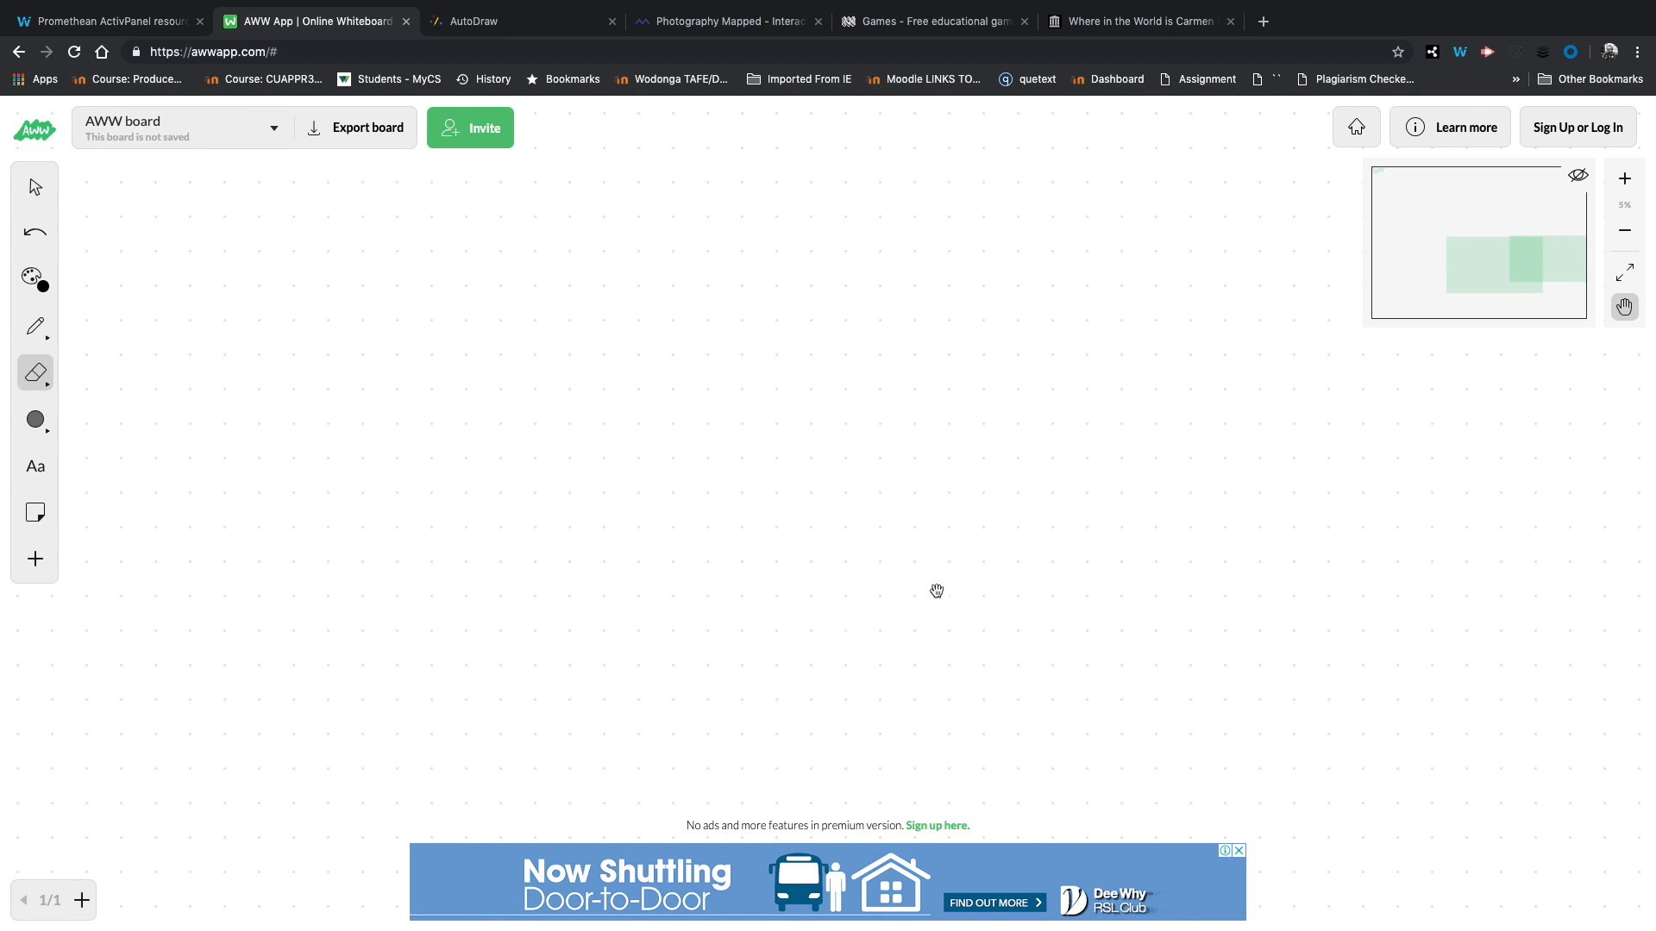
{"action": "mouse_move", "coordinate": [773, 335]}
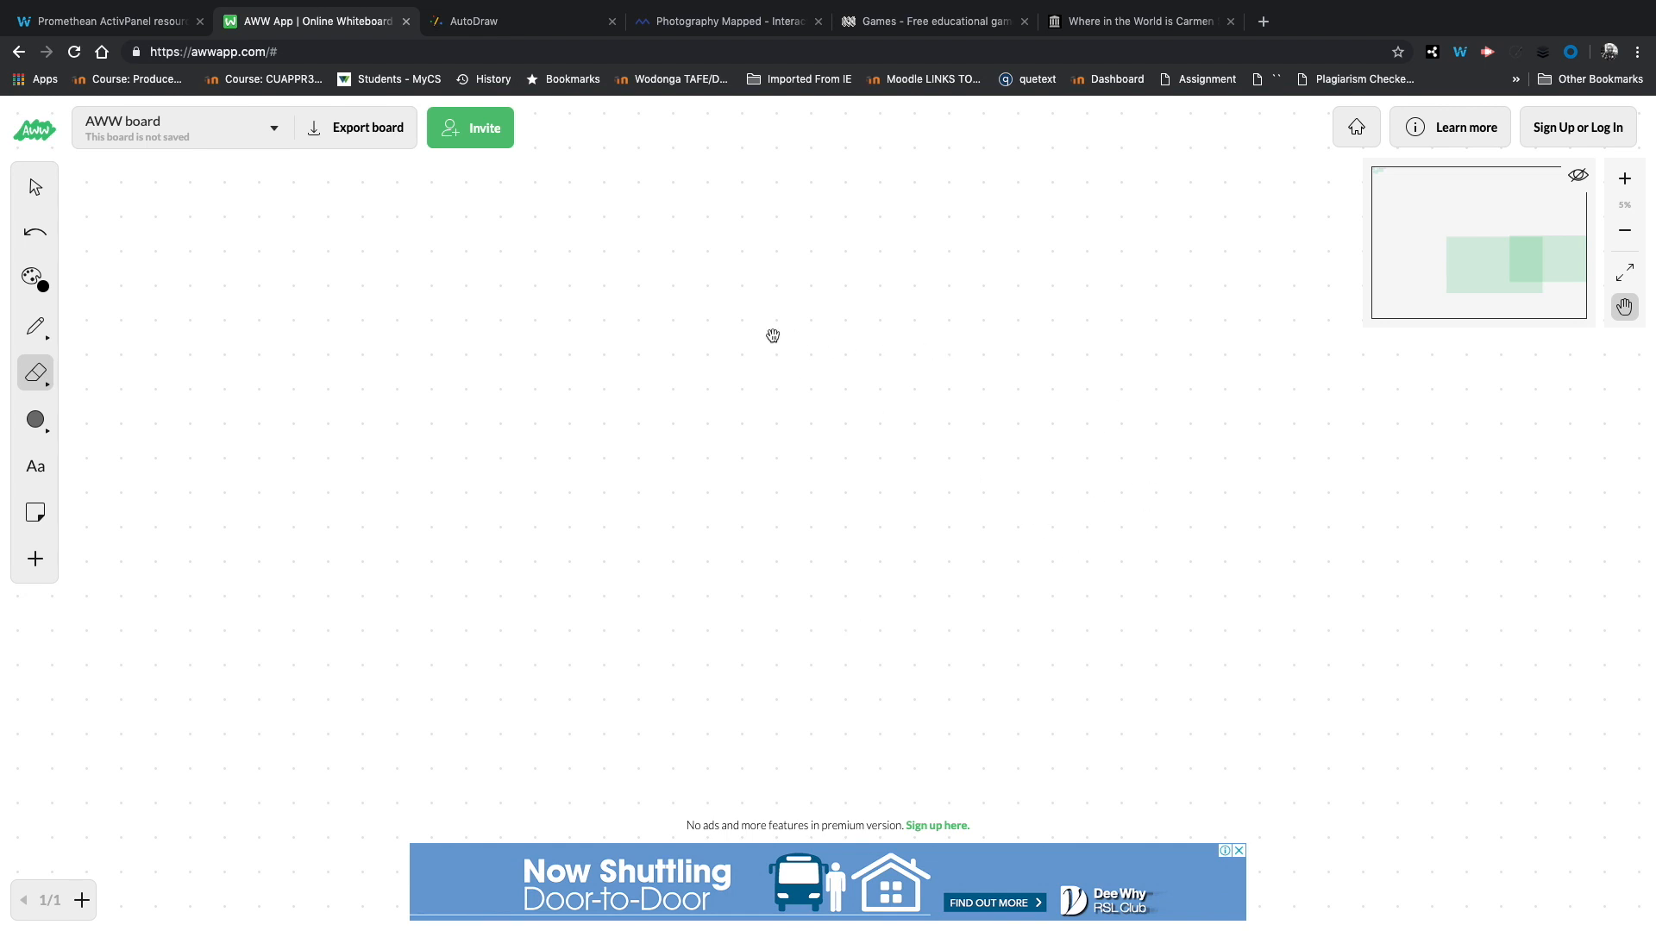
{"action": "left_click", "coordinate": [34, 326]}
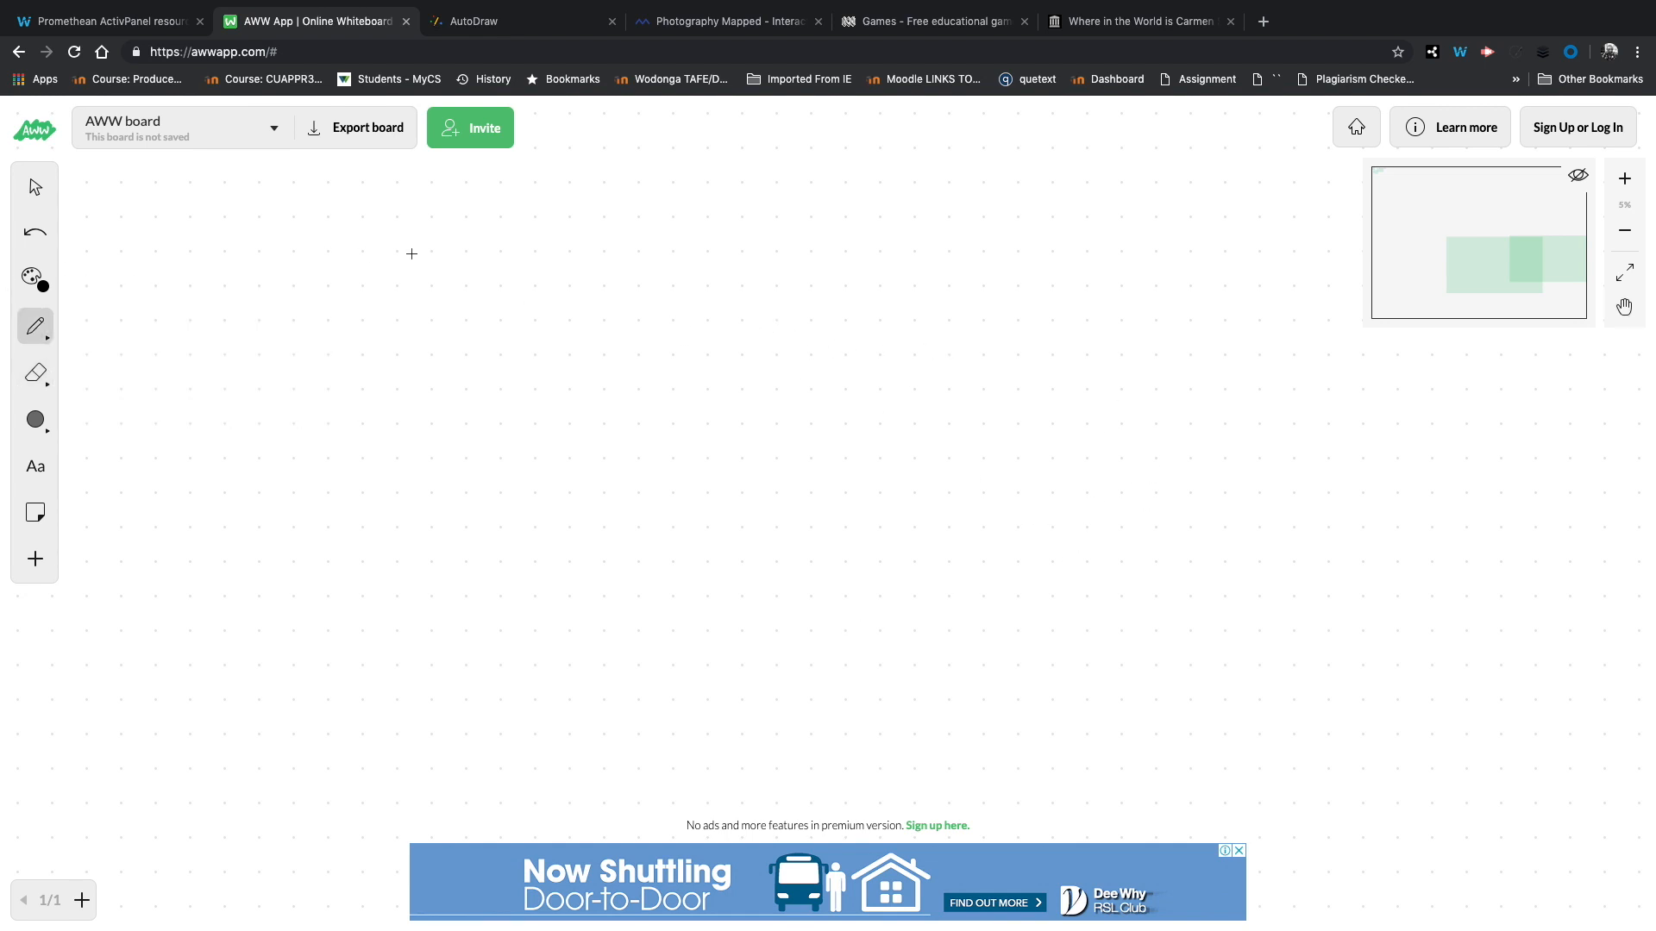
{"action": "left_click_drag", "start_coordinate": [407, 253], "coordinate": [469, 332]}
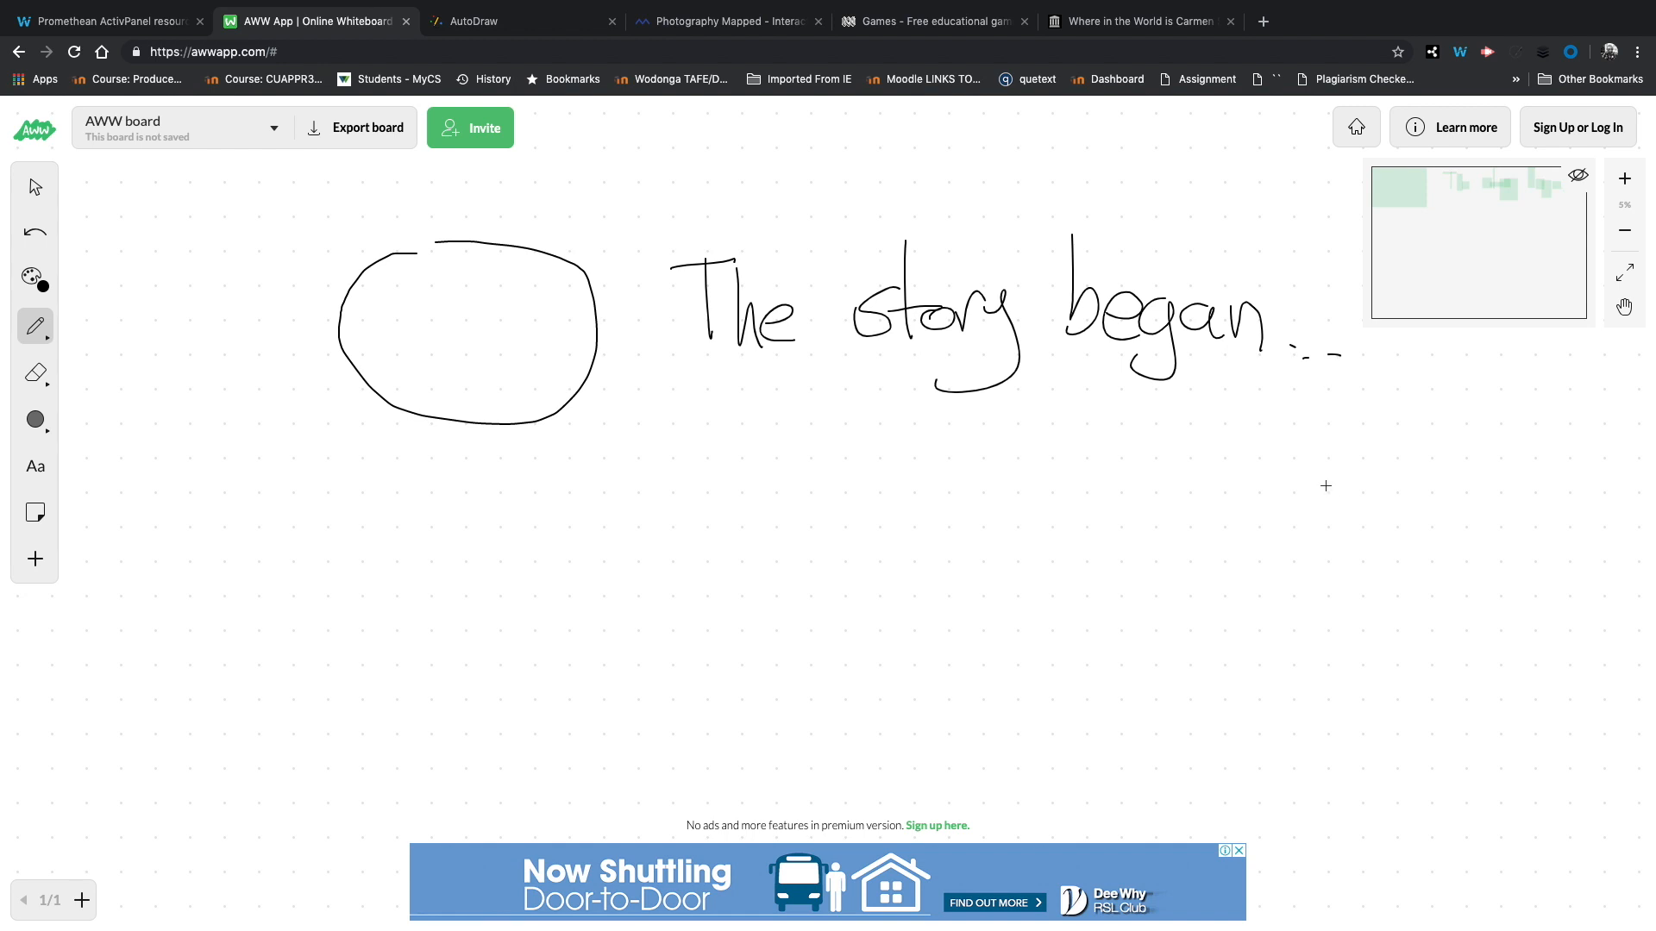
Step: Browse the pen, eraser and shape panels, then add typed text 'The story' below the circle
{"action": "left_click", "coordinate": [35, 326]}
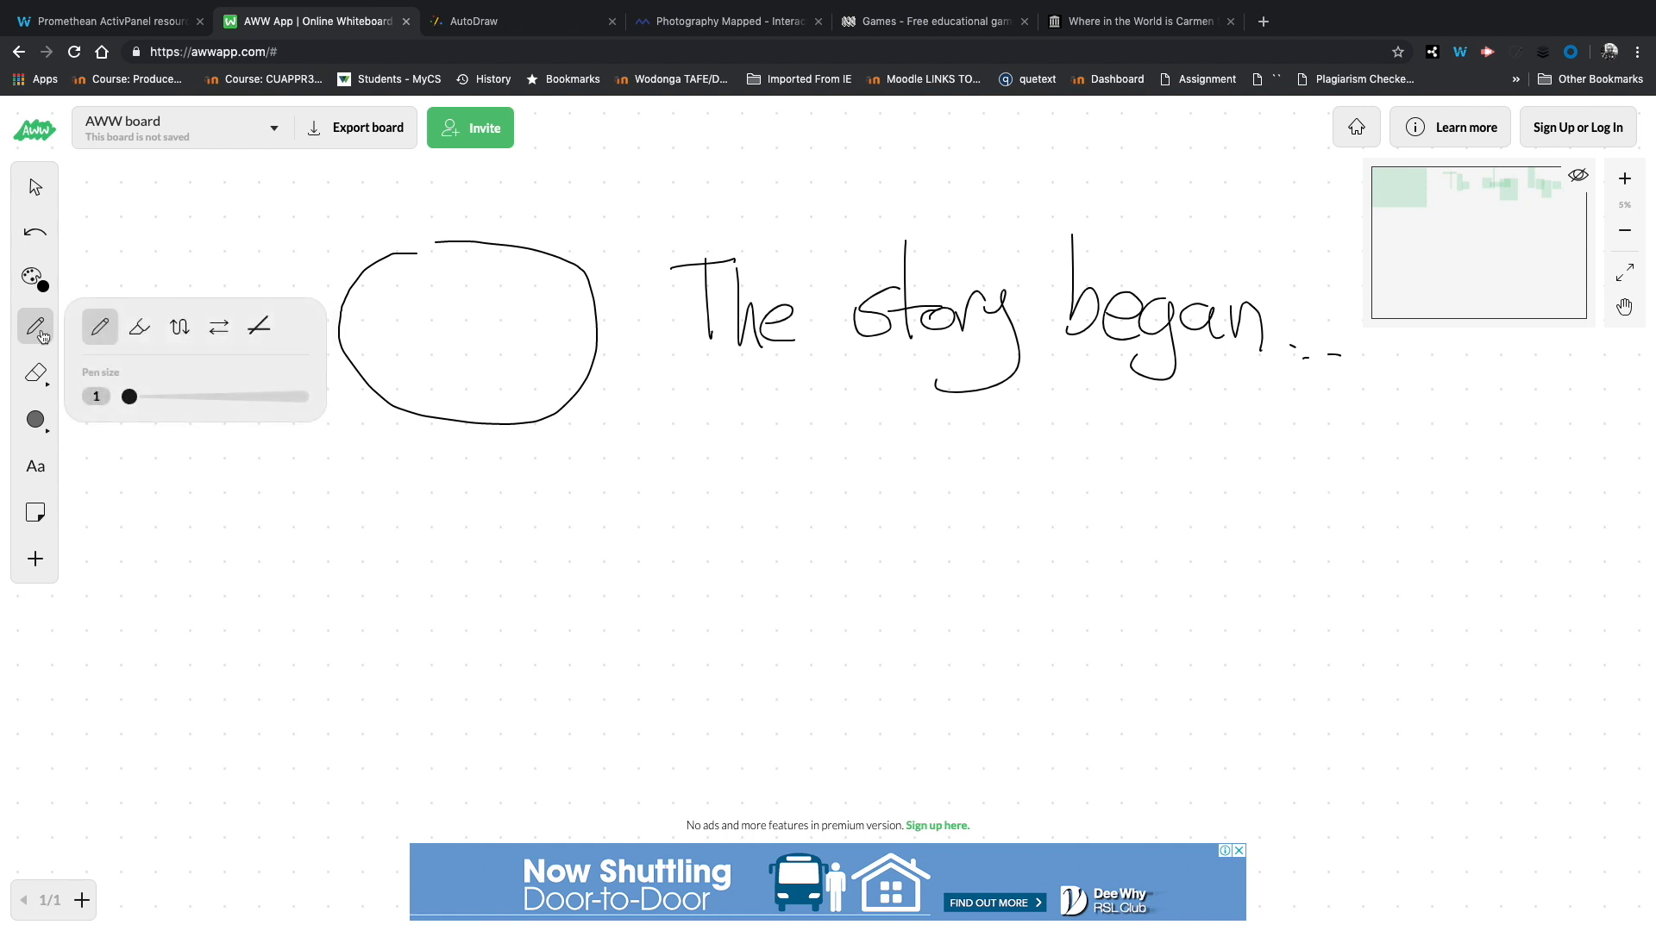
{"action": "left_click", "coordinate": [35, 374]}
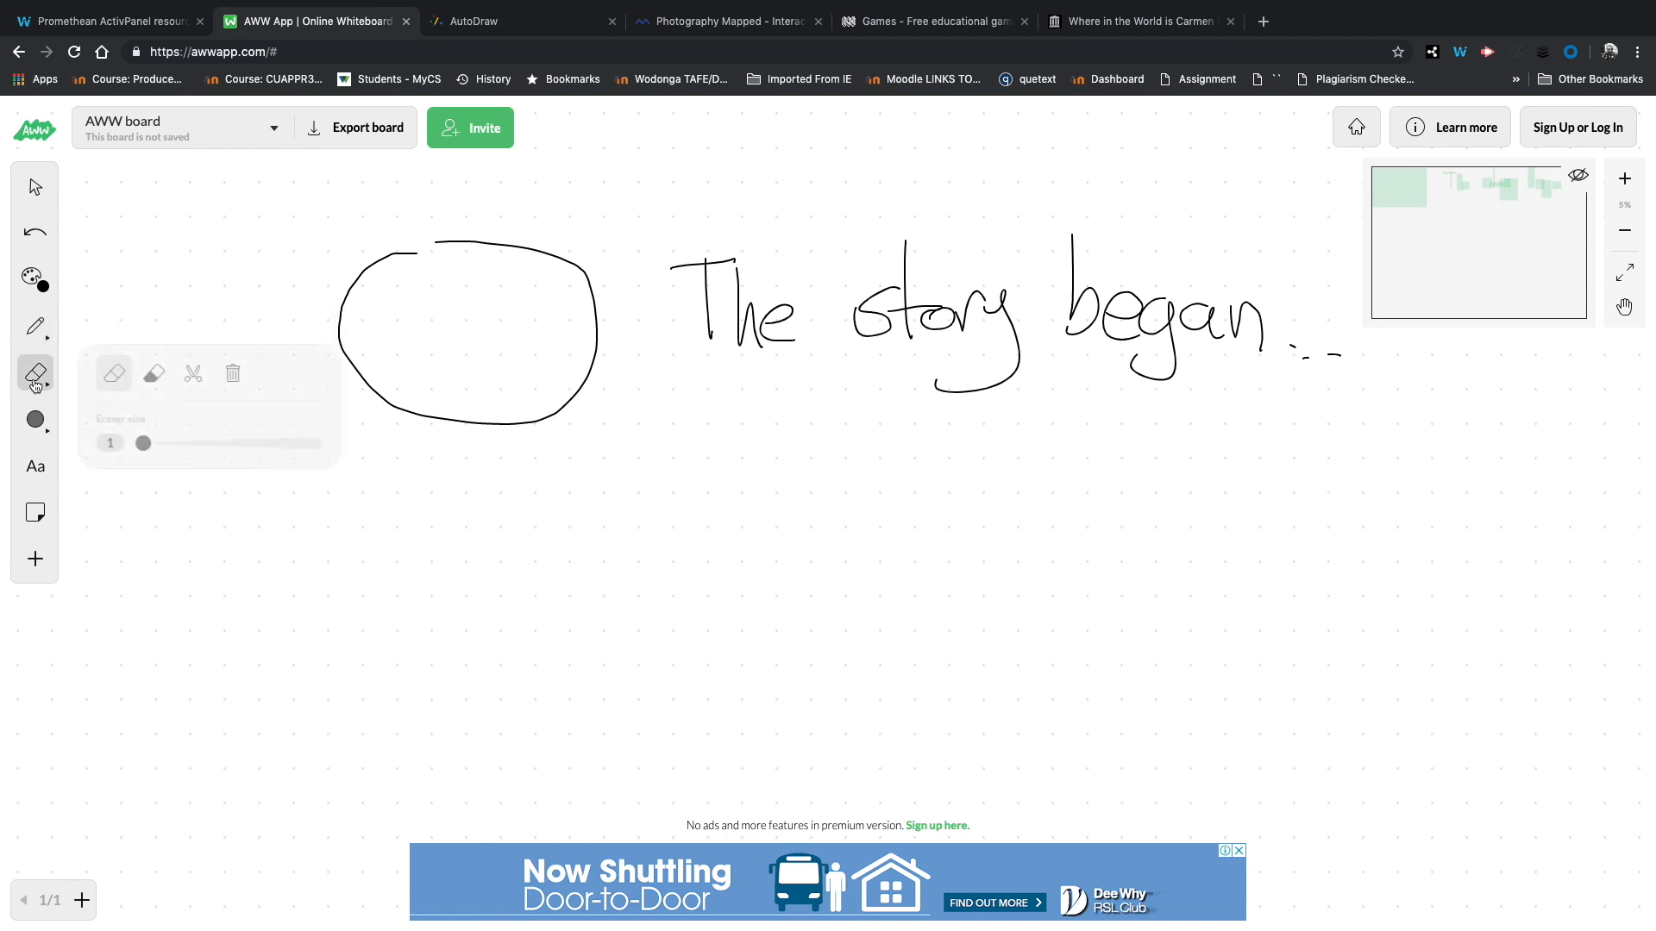
{"action": "left_click", "coordinate": [35, 421]}
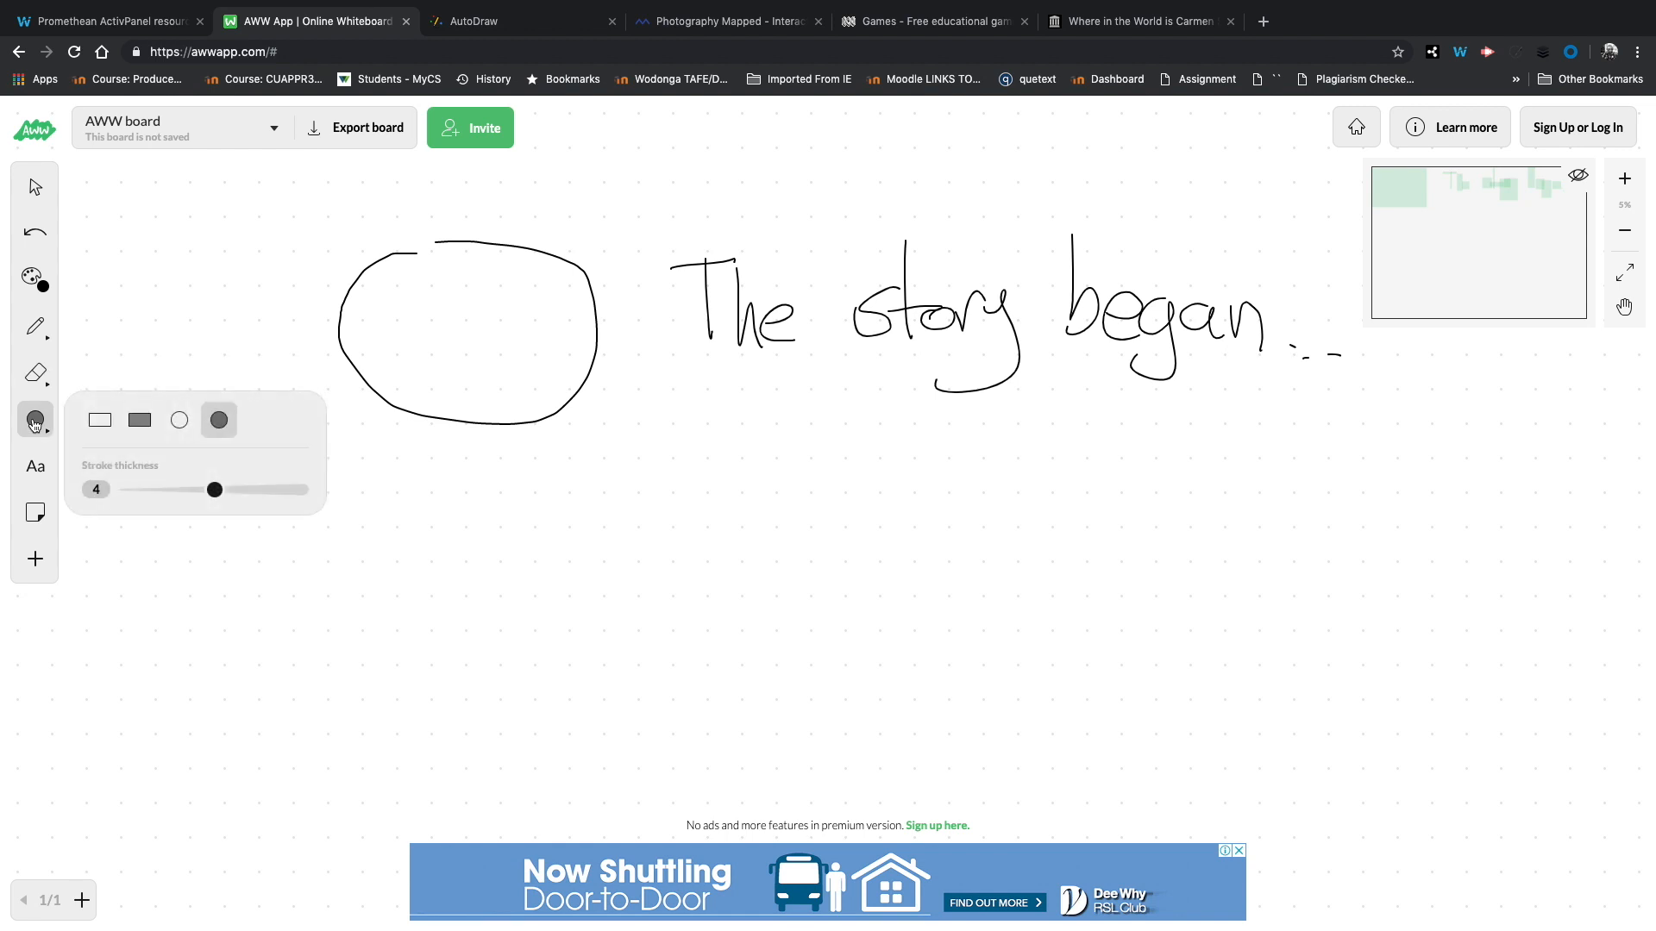
{"action": "left_click", "coordinate": [34, 468]}
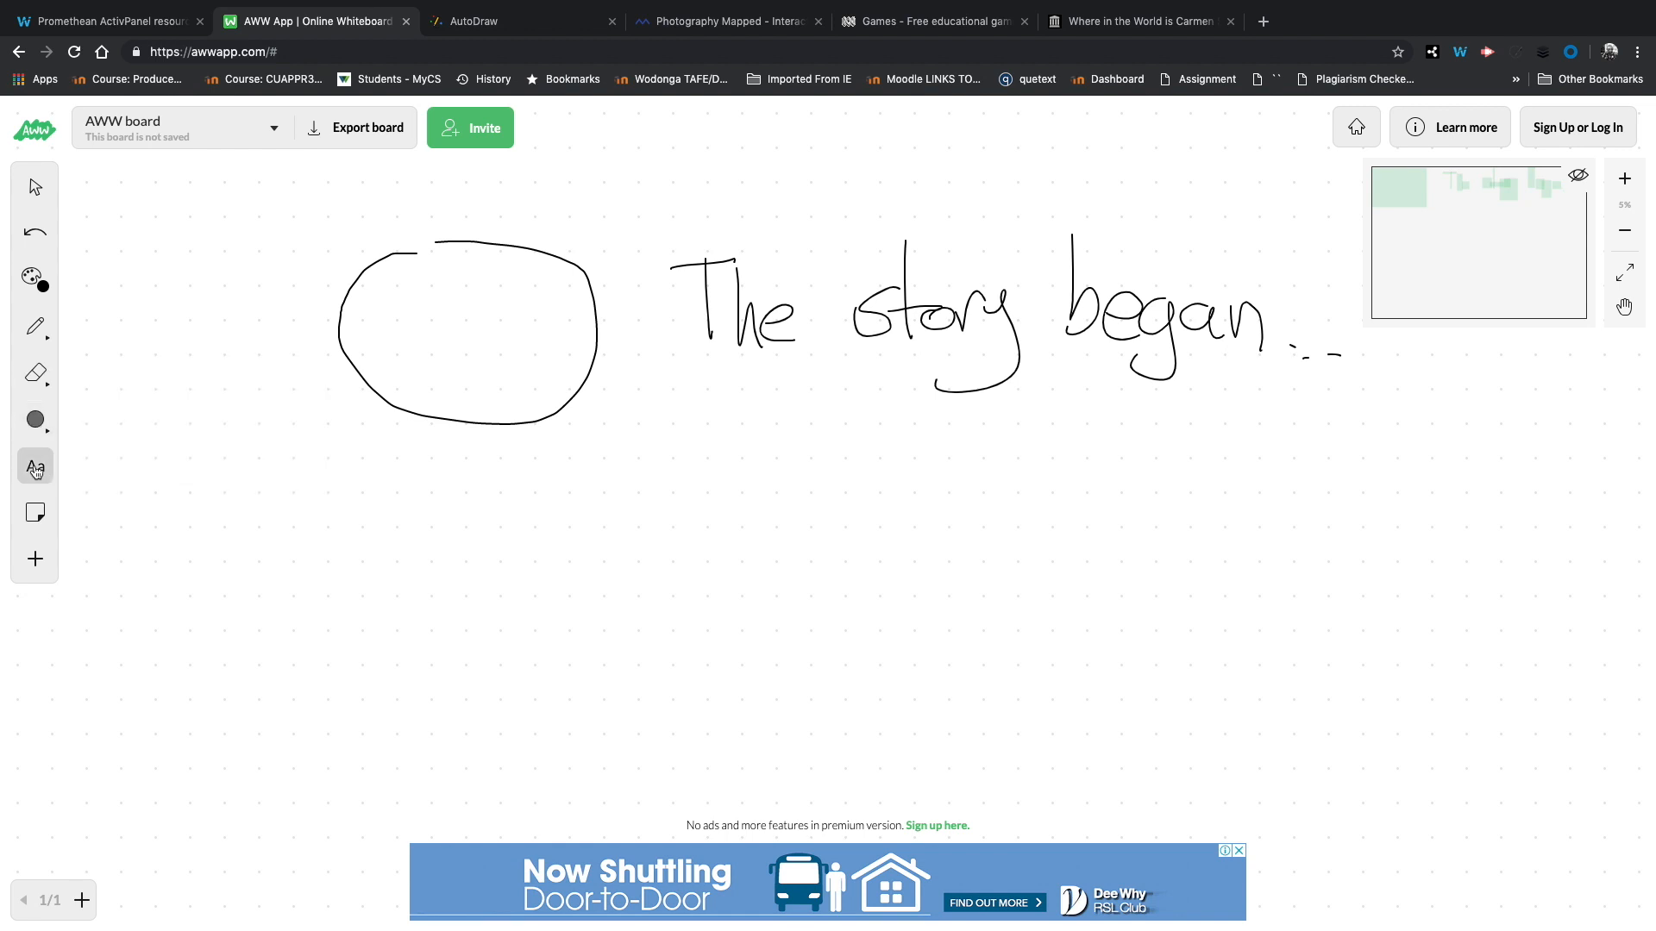
{"action": "left_click", "coordinate": [35, 467]}
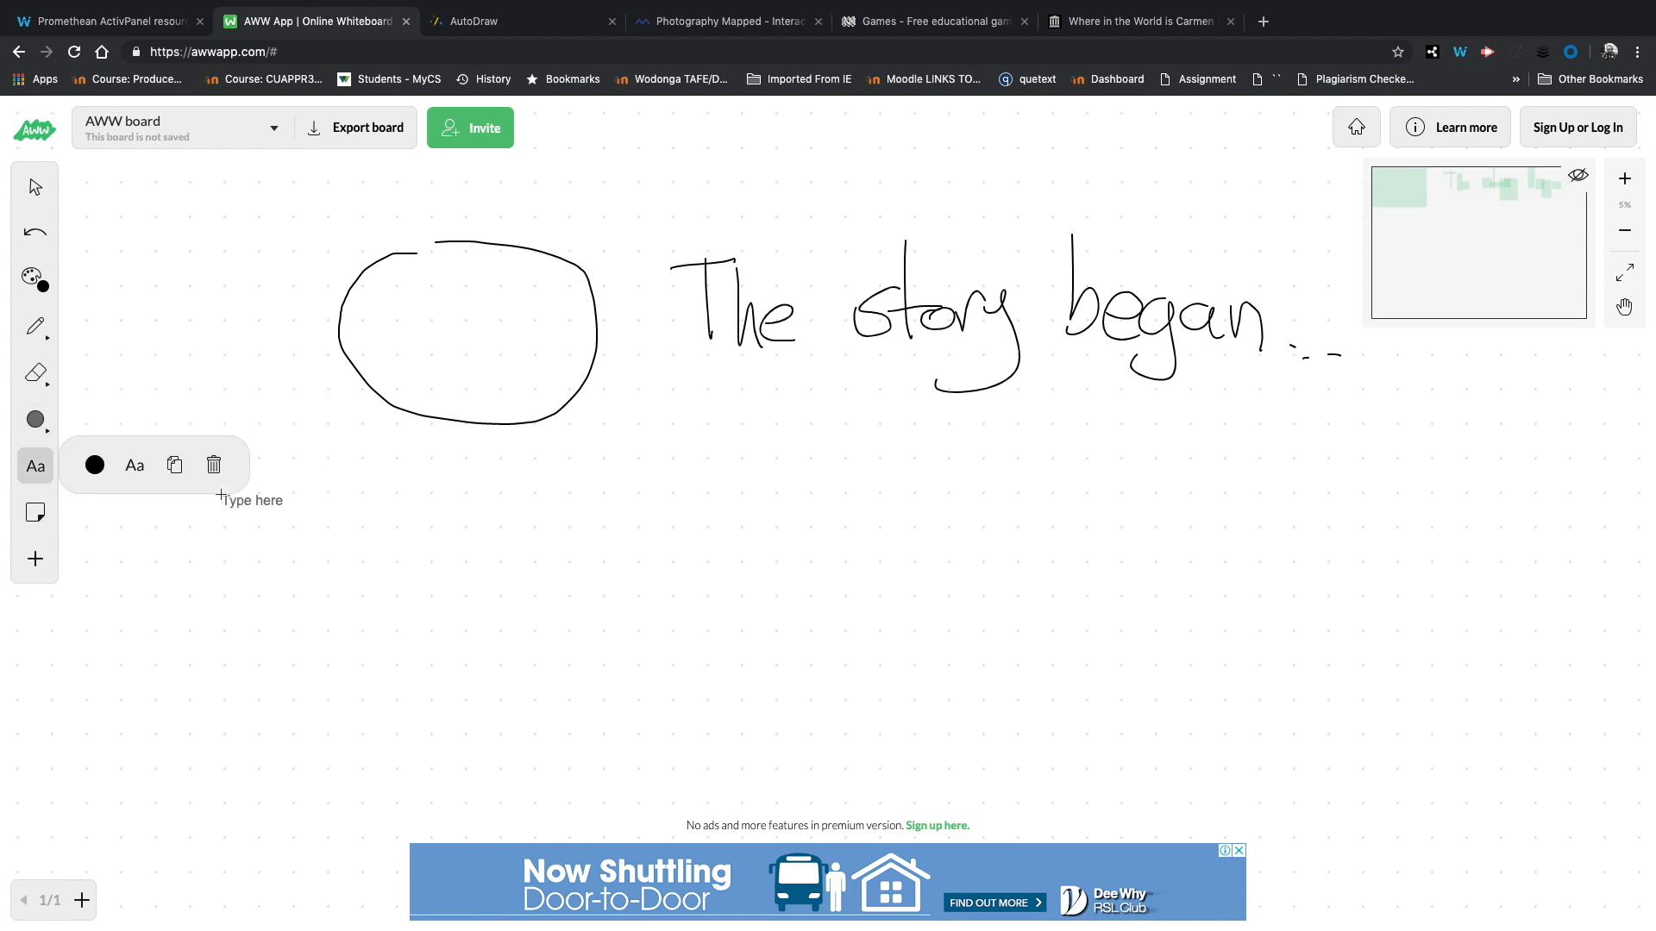
{"action": "type", "text": "The"}
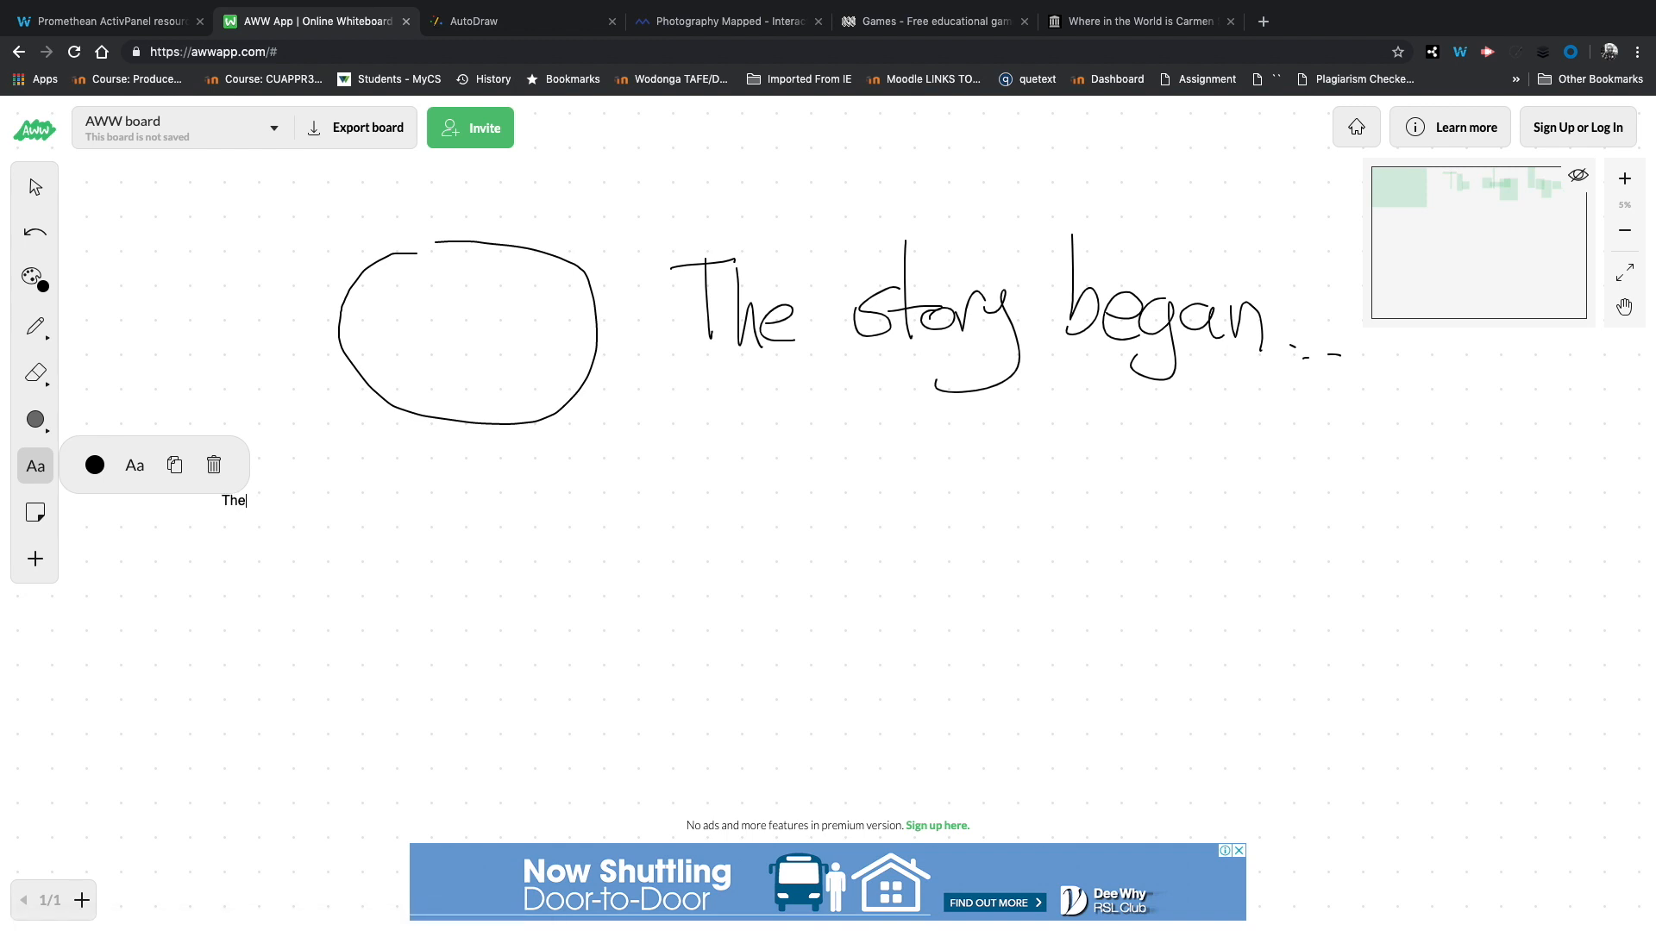
{"action": "type", "text": "story"}
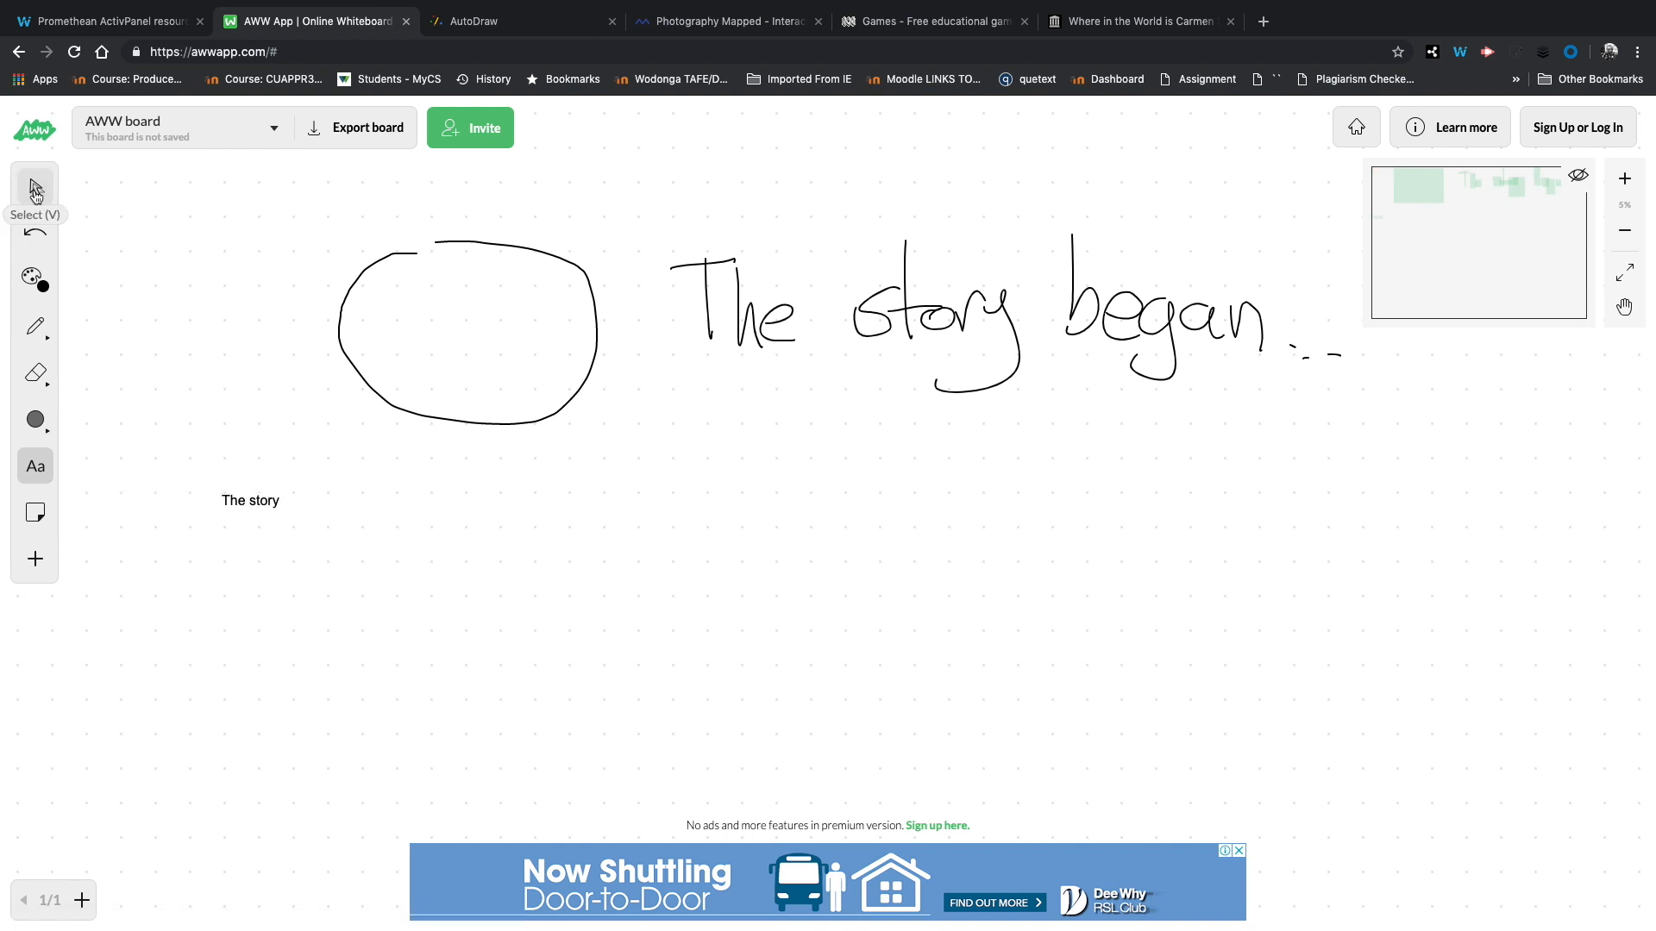
Step: Select the typed 'The story' and move it beneath the handwritten 'began', then go to AutoDraw
{"action": "left_click", "coordinate": [250, 500]}
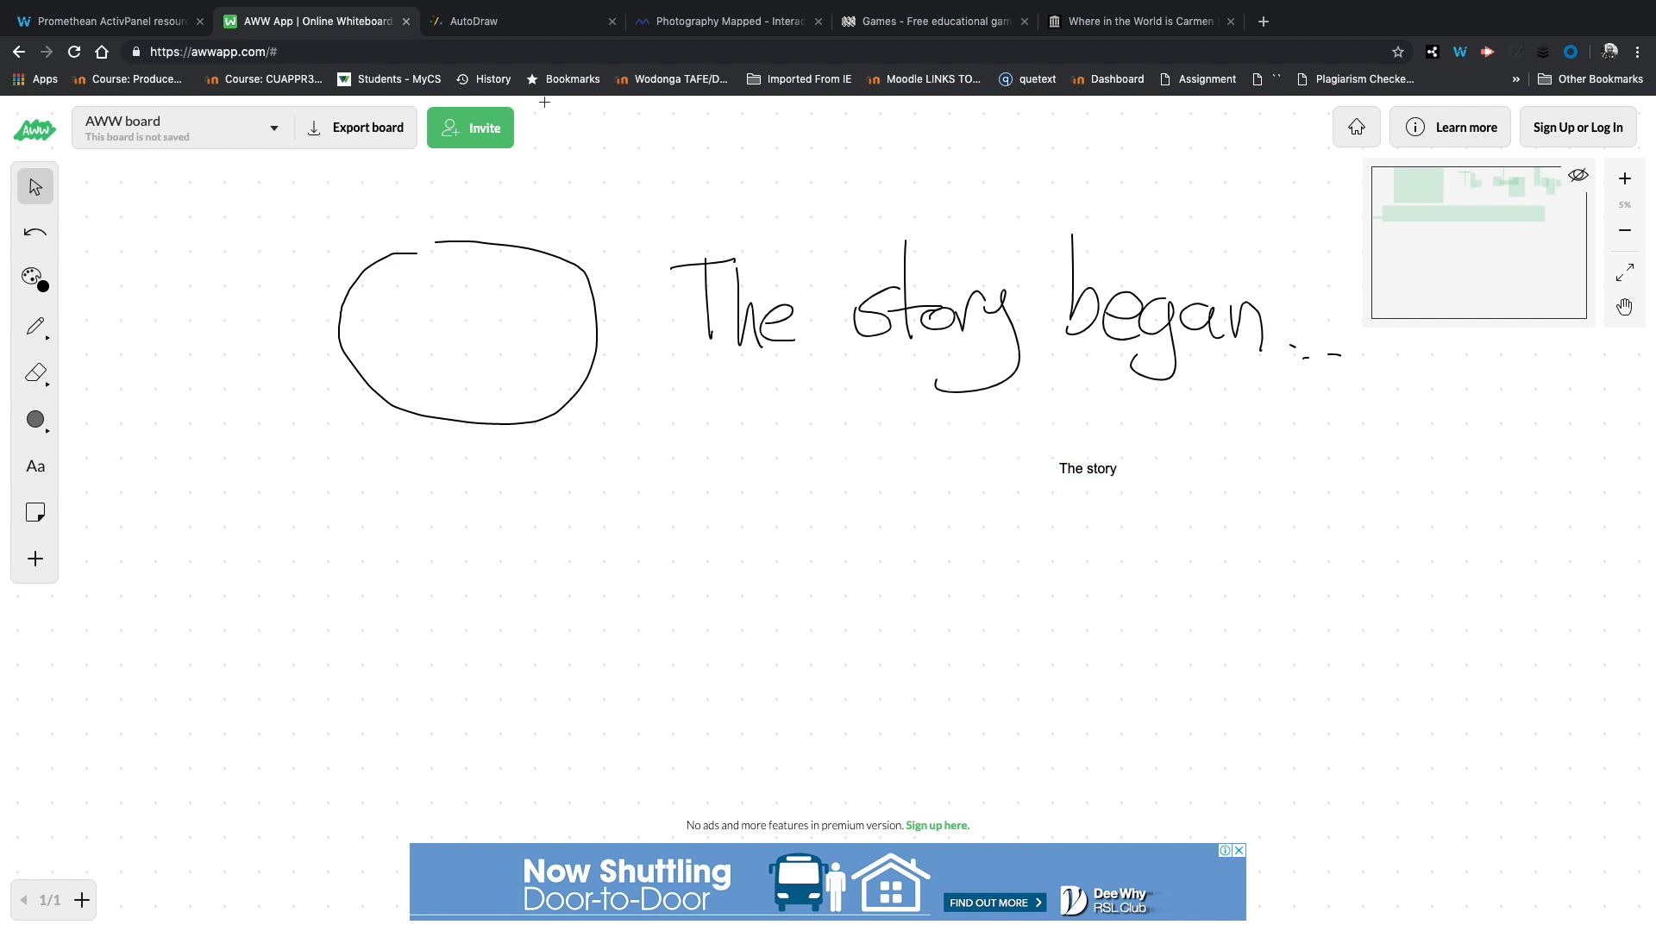
{"action": "mouse_move", "coordinate": [375, 176]}
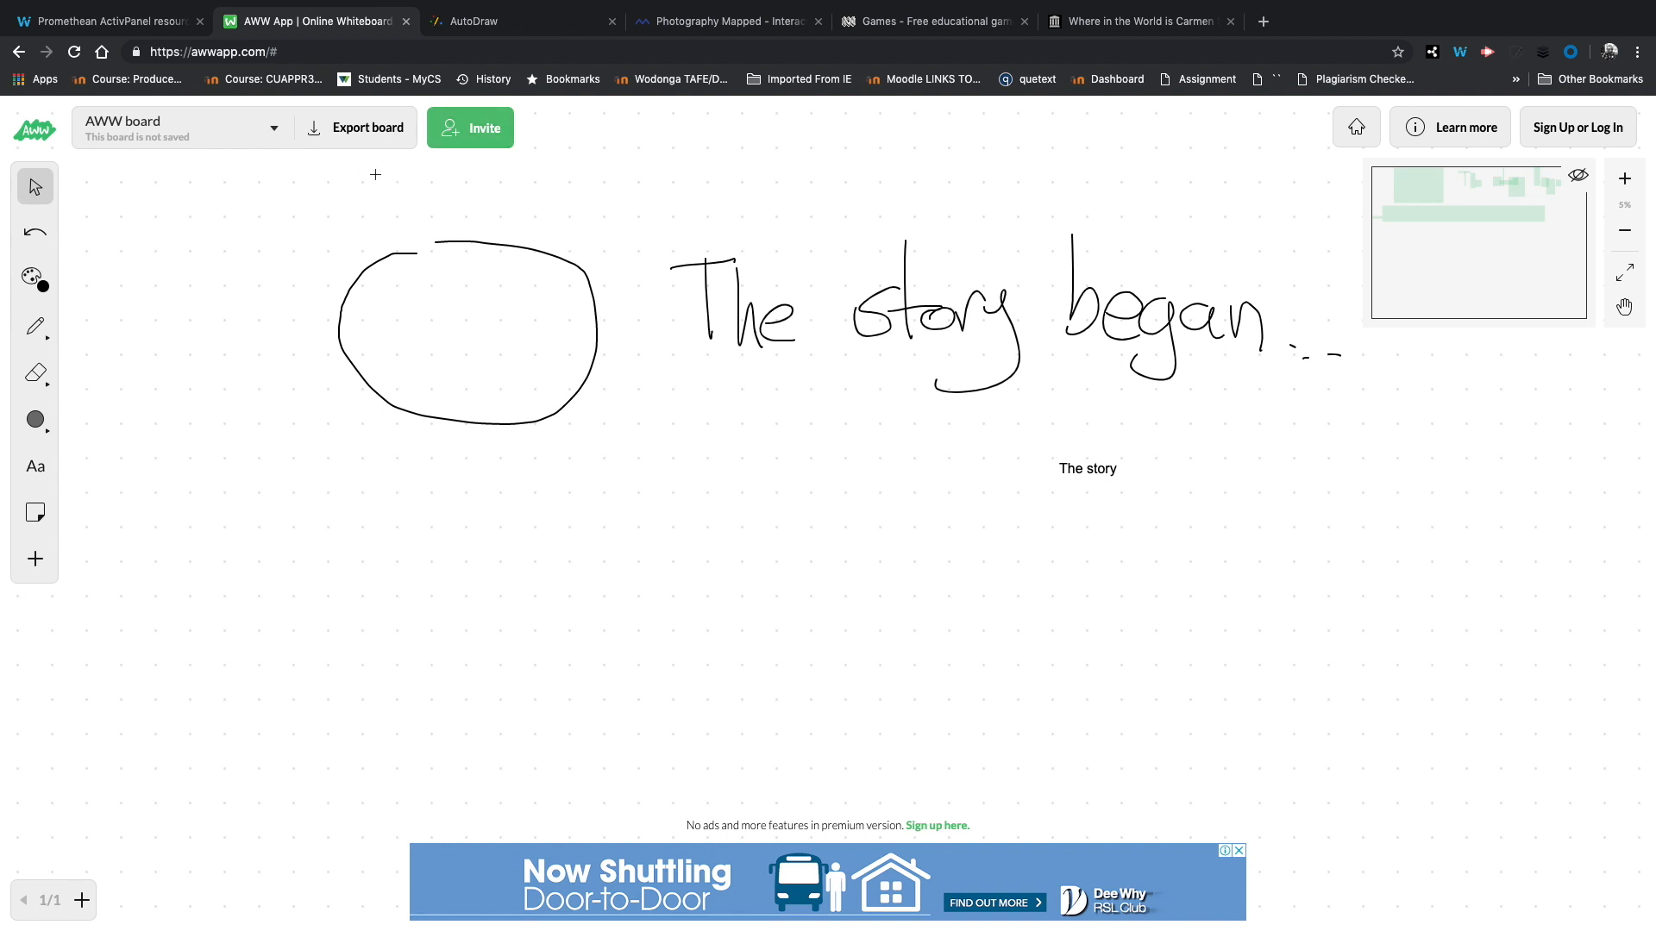
{"action": "mouse_move", "coordinate": [1130, 345]}
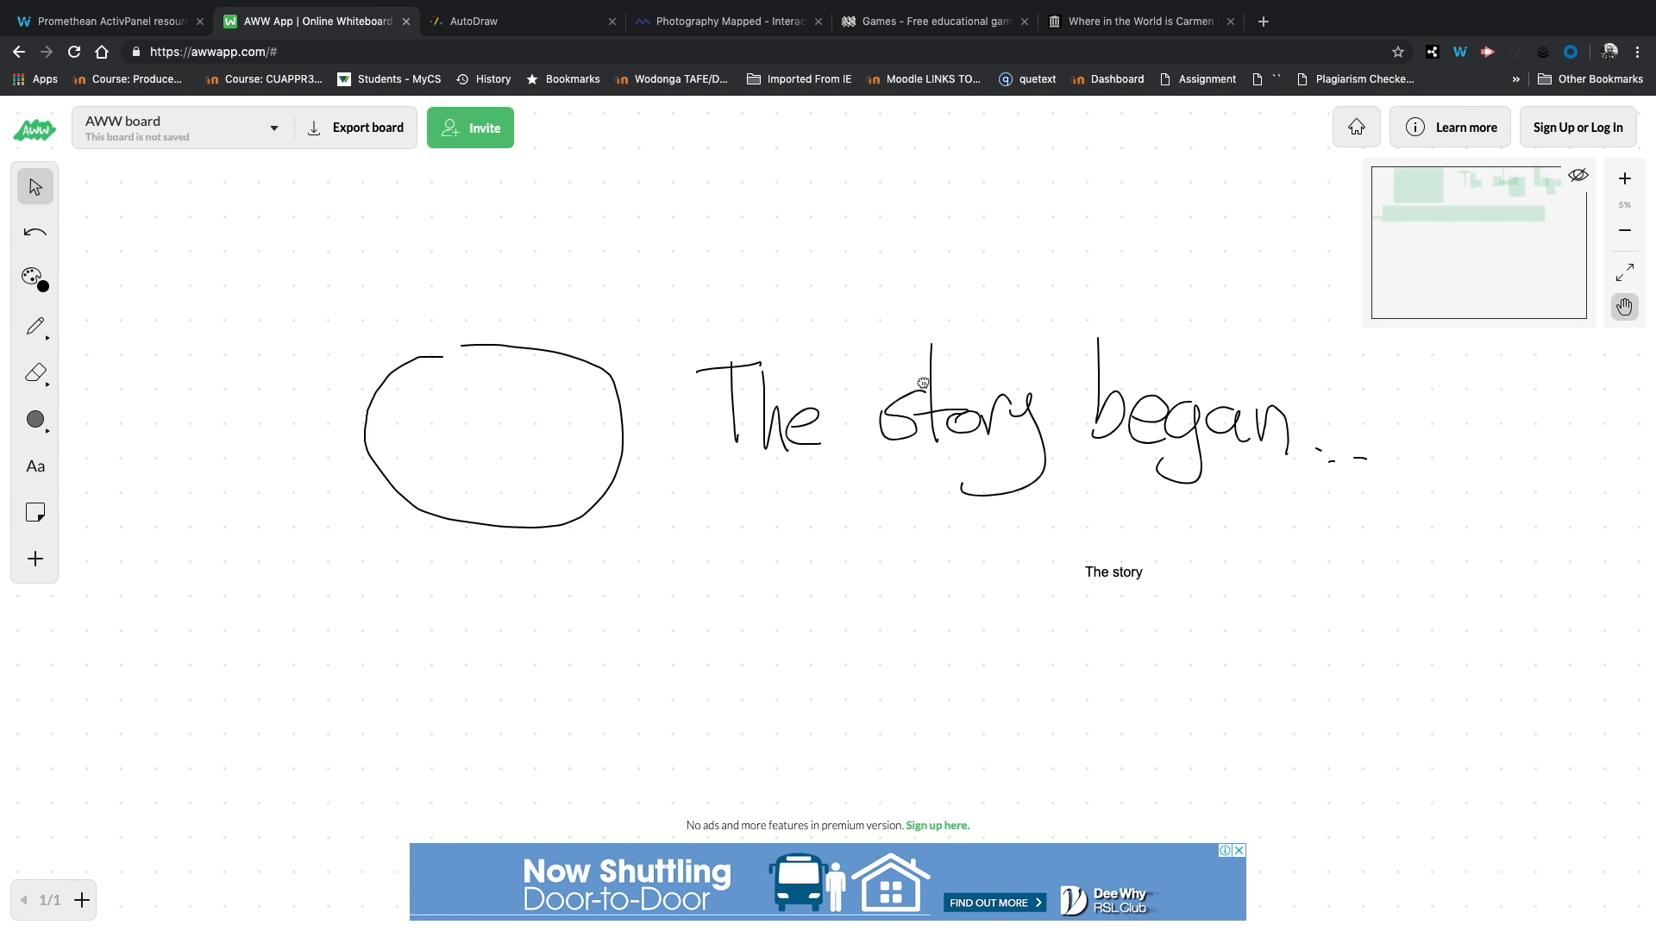
{"action": "mouse_move", "coordinate": [1609, 129]}
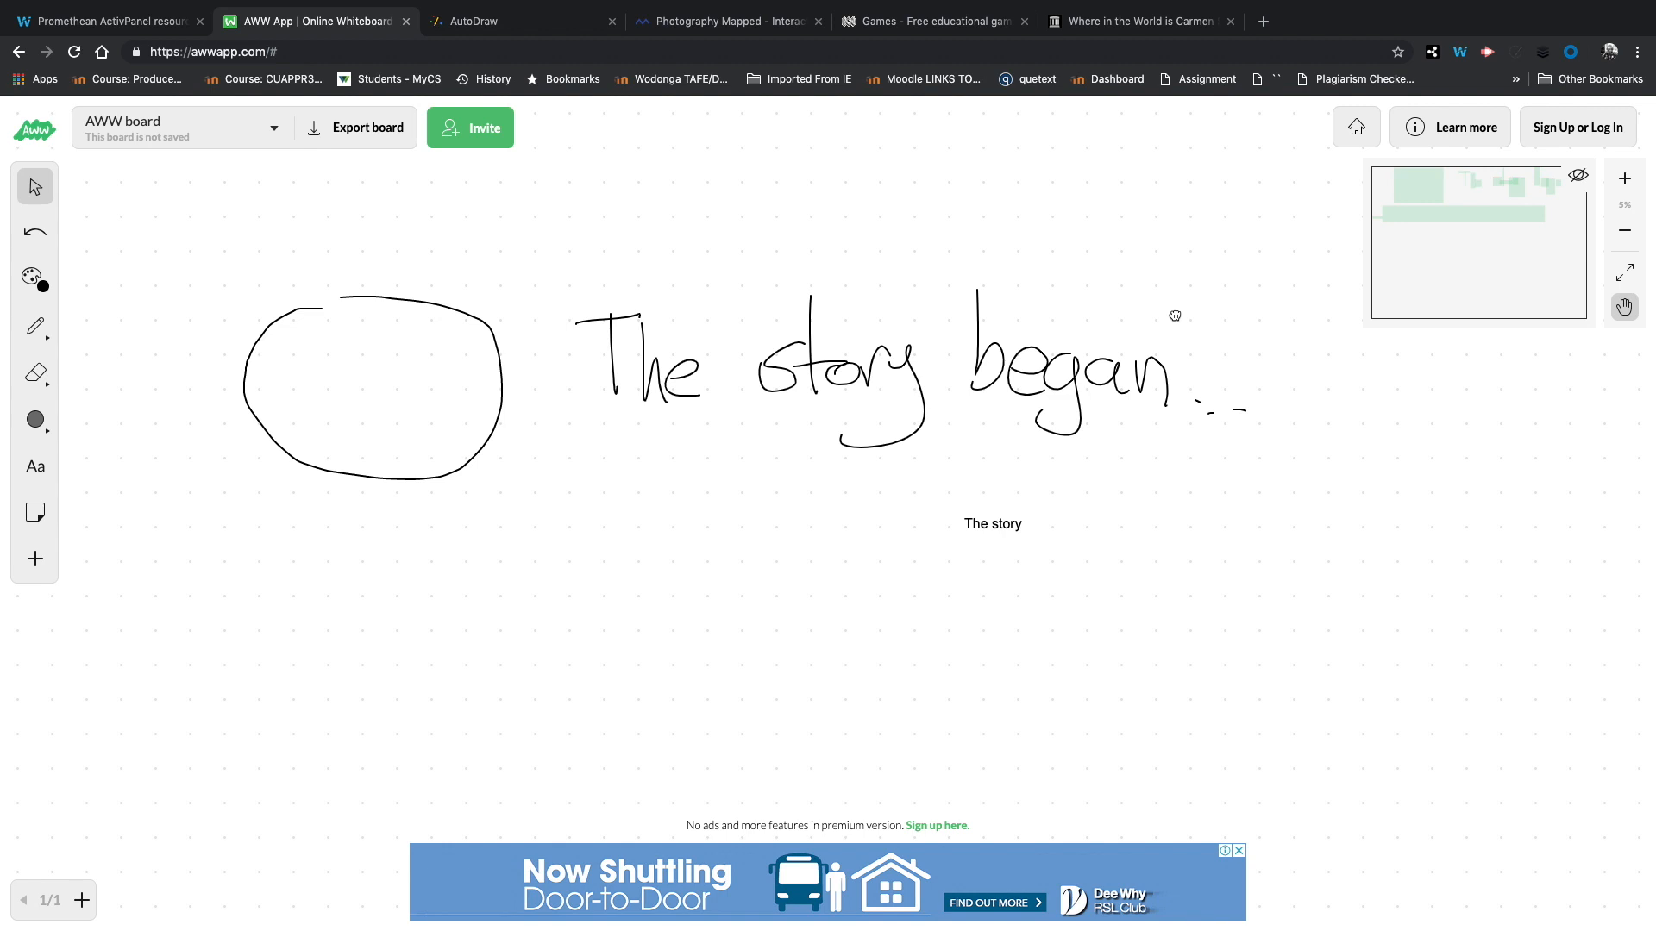
{"action": "mouse_move", "coordinate": [35, 514]}
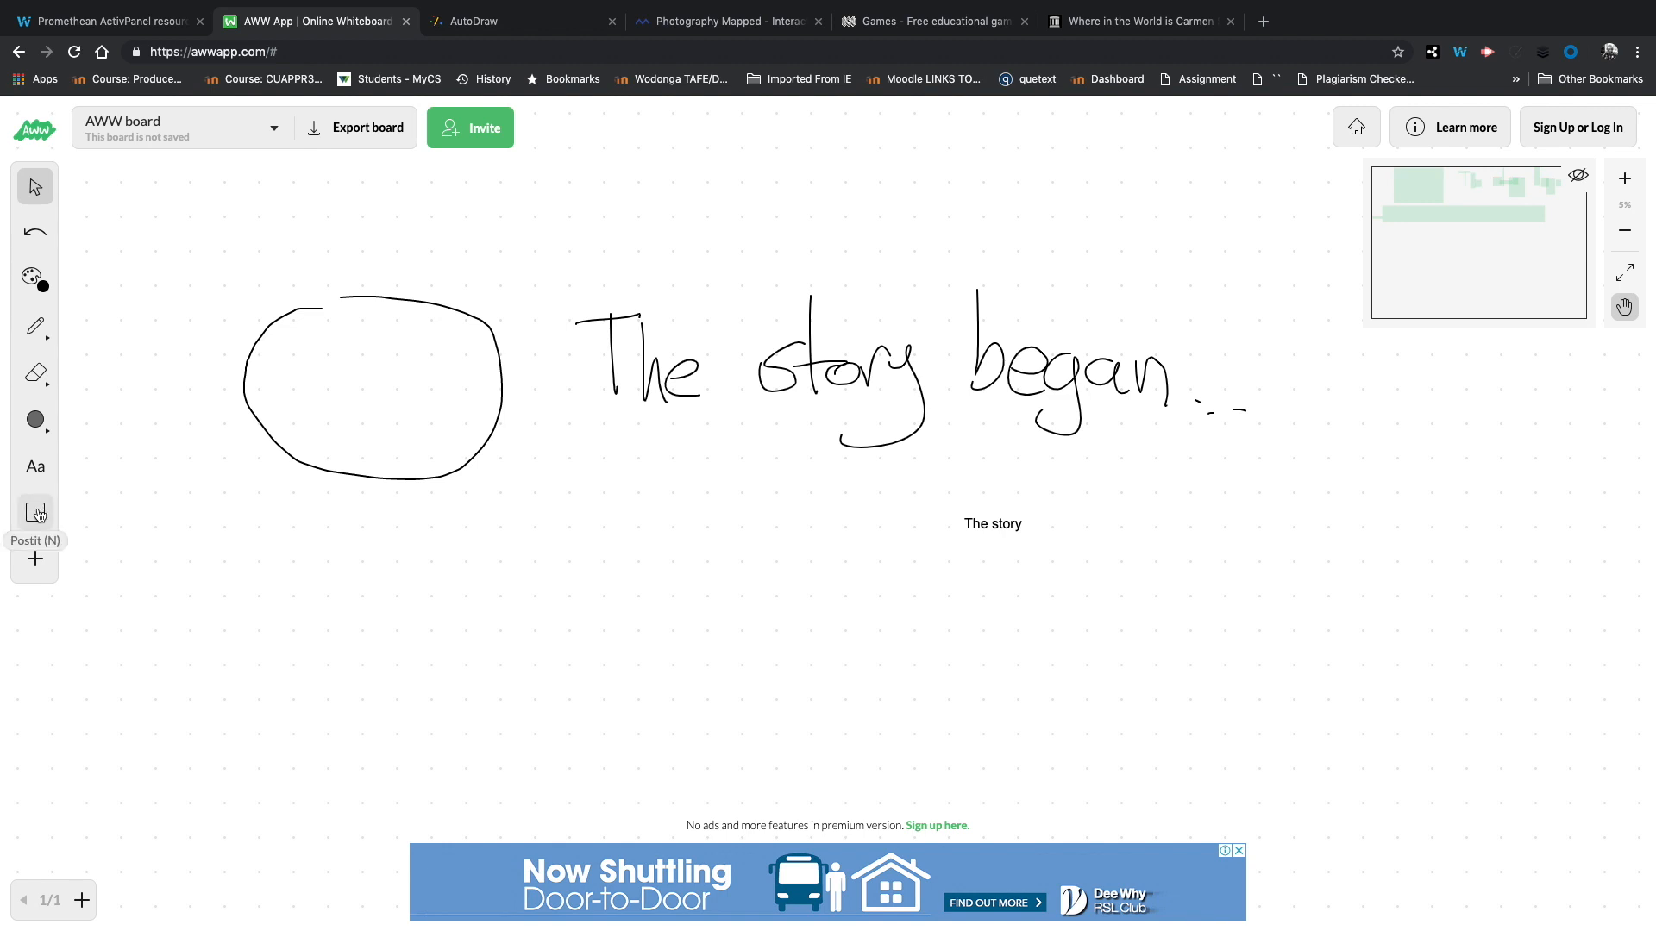
{"action": "left_click", "coordinate": [476, 21]}
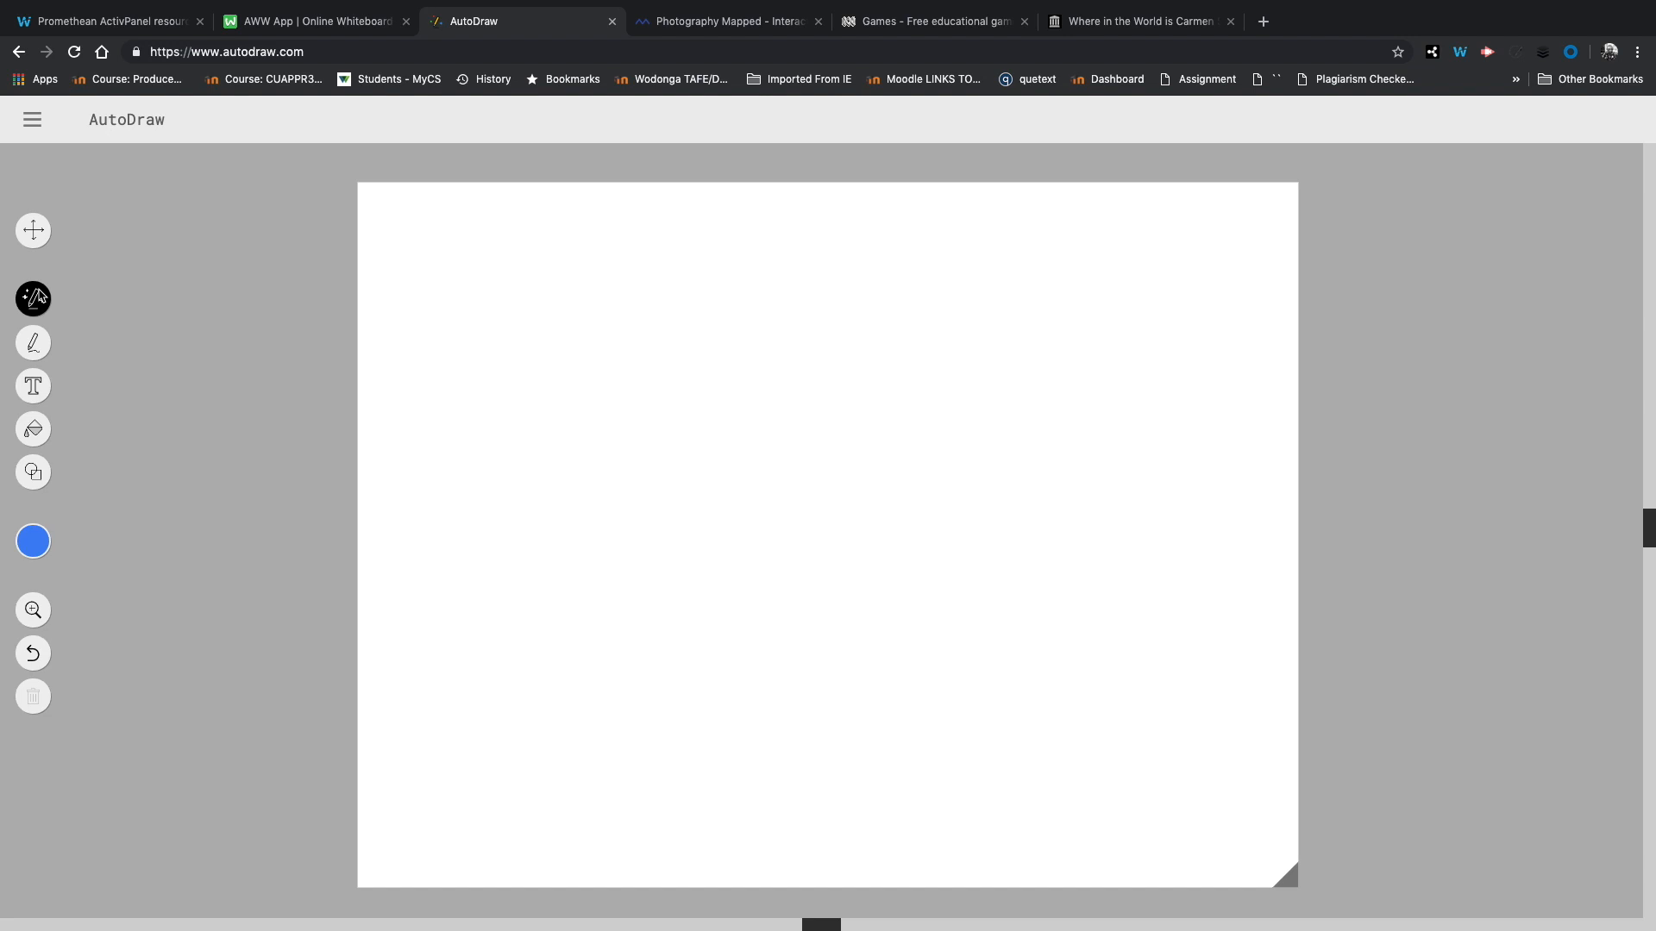
{"action": "mouse_move", "coordinate": [585, 547]}
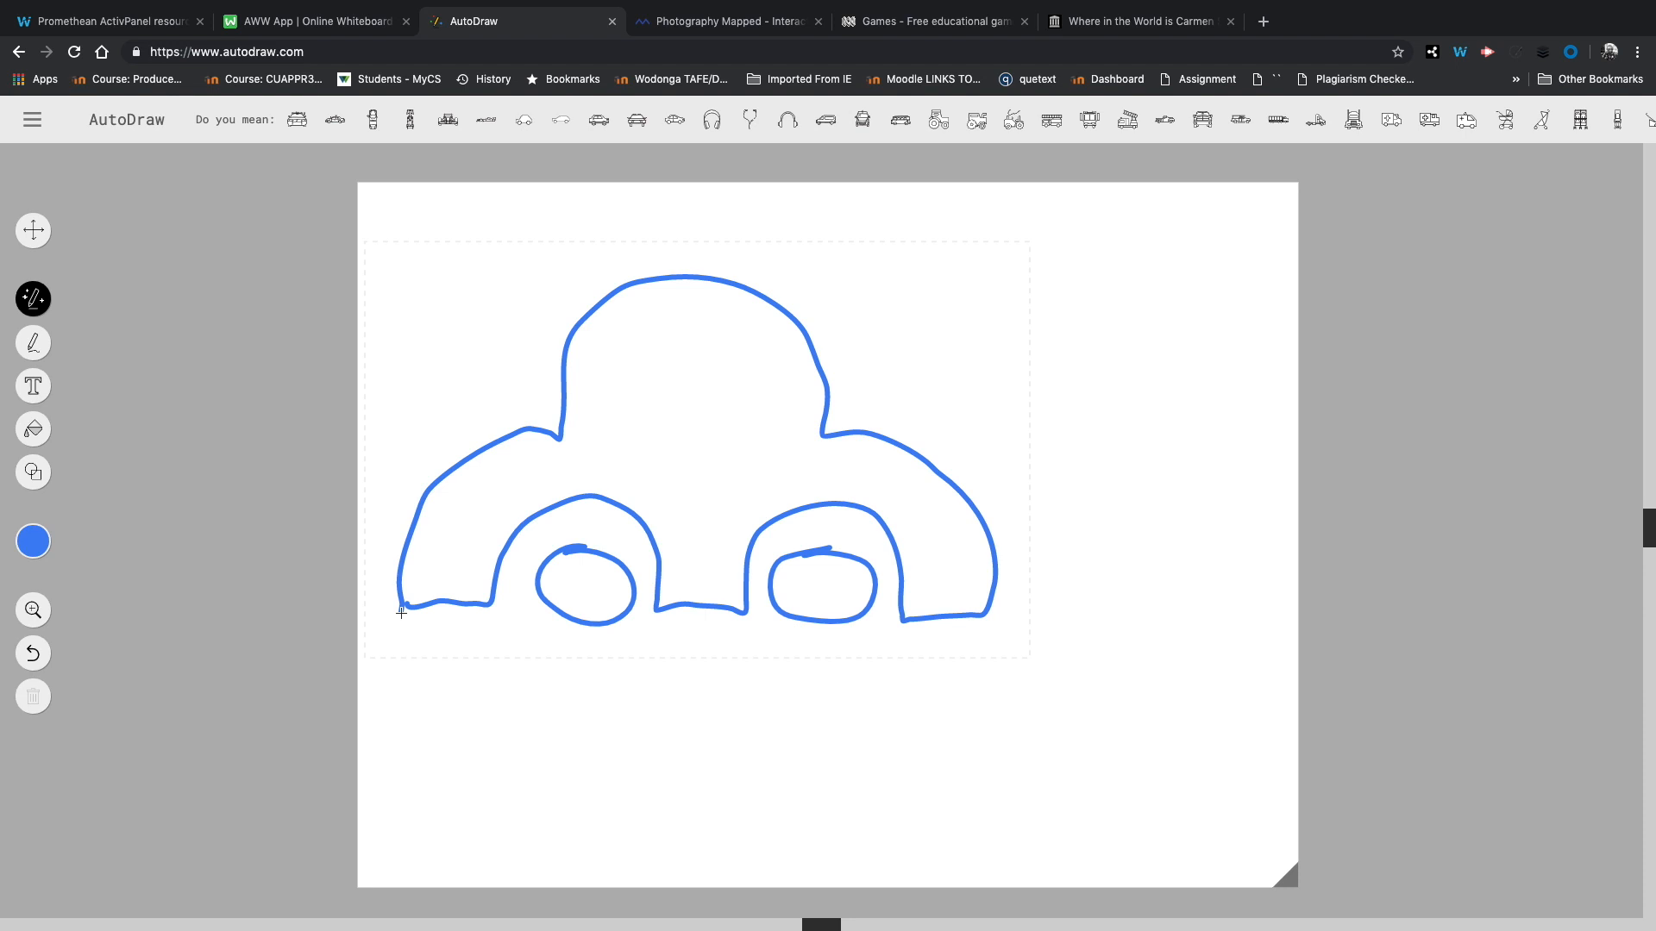
Step: Swap the car doodle for a suggested car icon and a tall rectangle for a building icon
{"action": "left_click_drag", "start_coordinate": [388, 157], "coordinate": [670, 151]}
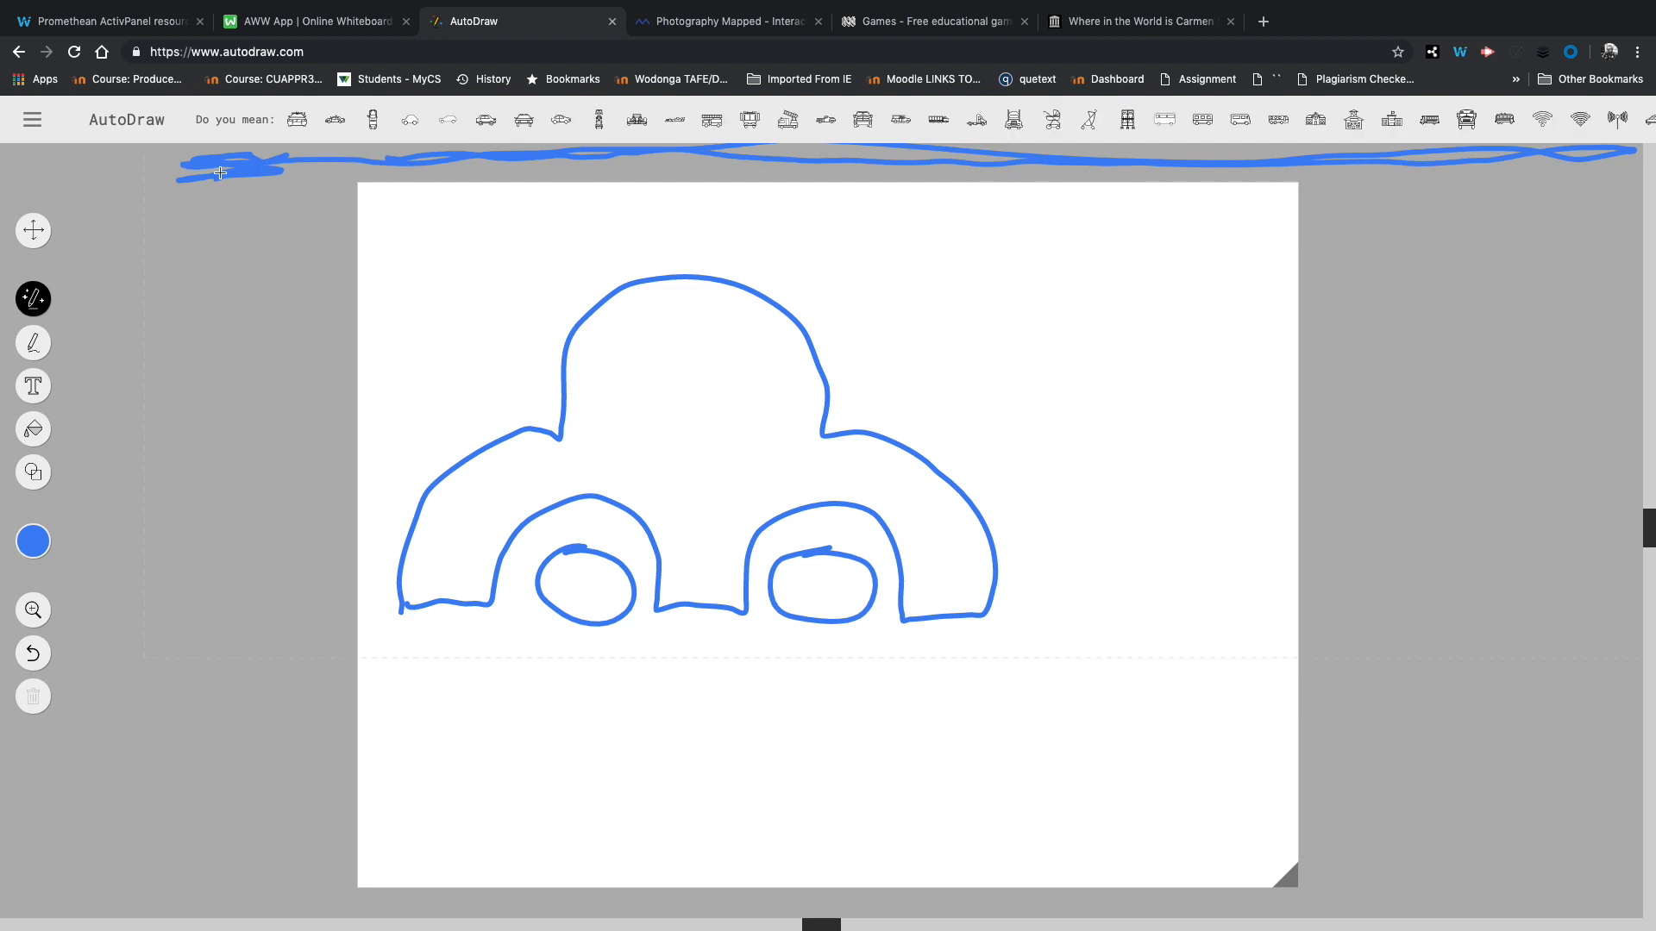
{"action": "left_click", "coordinate": [483, 119]}
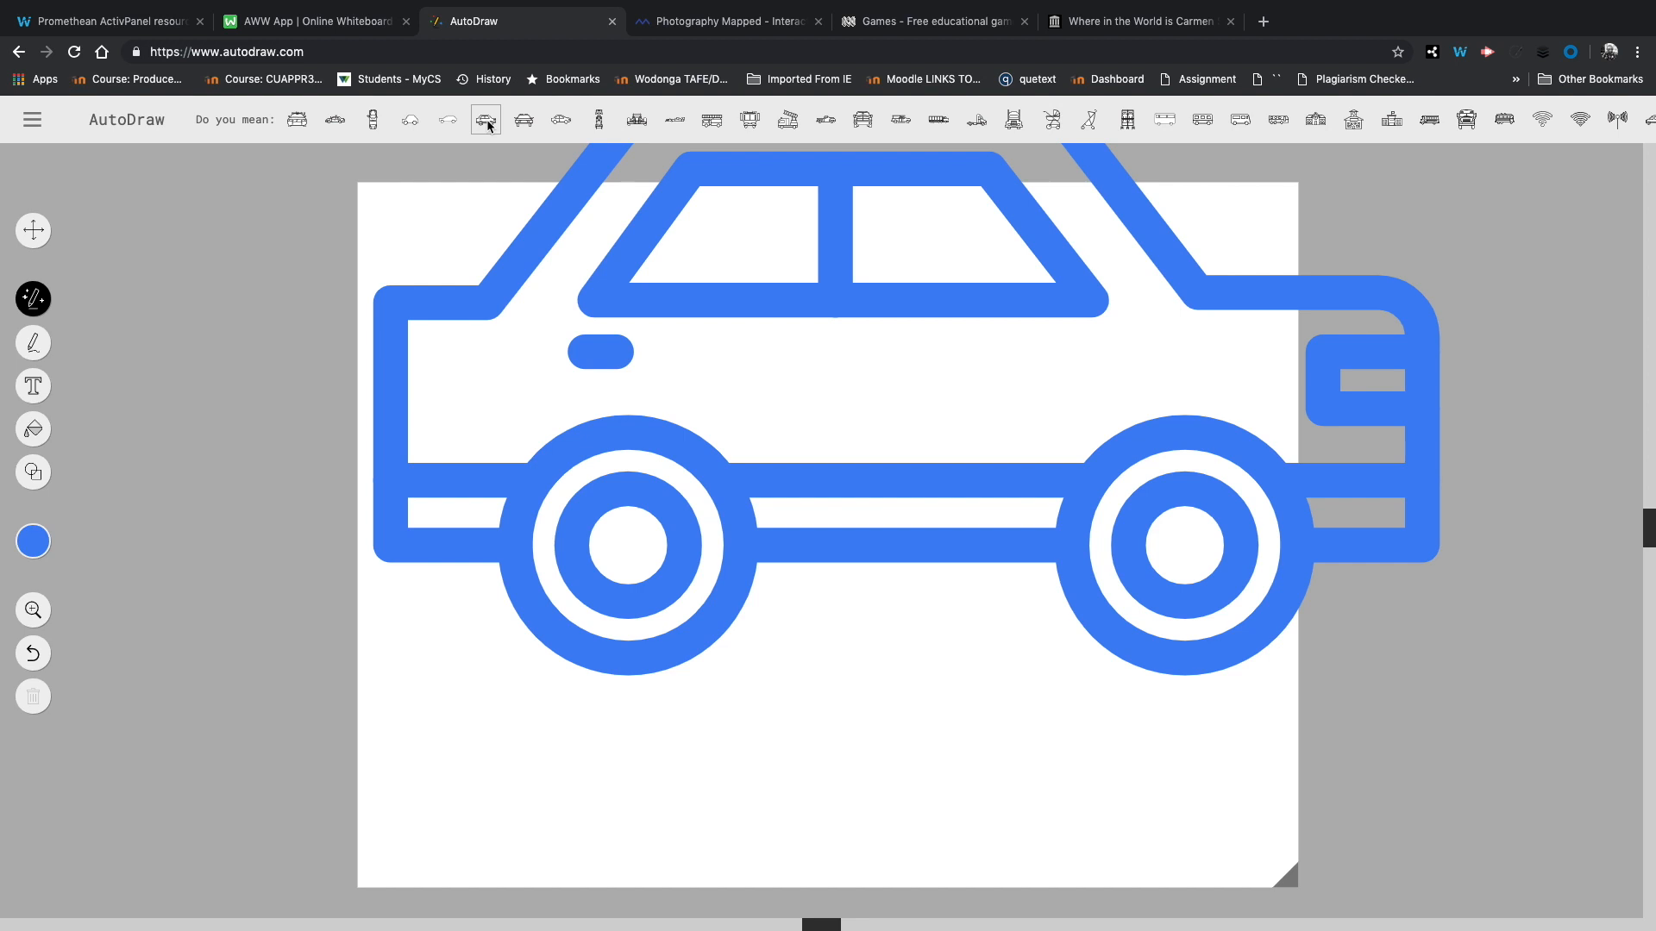
{"action": "left_click", "coordinate": [33, 230]}
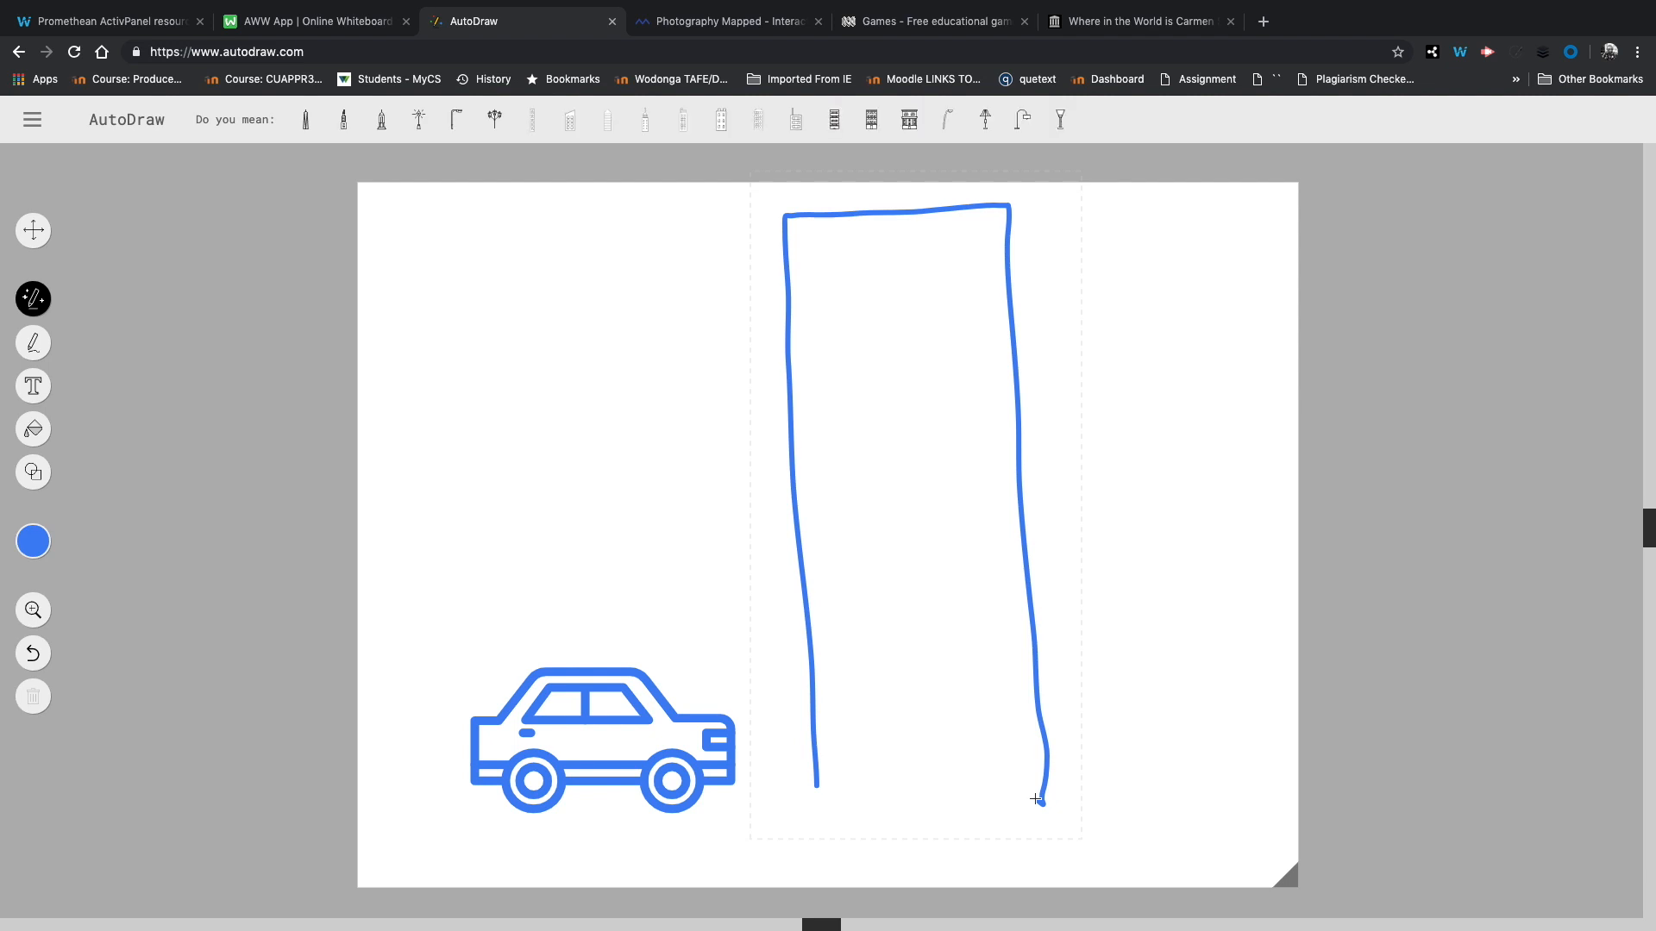
{"action": "left_click", "coordinate": [832, 119]}
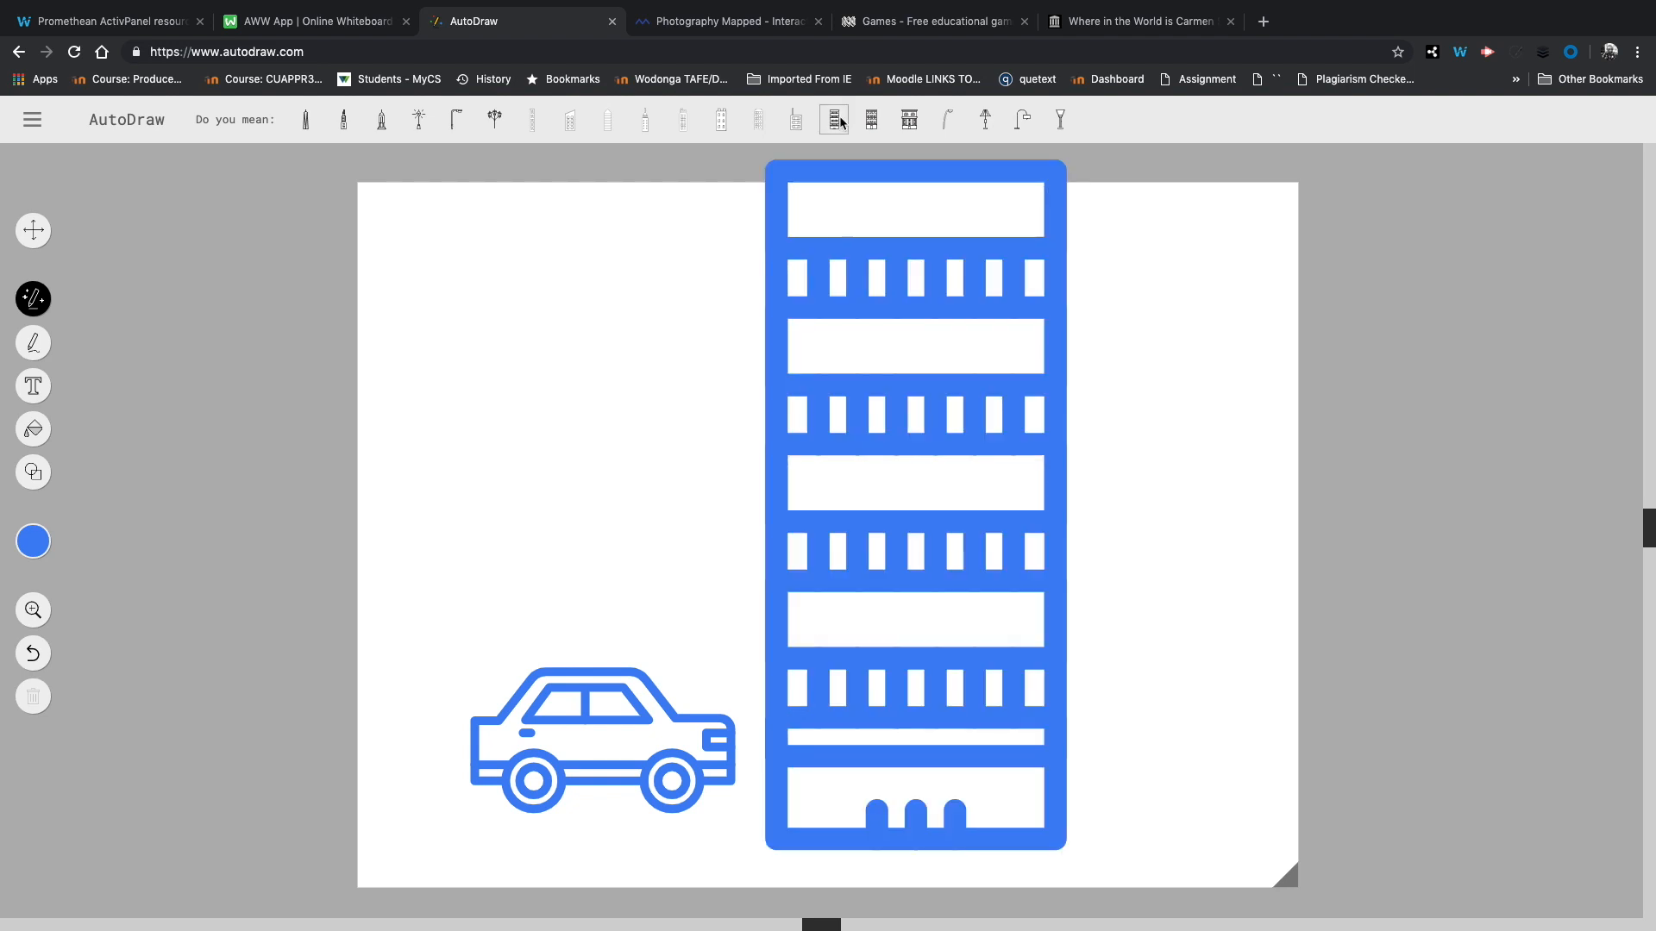
Step: Reposition the car drawing with Select, then return to plain freehand drawing
{"action": "left_click", "coordinate": [33, 230]}
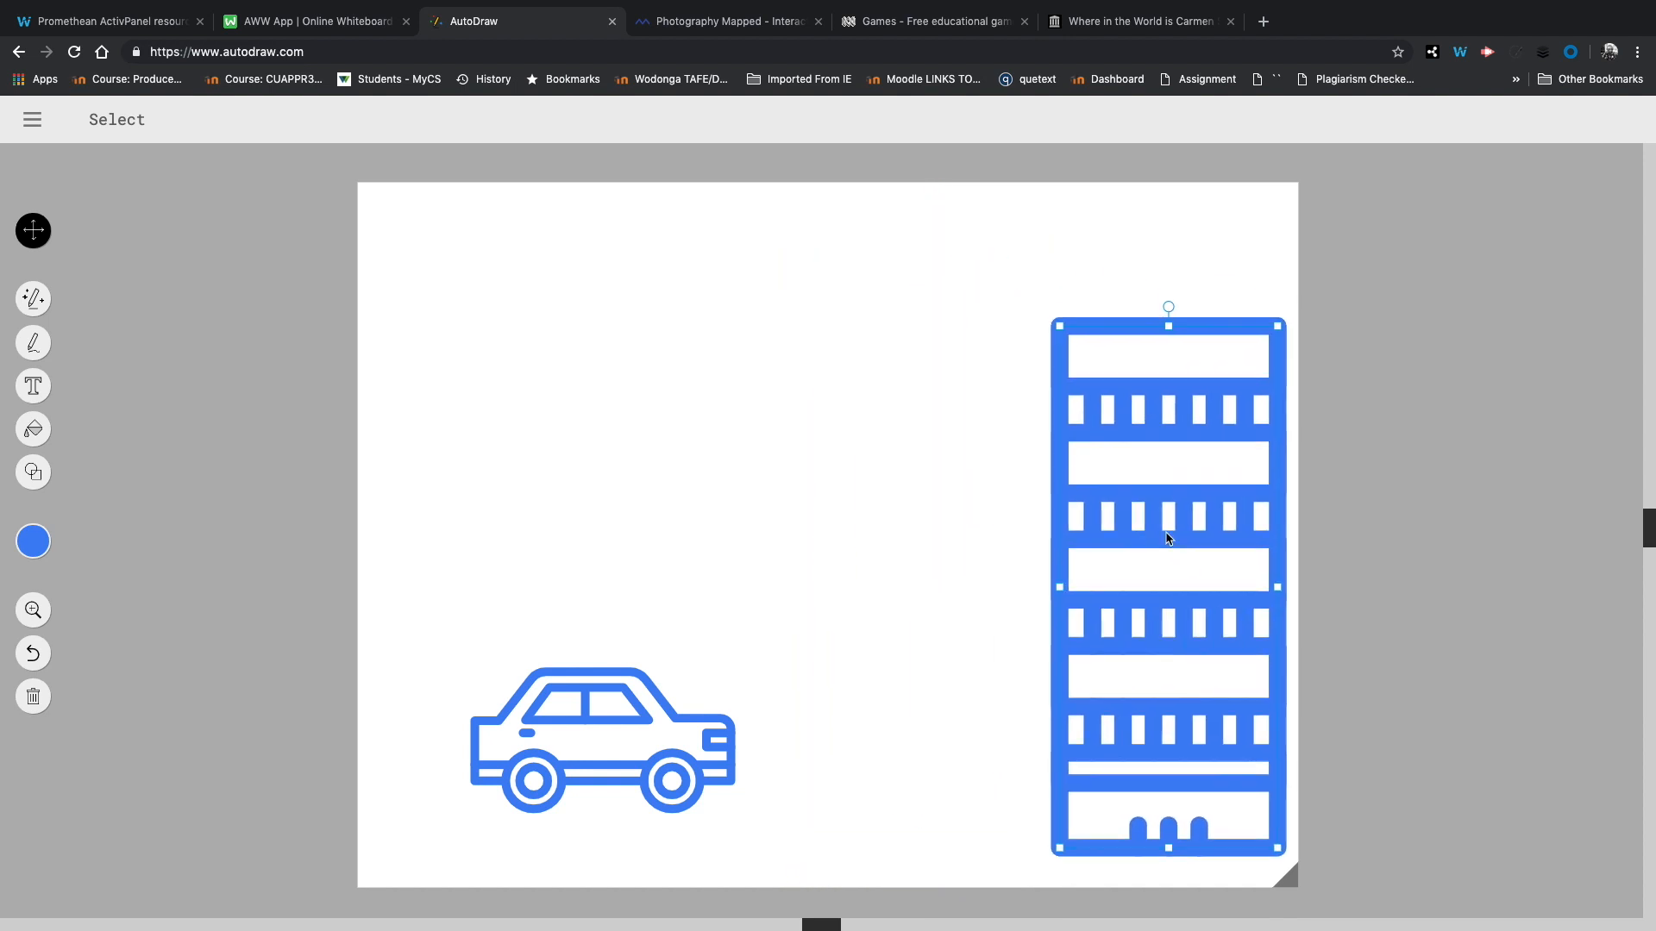
{"action": "left_click", "coordinate": [603, 740]}
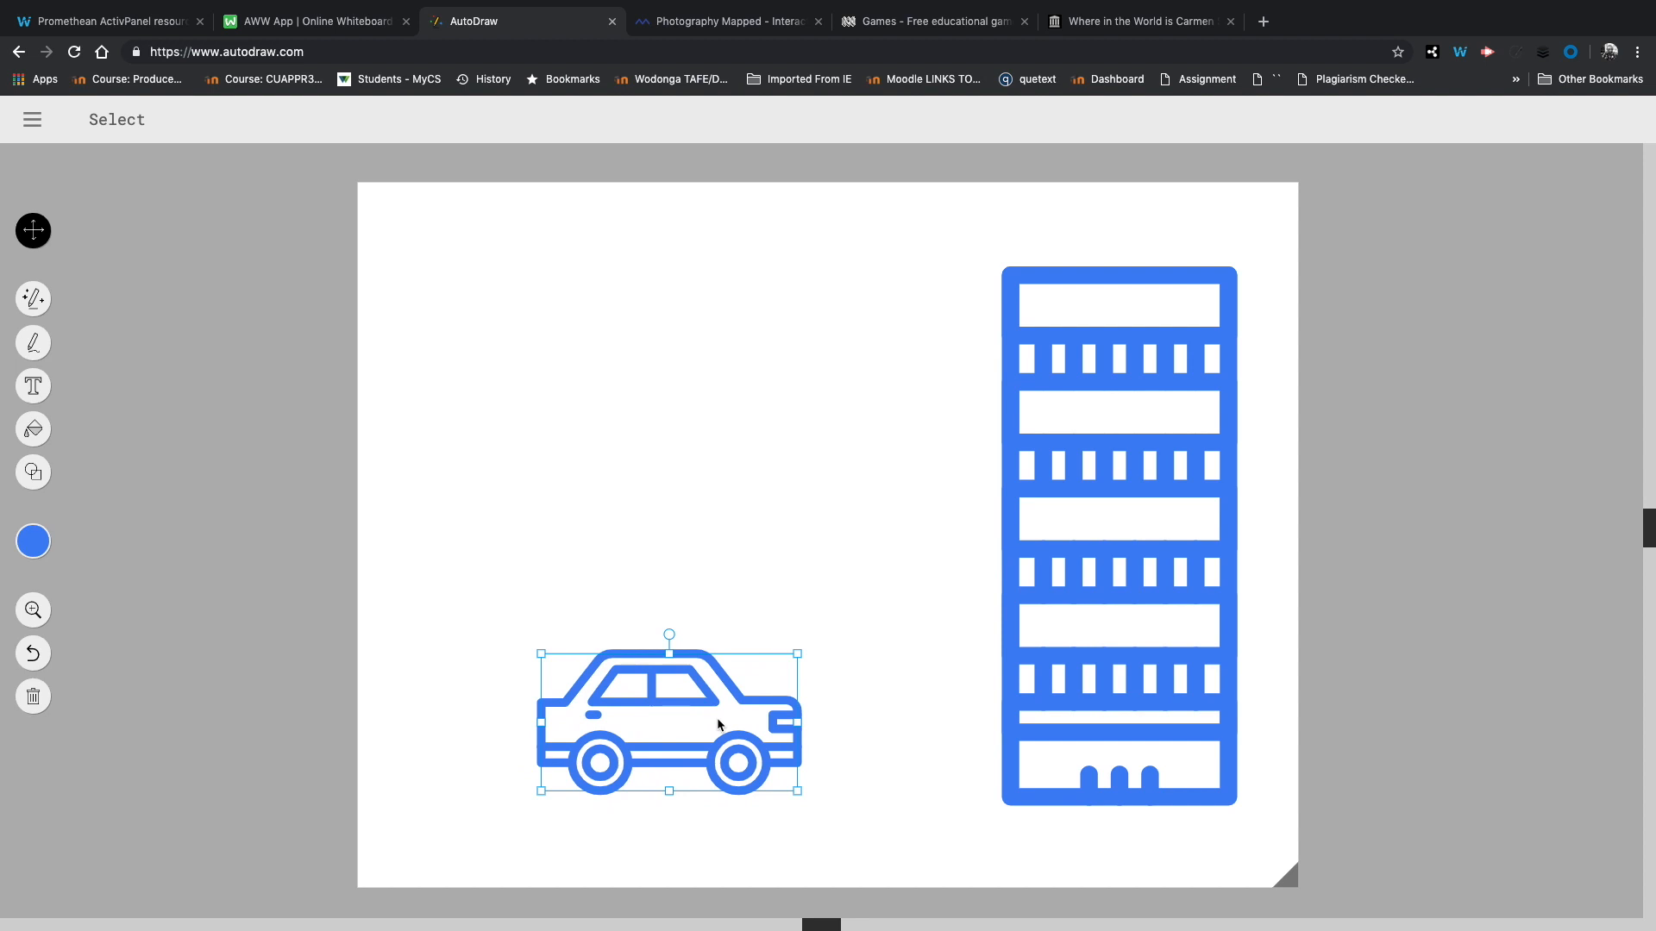
{"action": "left_click", "coordinate": [33, 298]}
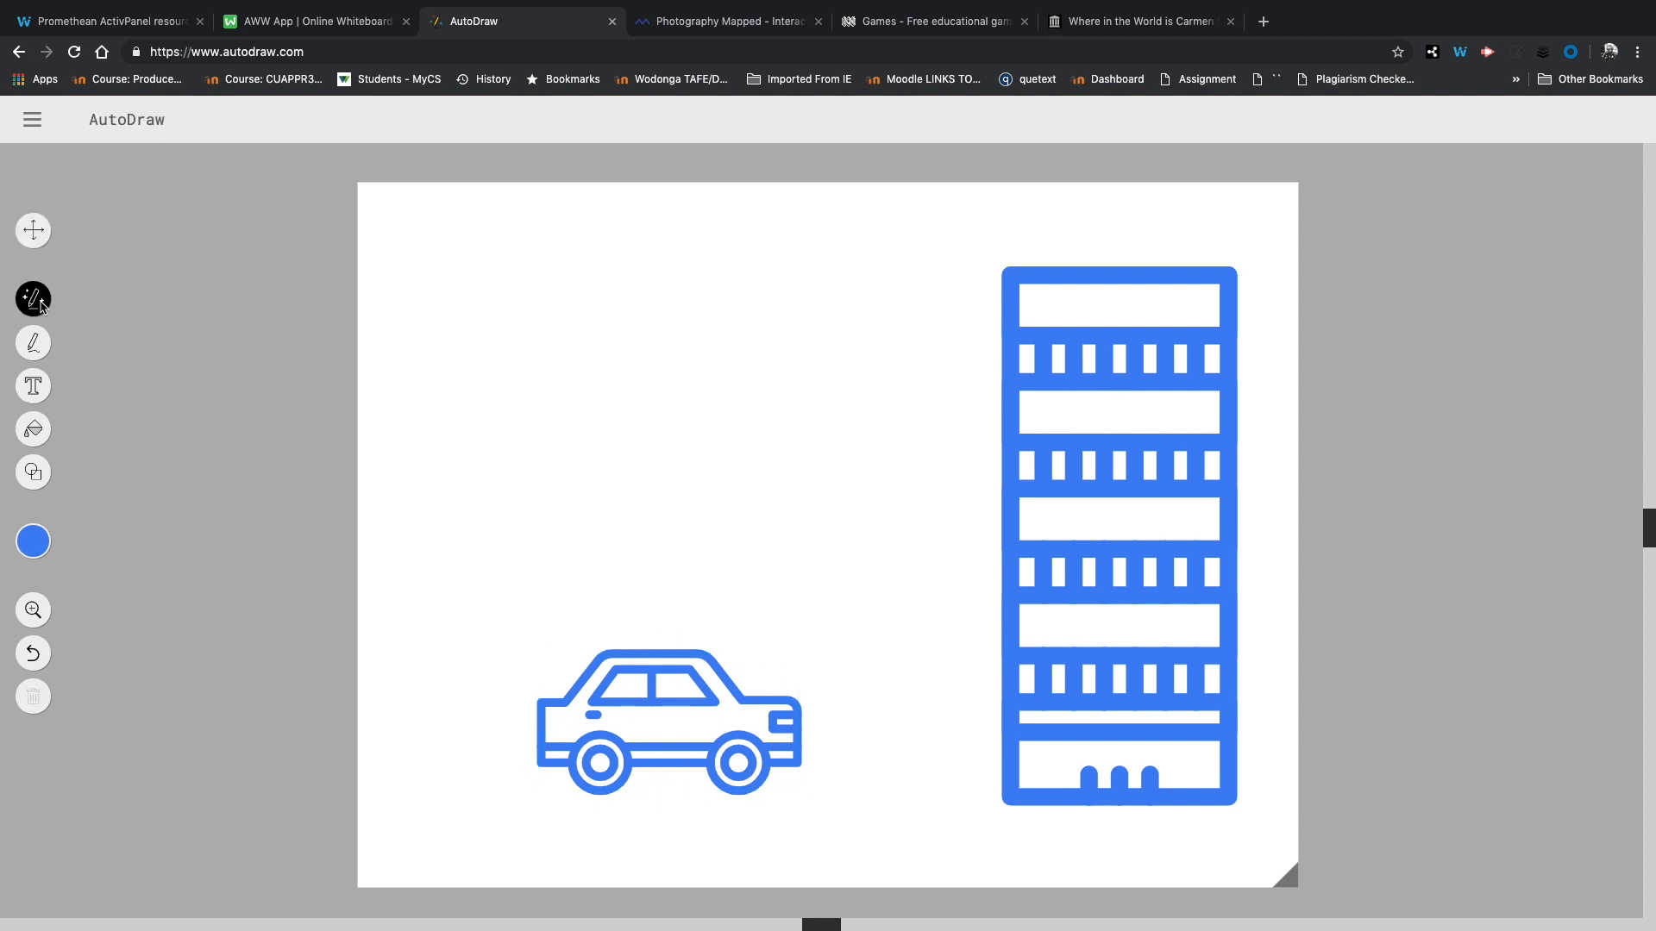
{"action": "left_click", "coordinate": [33, 341]}
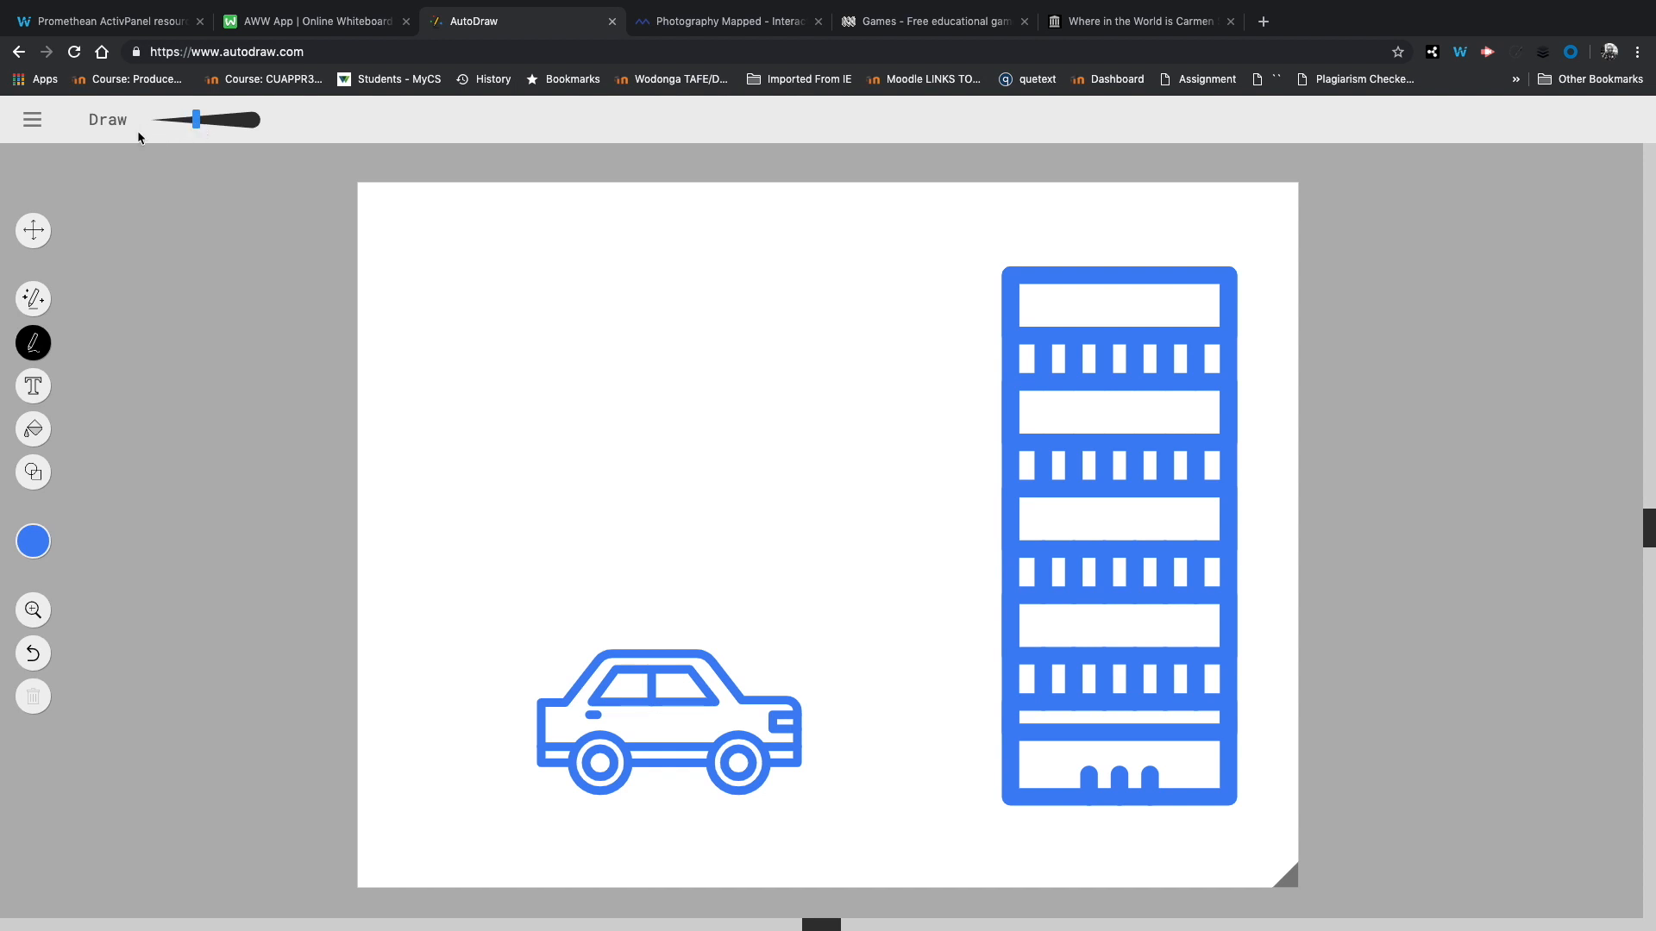
Step: Thicken the brush and draw a wavy blue ground line under the car and building
{"action": "left_click_drag", "start_coordinate": [195, 119], "coordinate": [168, 119]}
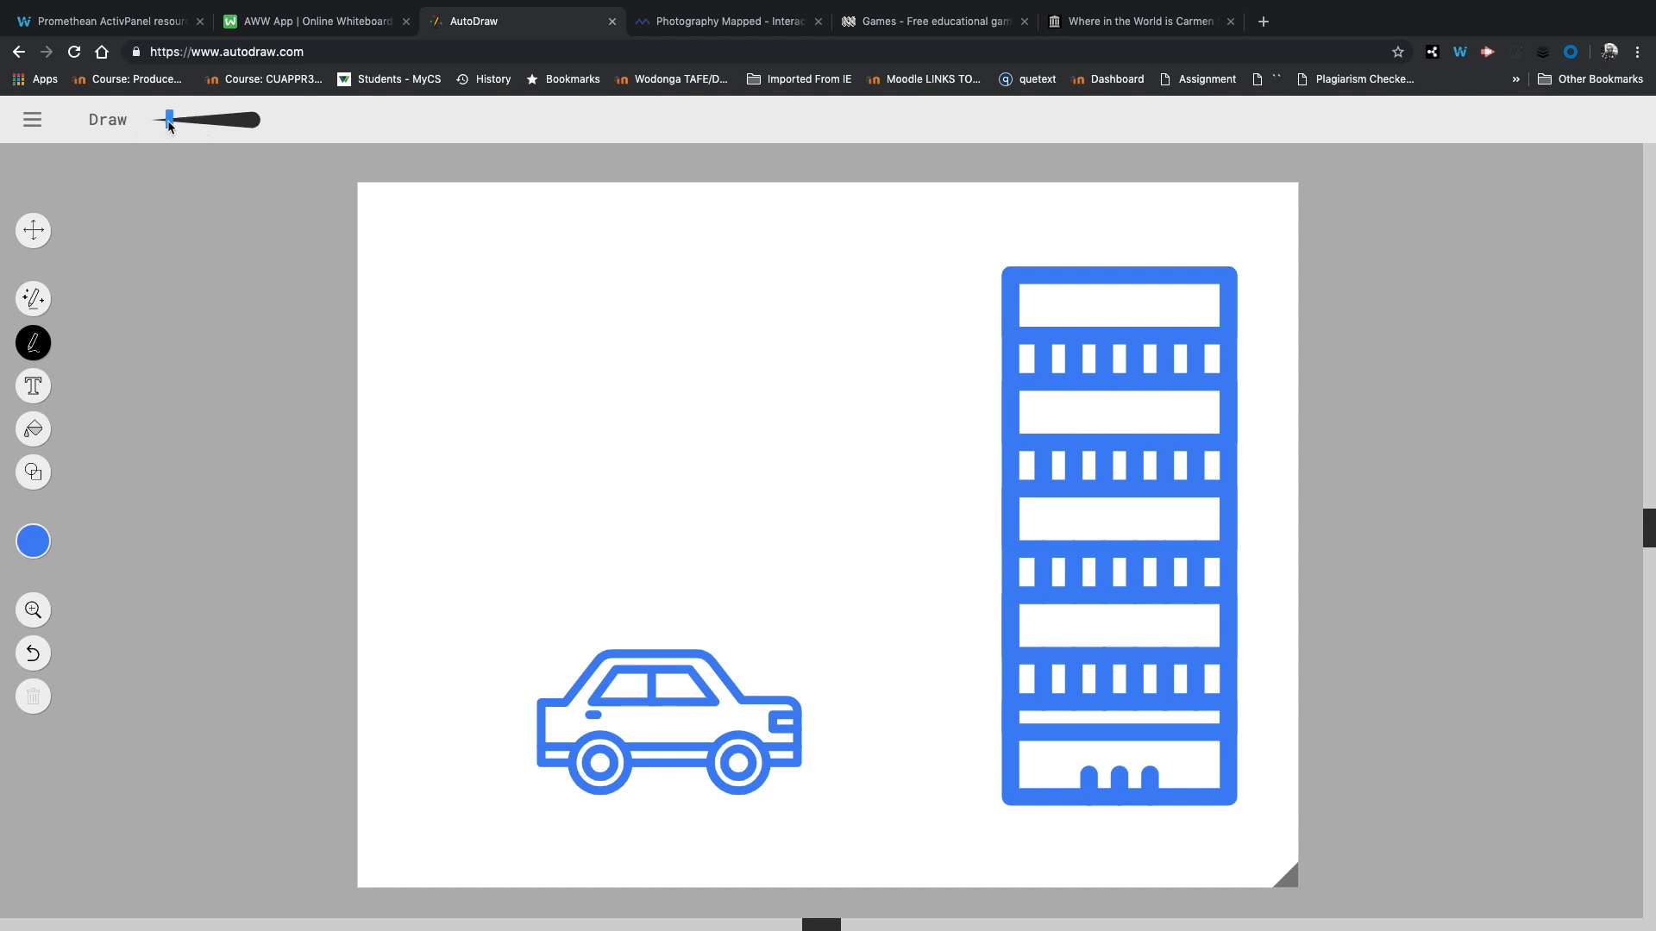
{"action": "left_click_drag", "start_coordinate": [168, 119], "coordinate": [179, 119]}
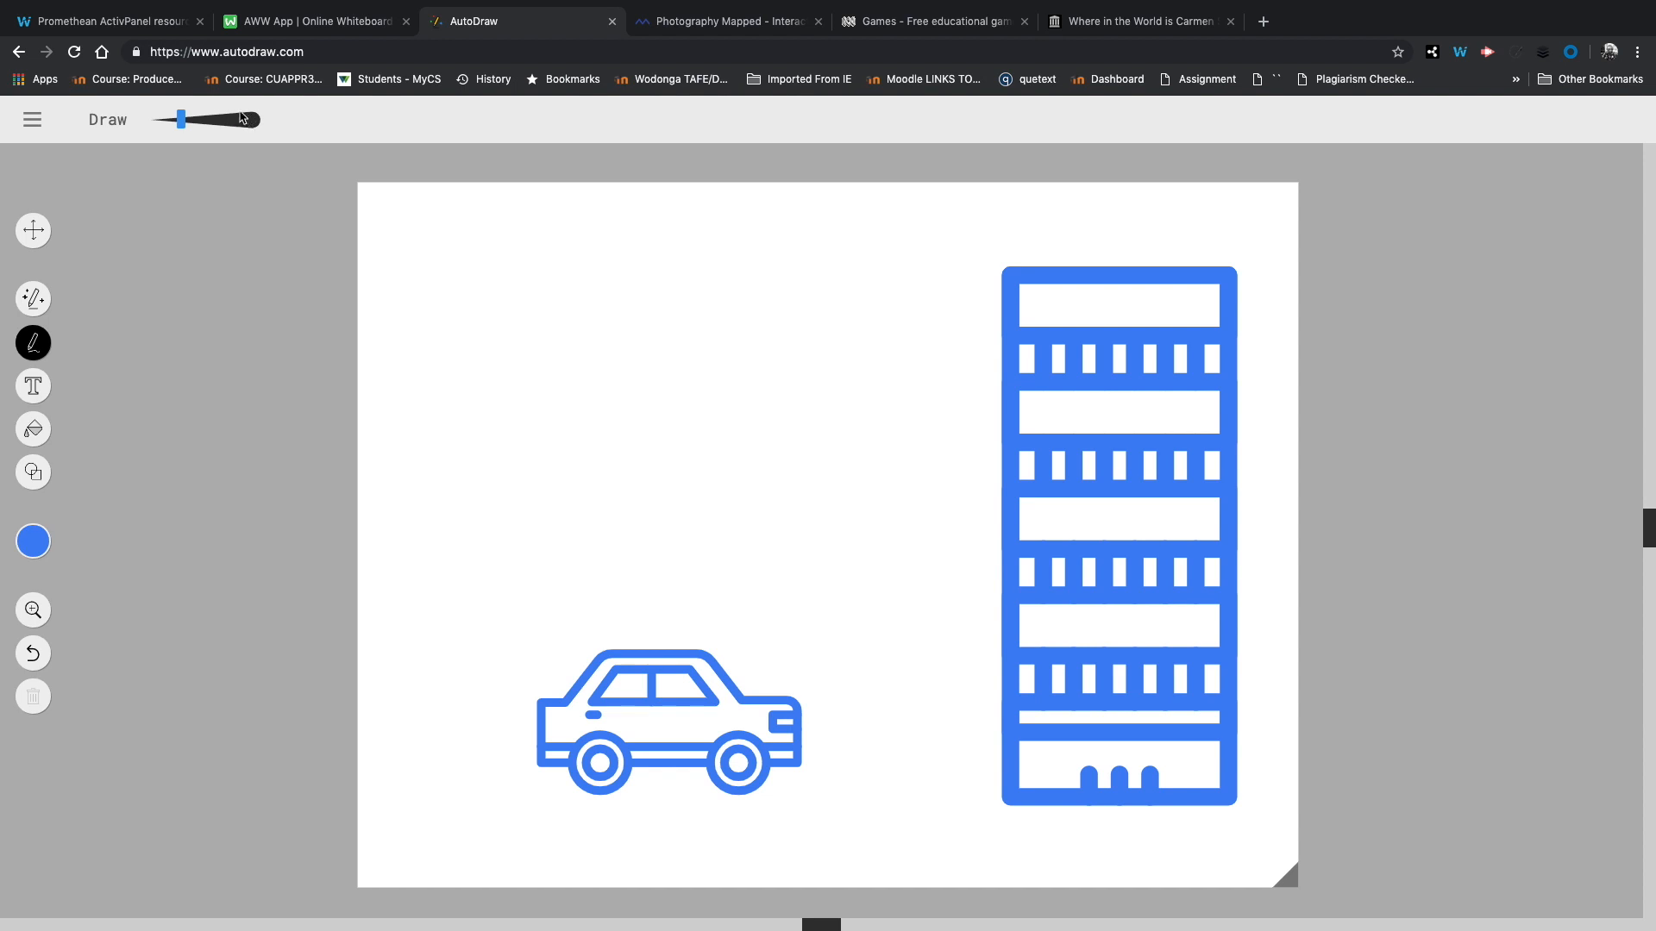
{"action": "left_click_drag", "start_coordinate": [181, 119], "coordinate": [198, 119]}
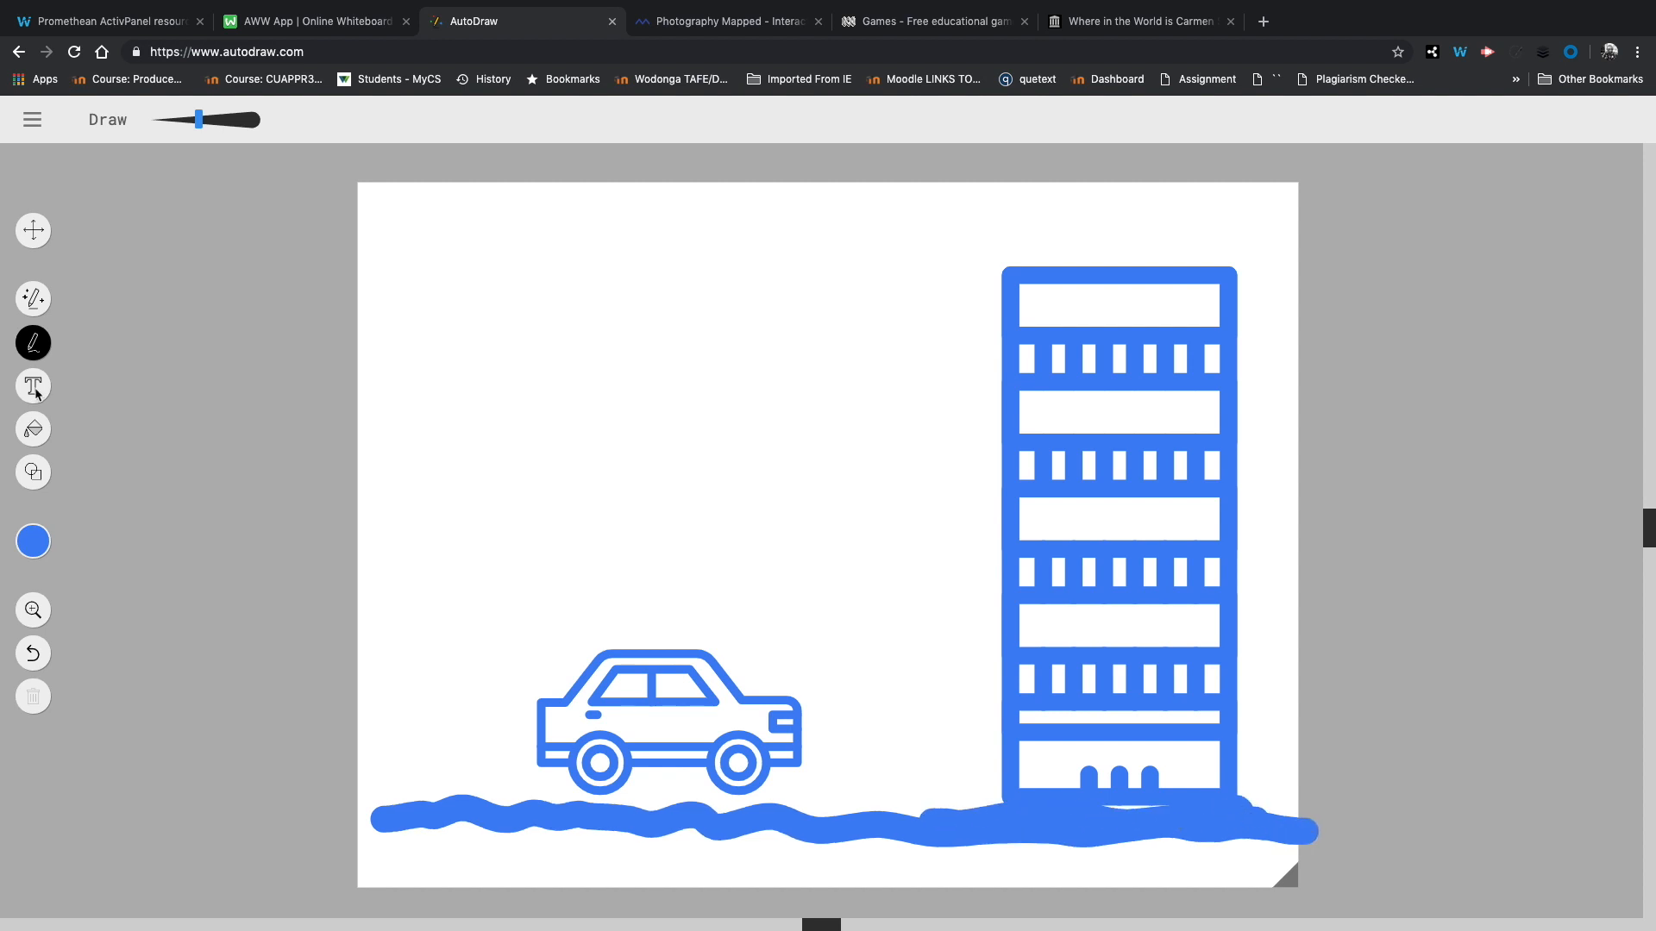
Step: Drag the canvas corner handle outward to widen the canvas right of the building
{"action": "left_click", "coordinate": [33, 385]}
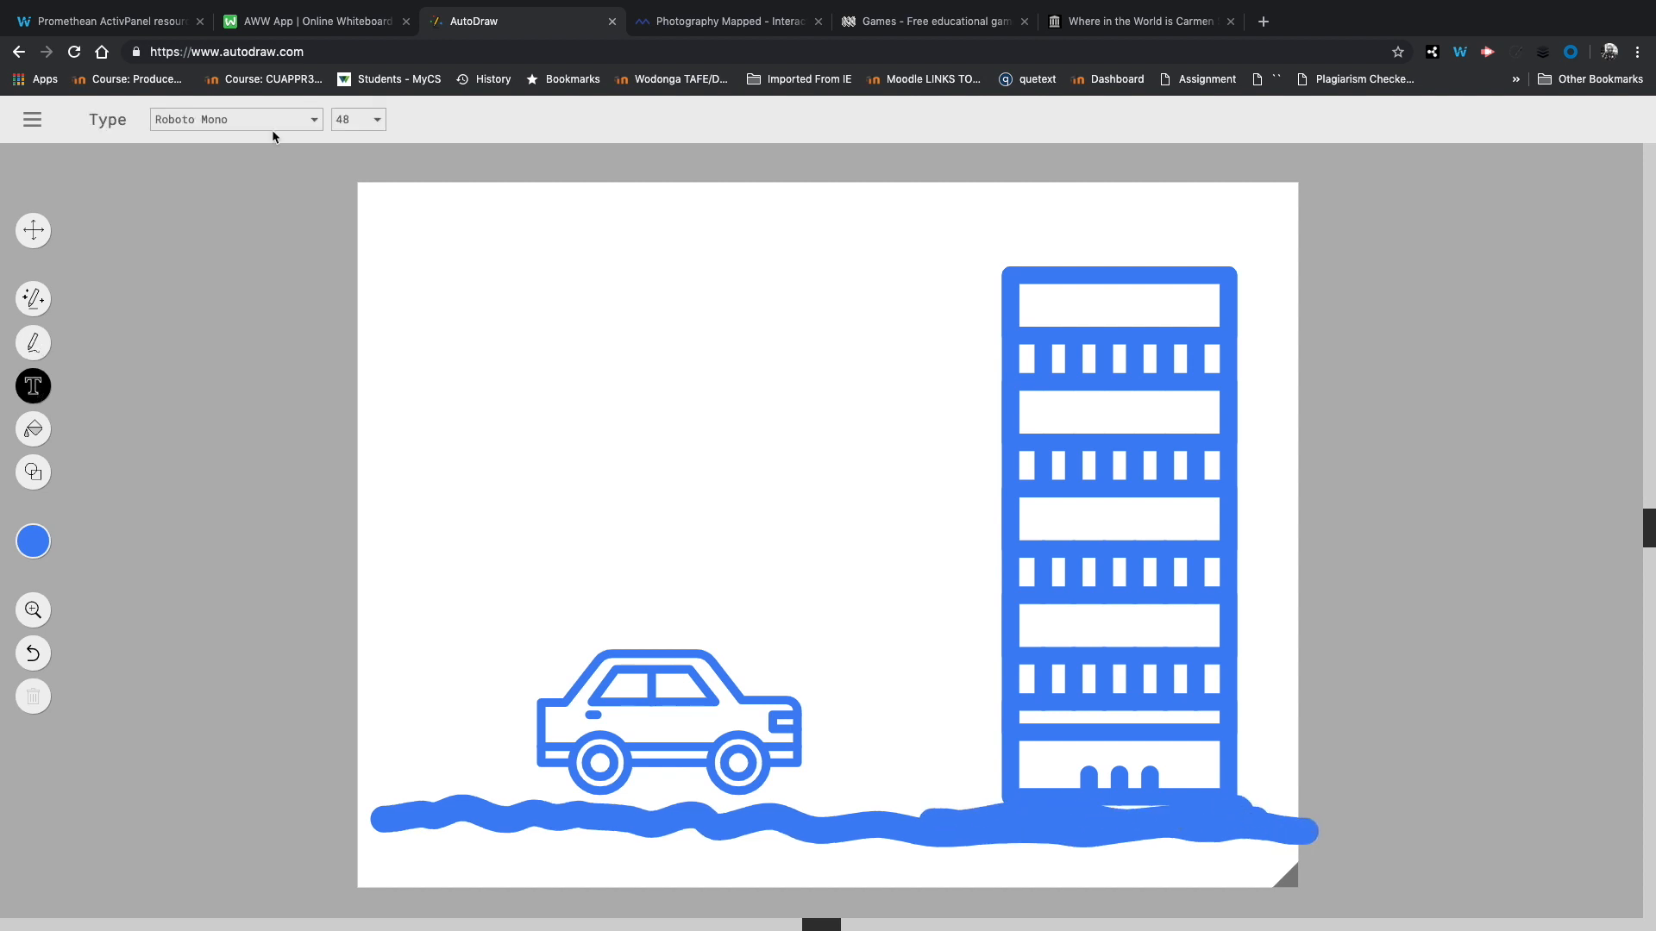
{"action": "left_click", "coordinate": [235, 119]}
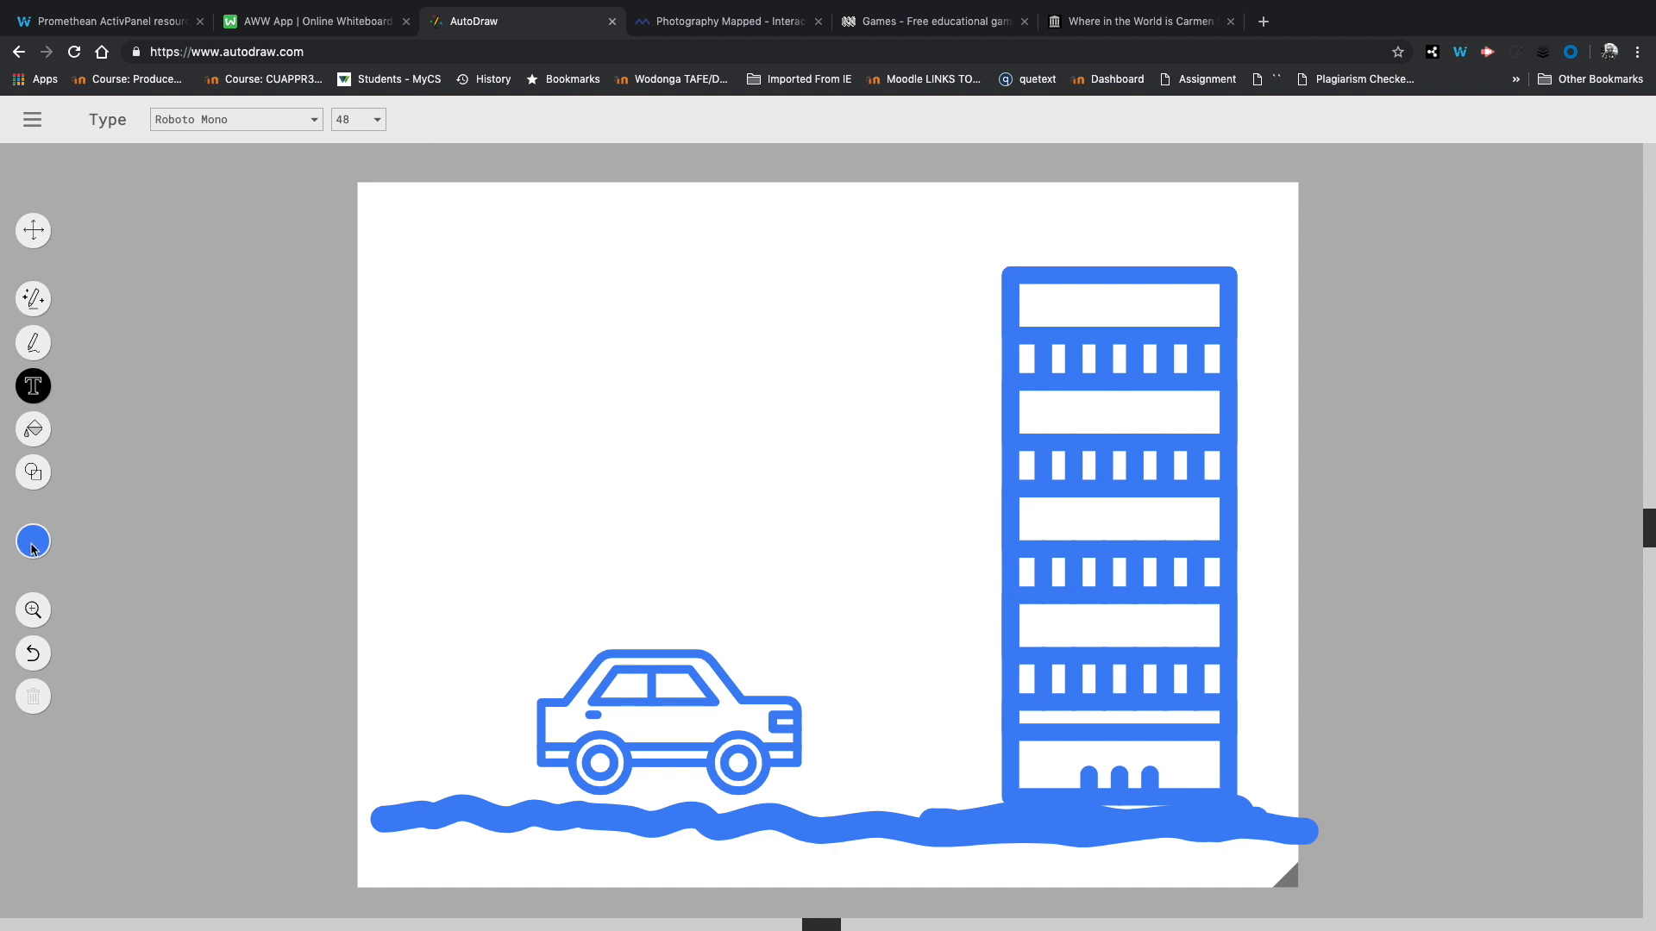
{"action": "mouse_move", "coordinate": [174, 582]}
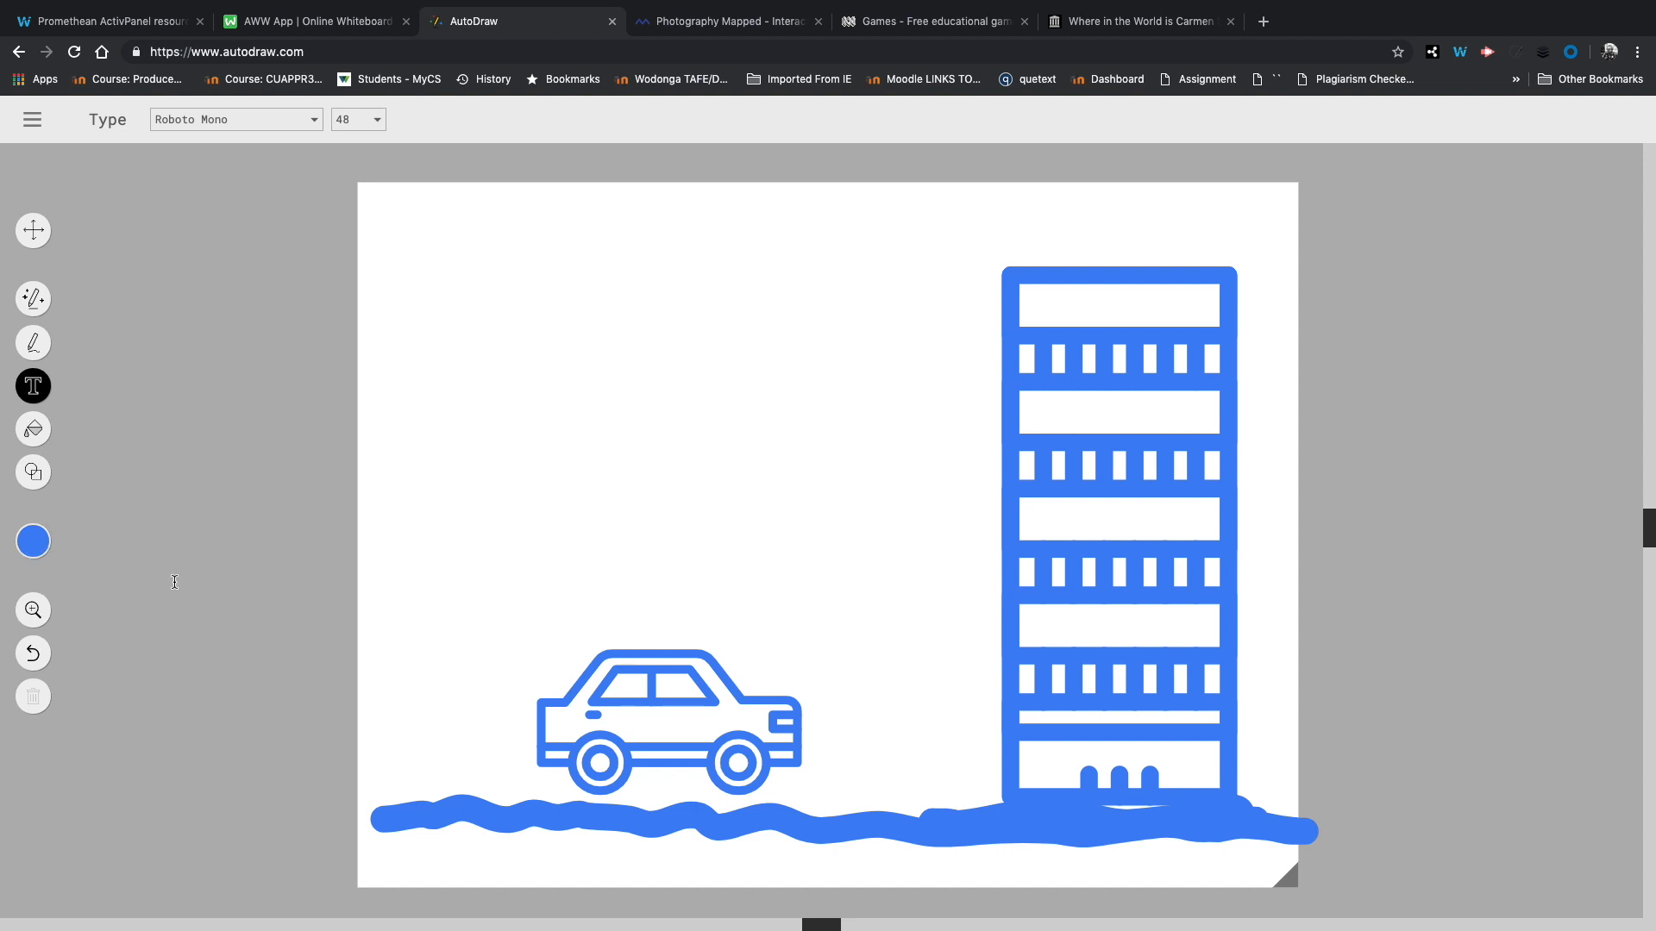
{"action": "left_click", "coordinate": [33, 541]}
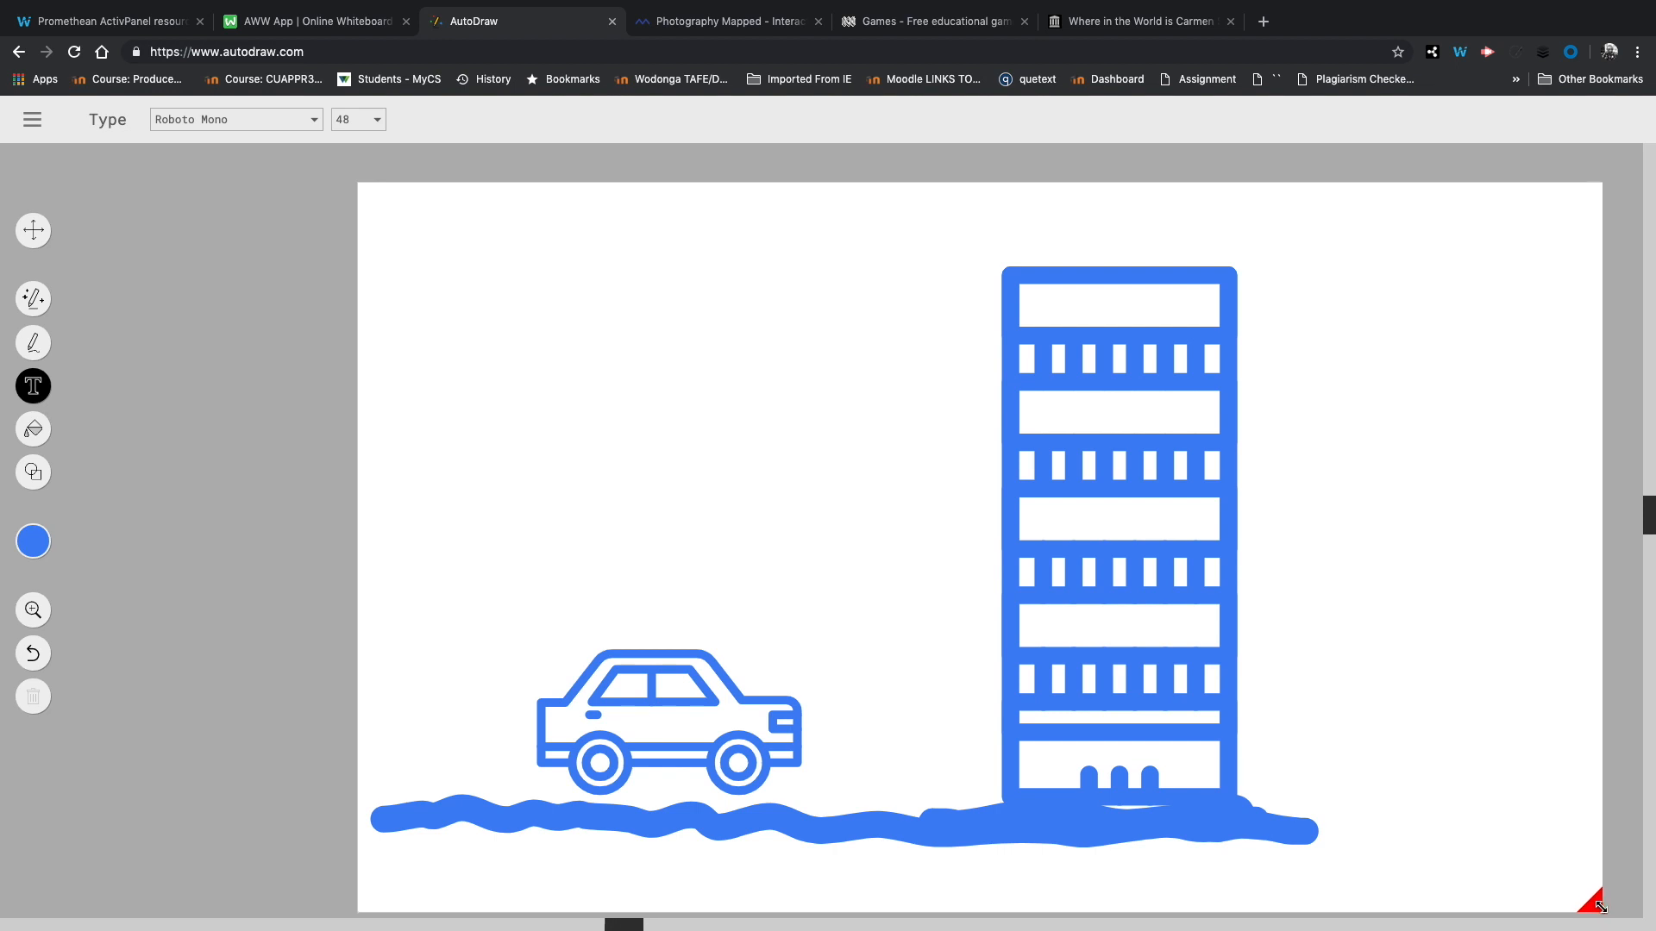
Step: Download the car-and-building scene as a PNG from the menu and return to the canvas
{"action": "scroll", "scroll_direction": "up", "scroll_amount": 3}
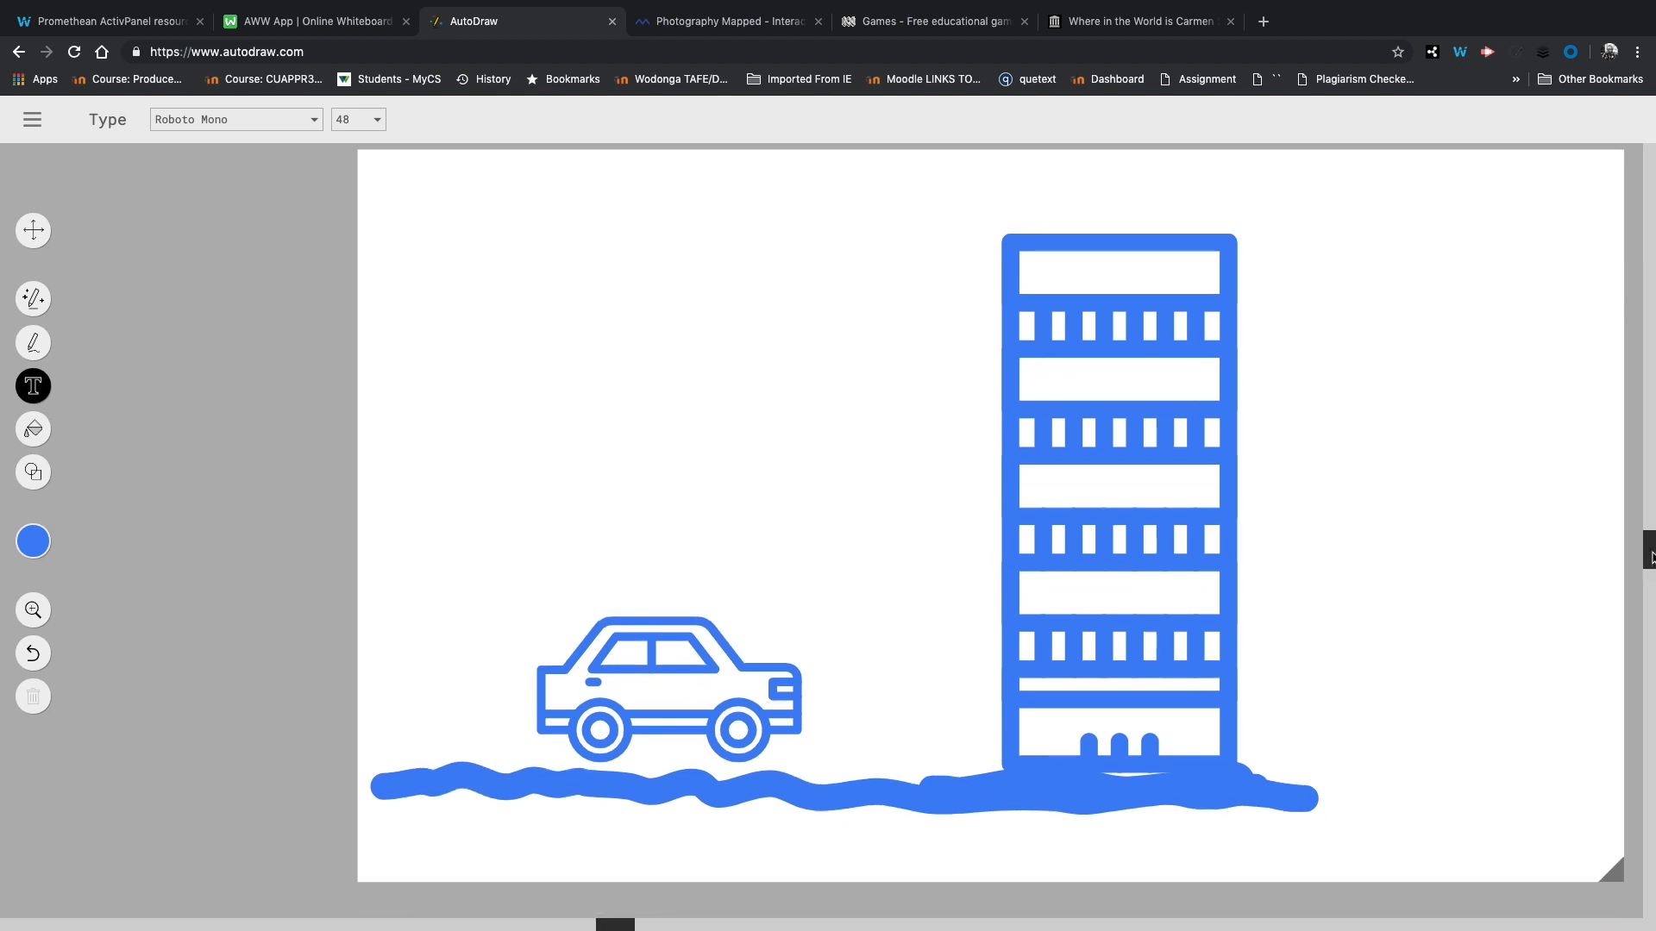
{"action": "scroll", "scroll_direction": "up", "scroll_amount": 3}
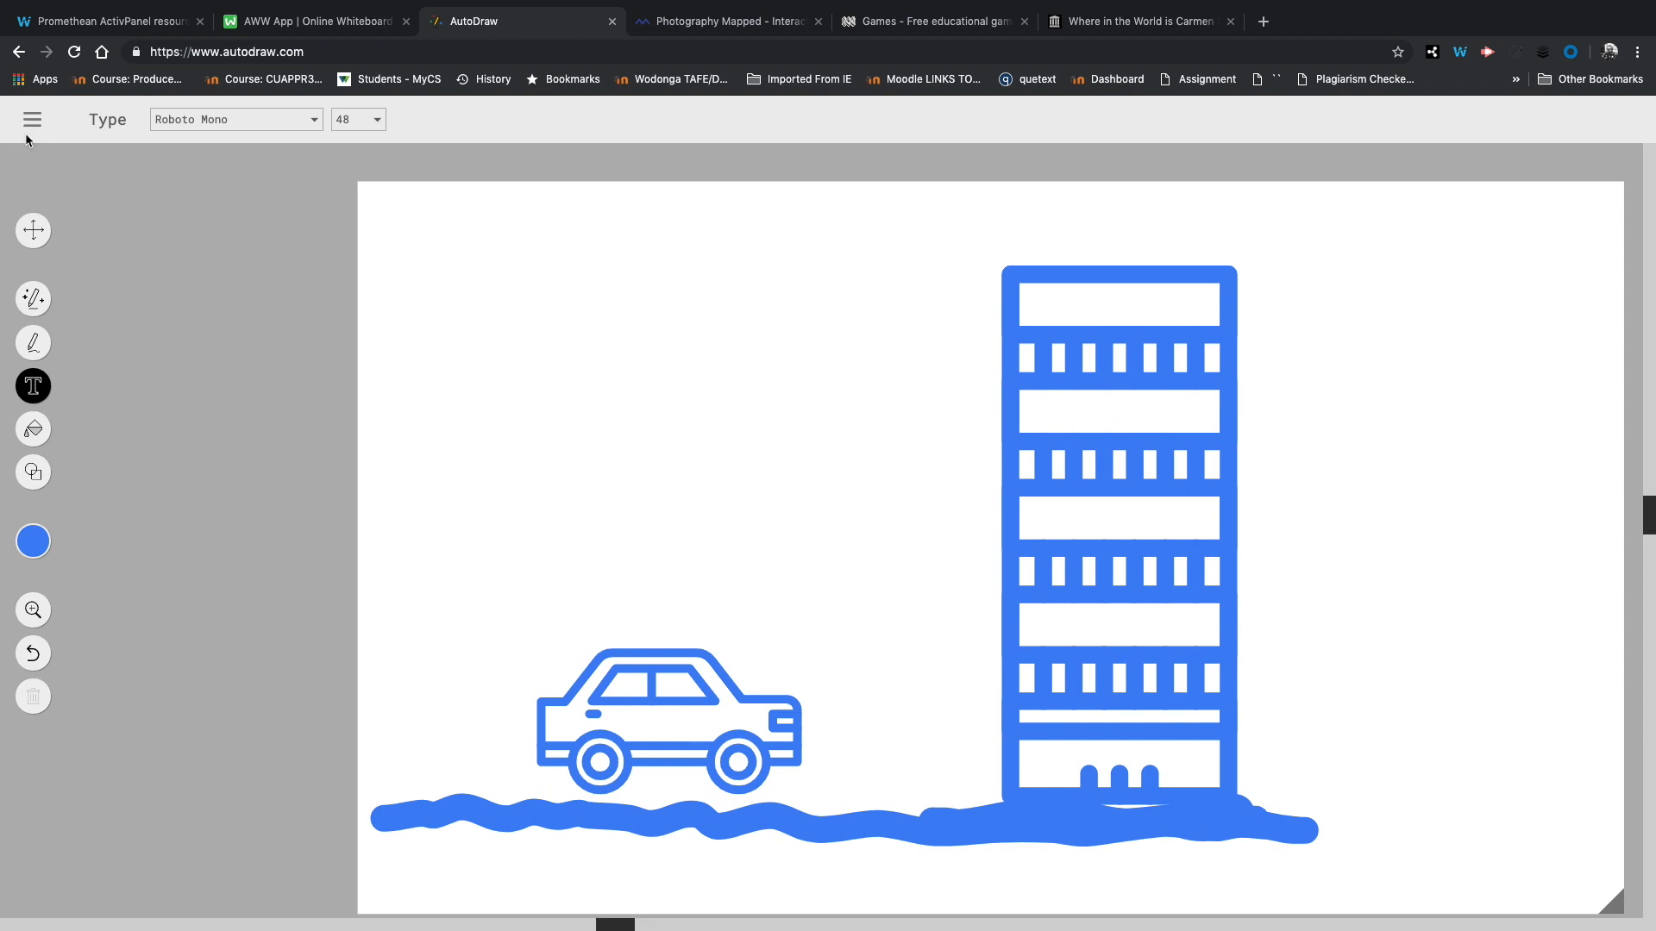
{"action": "mouse_move", "coordinate": [26, 134]}
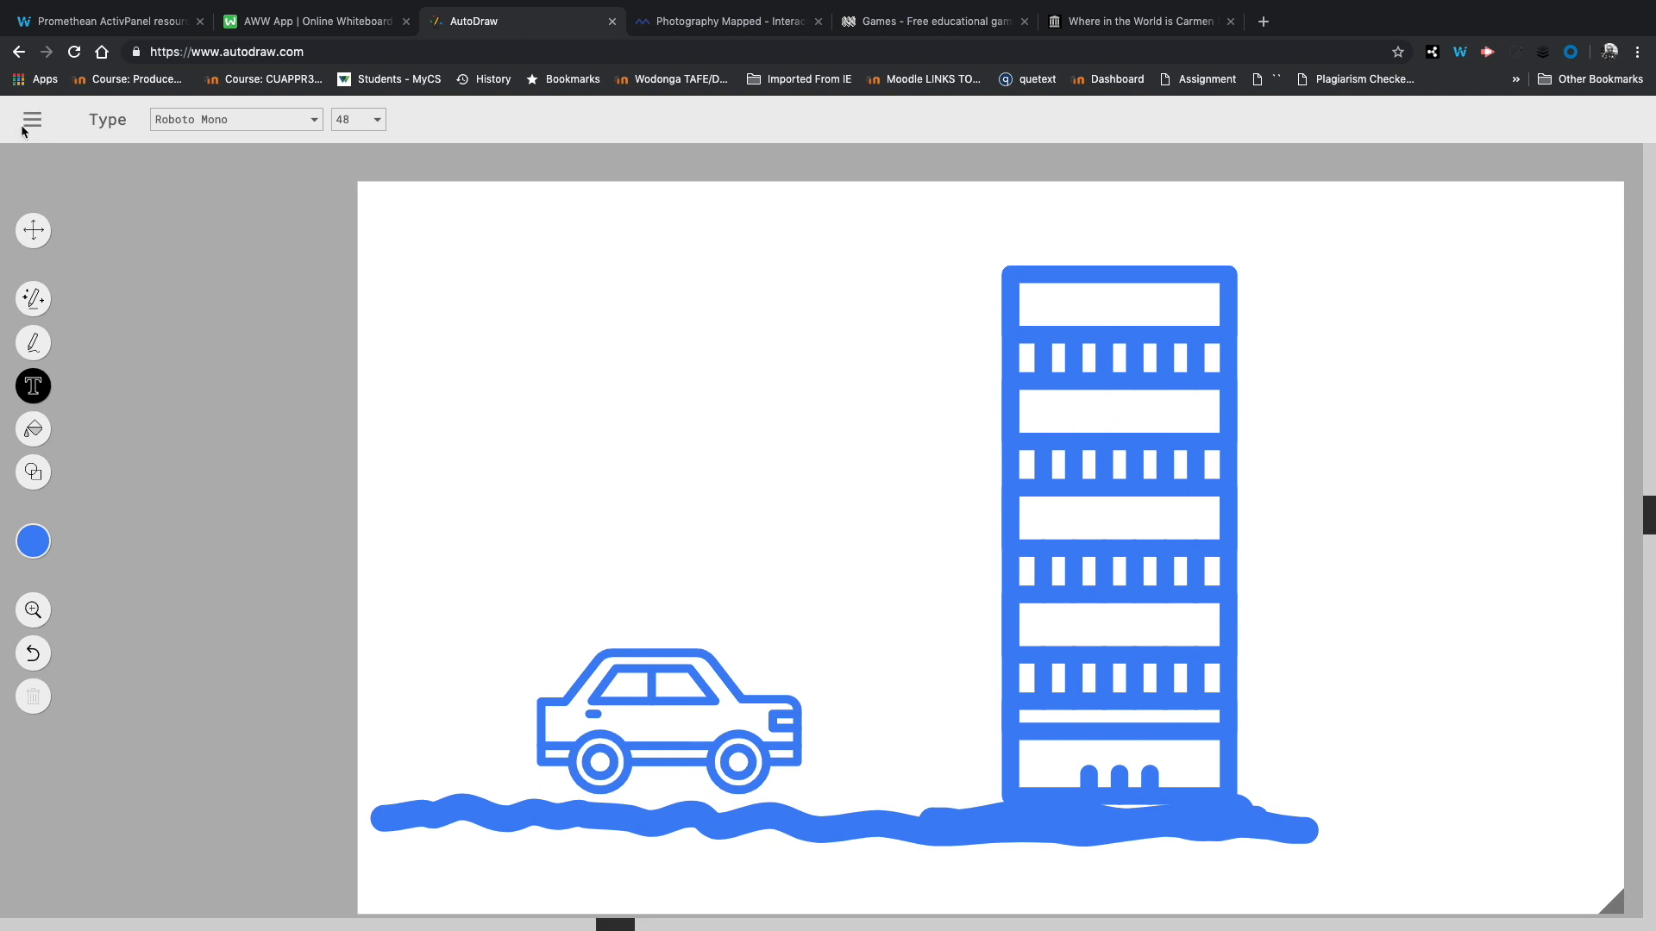
{"action": "left_click", "coordinate": [31, 119]}
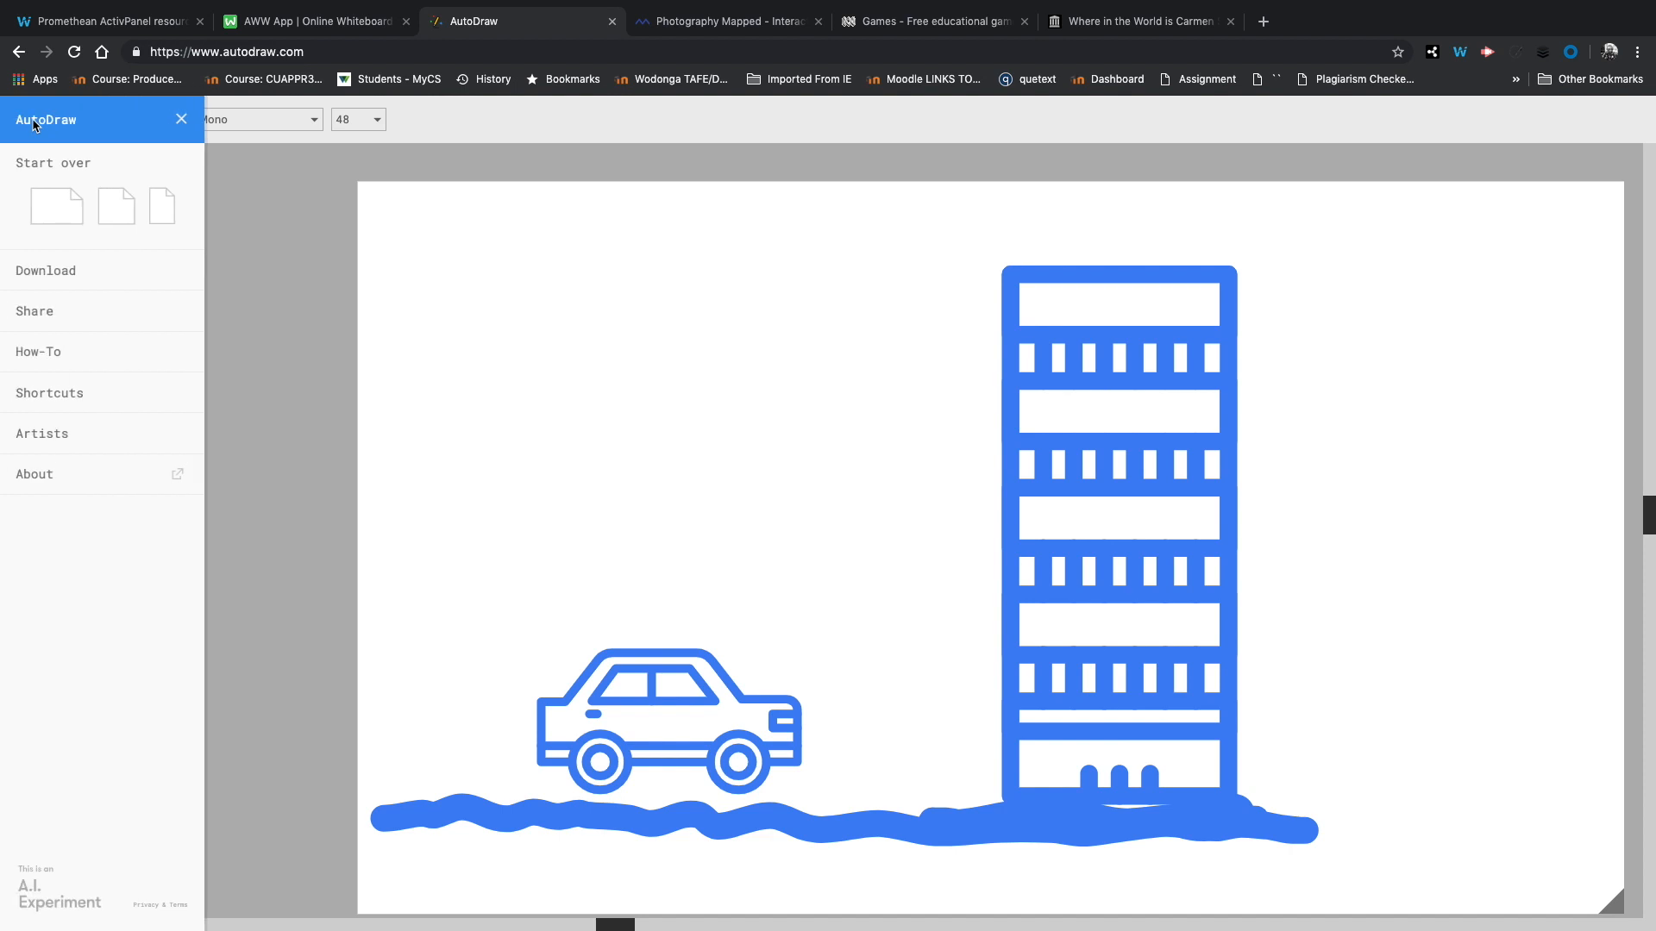
{"action": "left_click", "coordinate": [45, 270]}
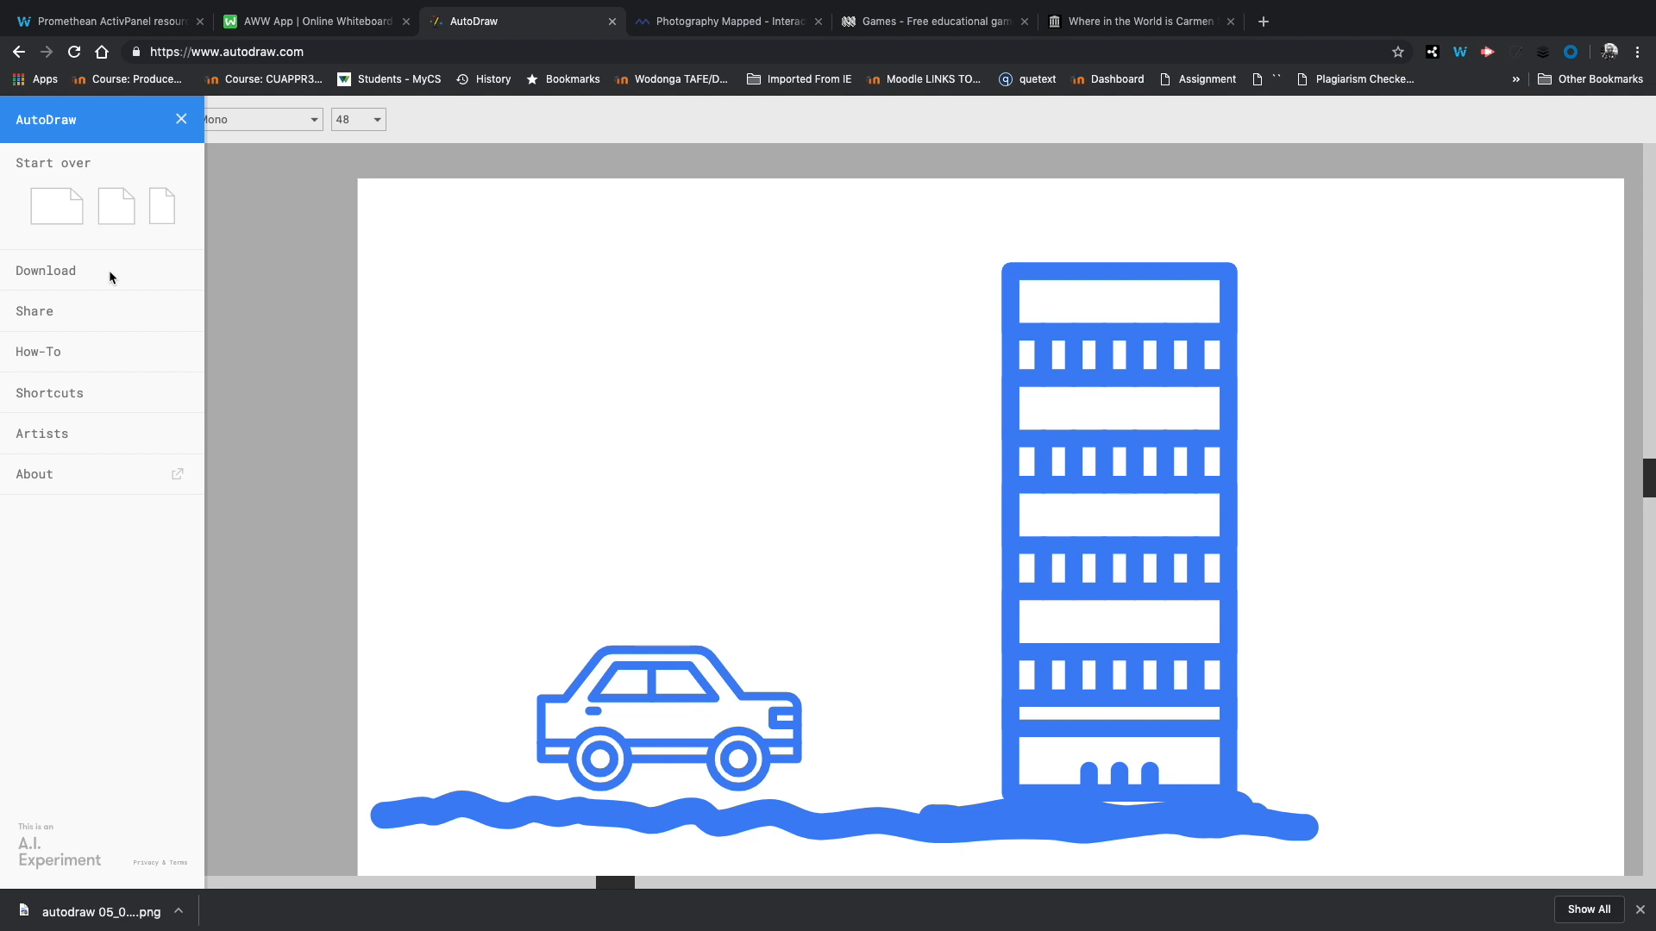
{"action": "left_click", "coordinate": [181, 119]}
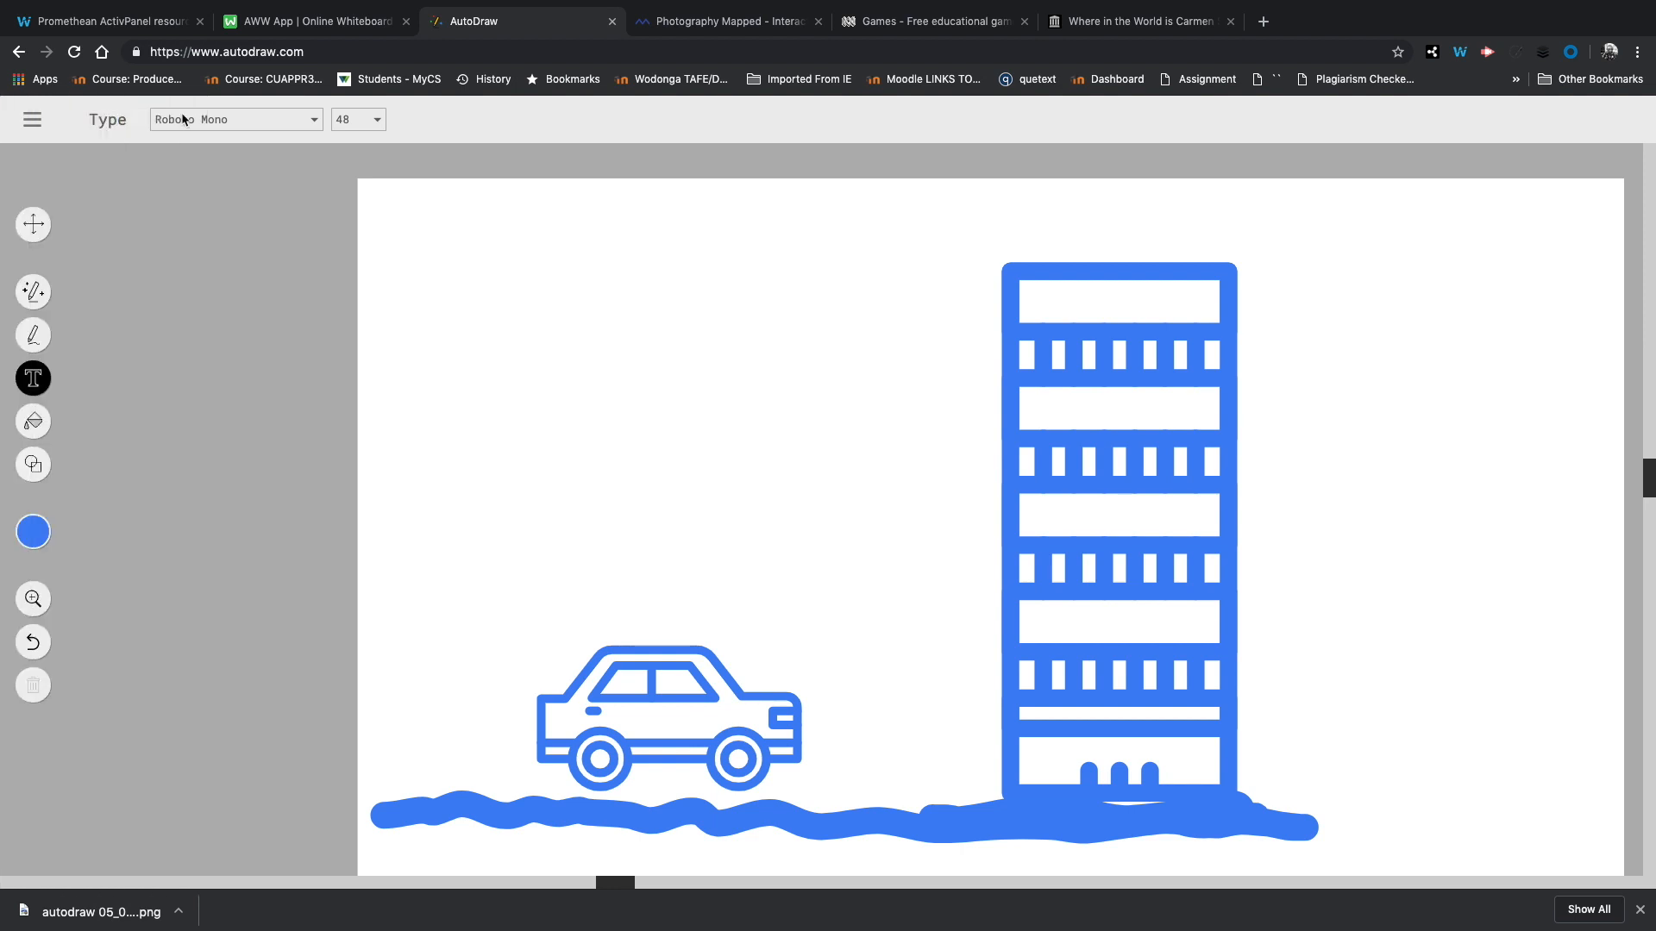
Step: Turn the animal doodle into the suggested tiger face, shrink it and sketch a body with legs
{"action": "left_click", "coordinate": [31, 119]}
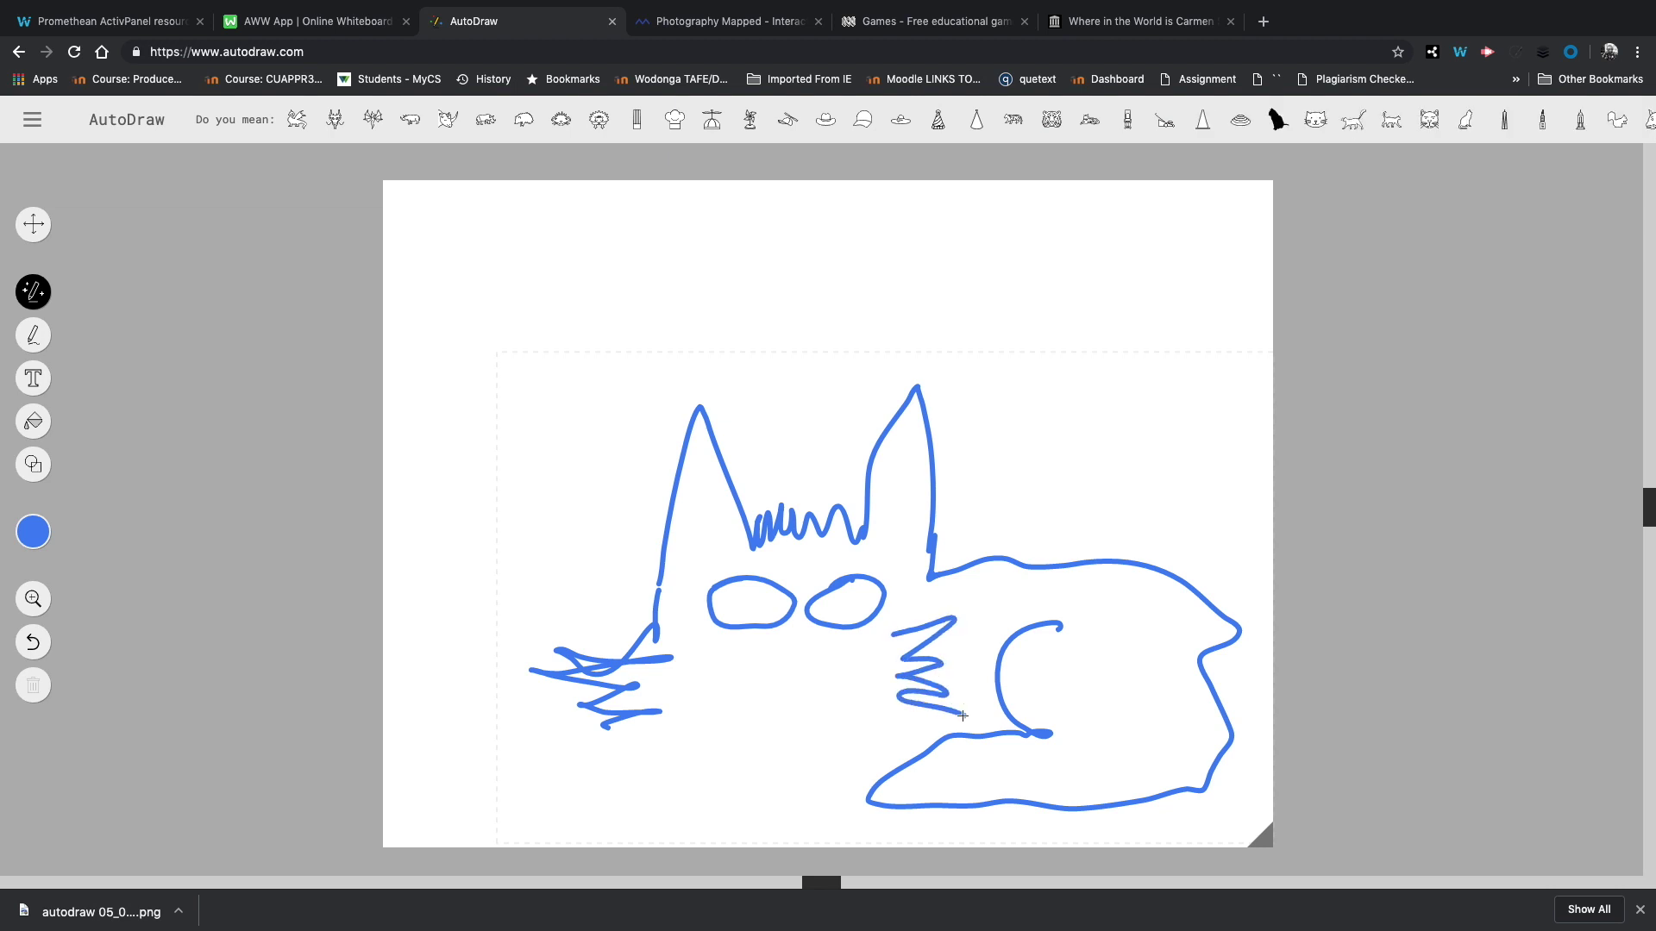
{"action": "left_click", "coordinate": [1050, 119]}
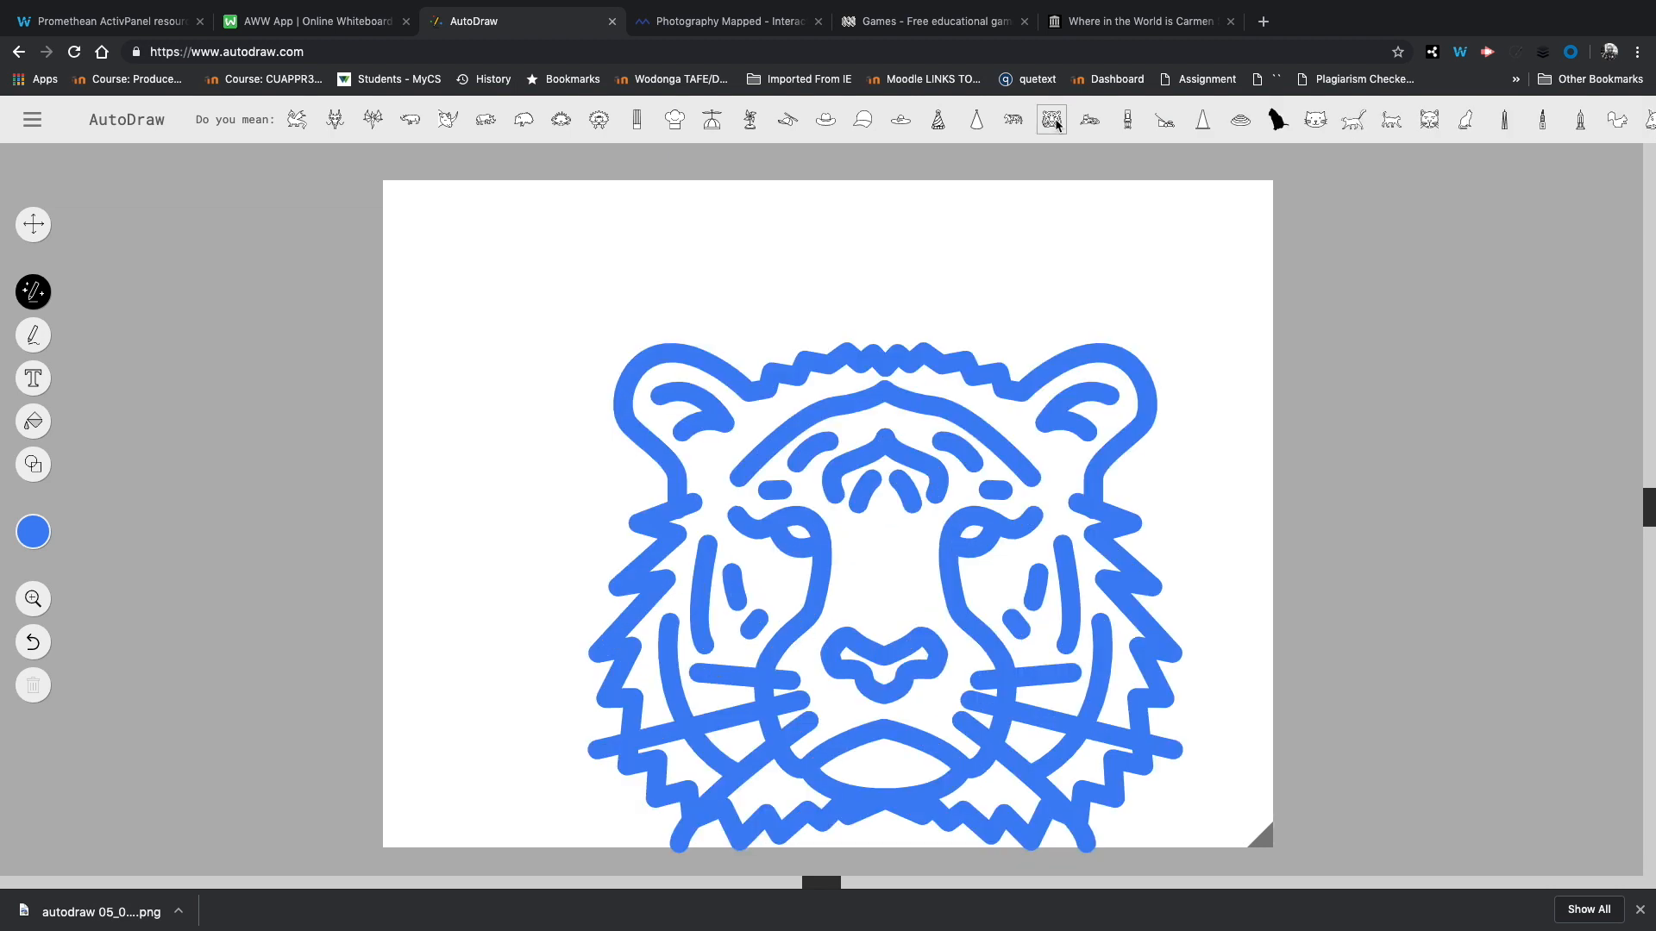
{"action": "left_click", "coordinate": [32, 224]}
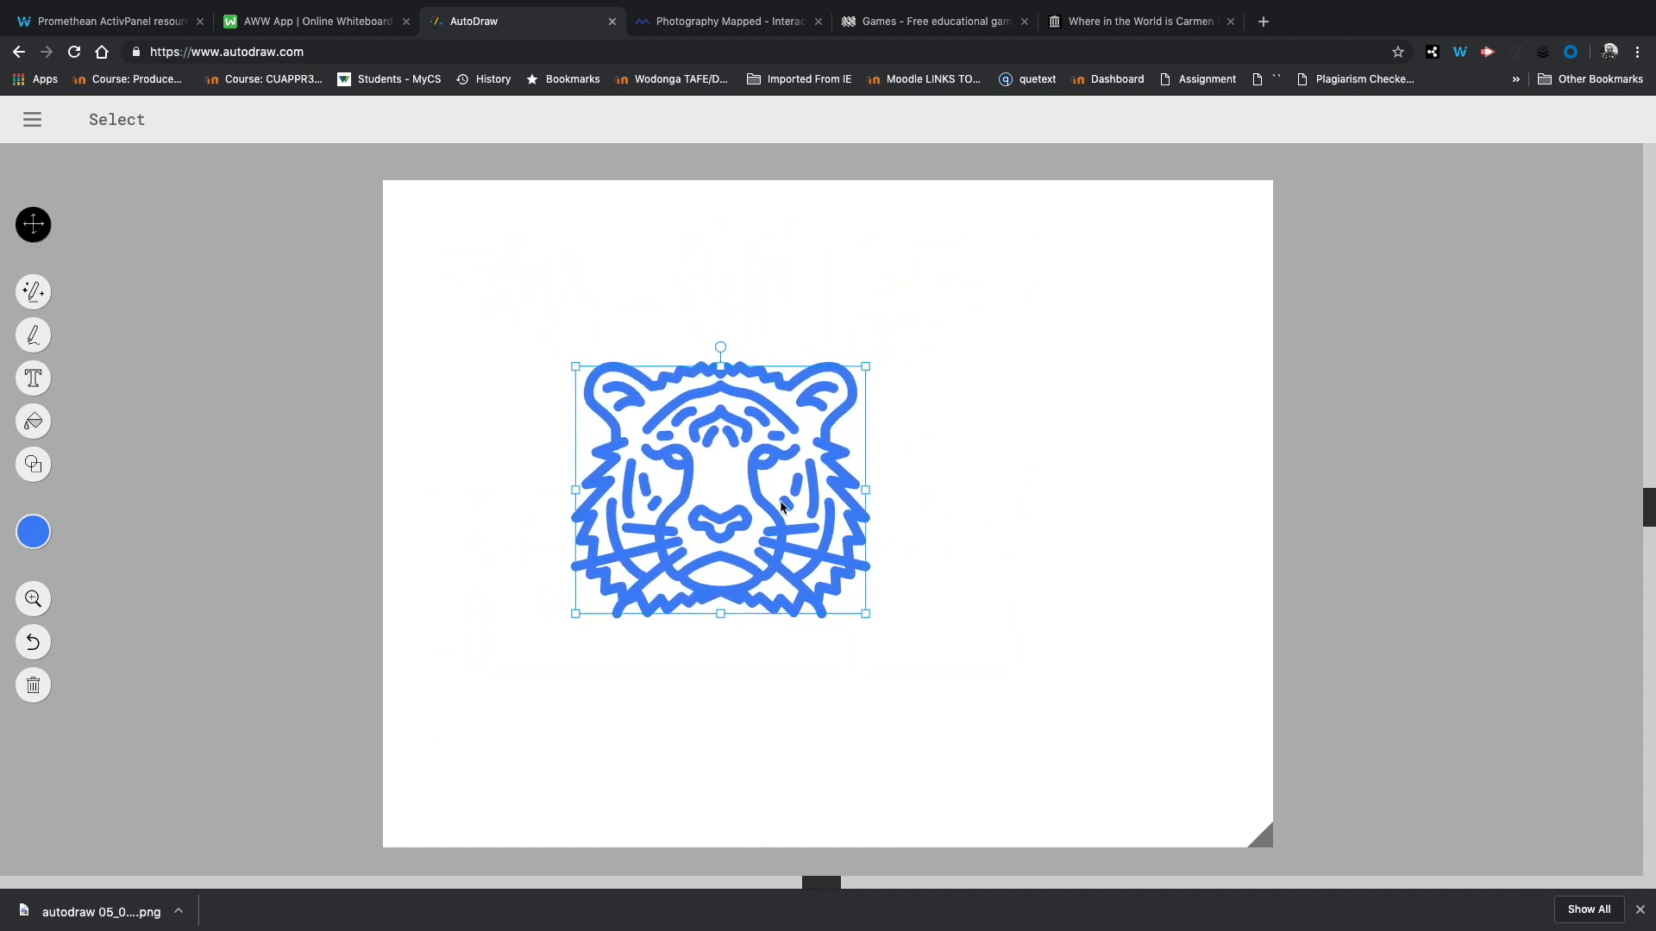
{"action": "left_click", "coordinate": [33, 335]}
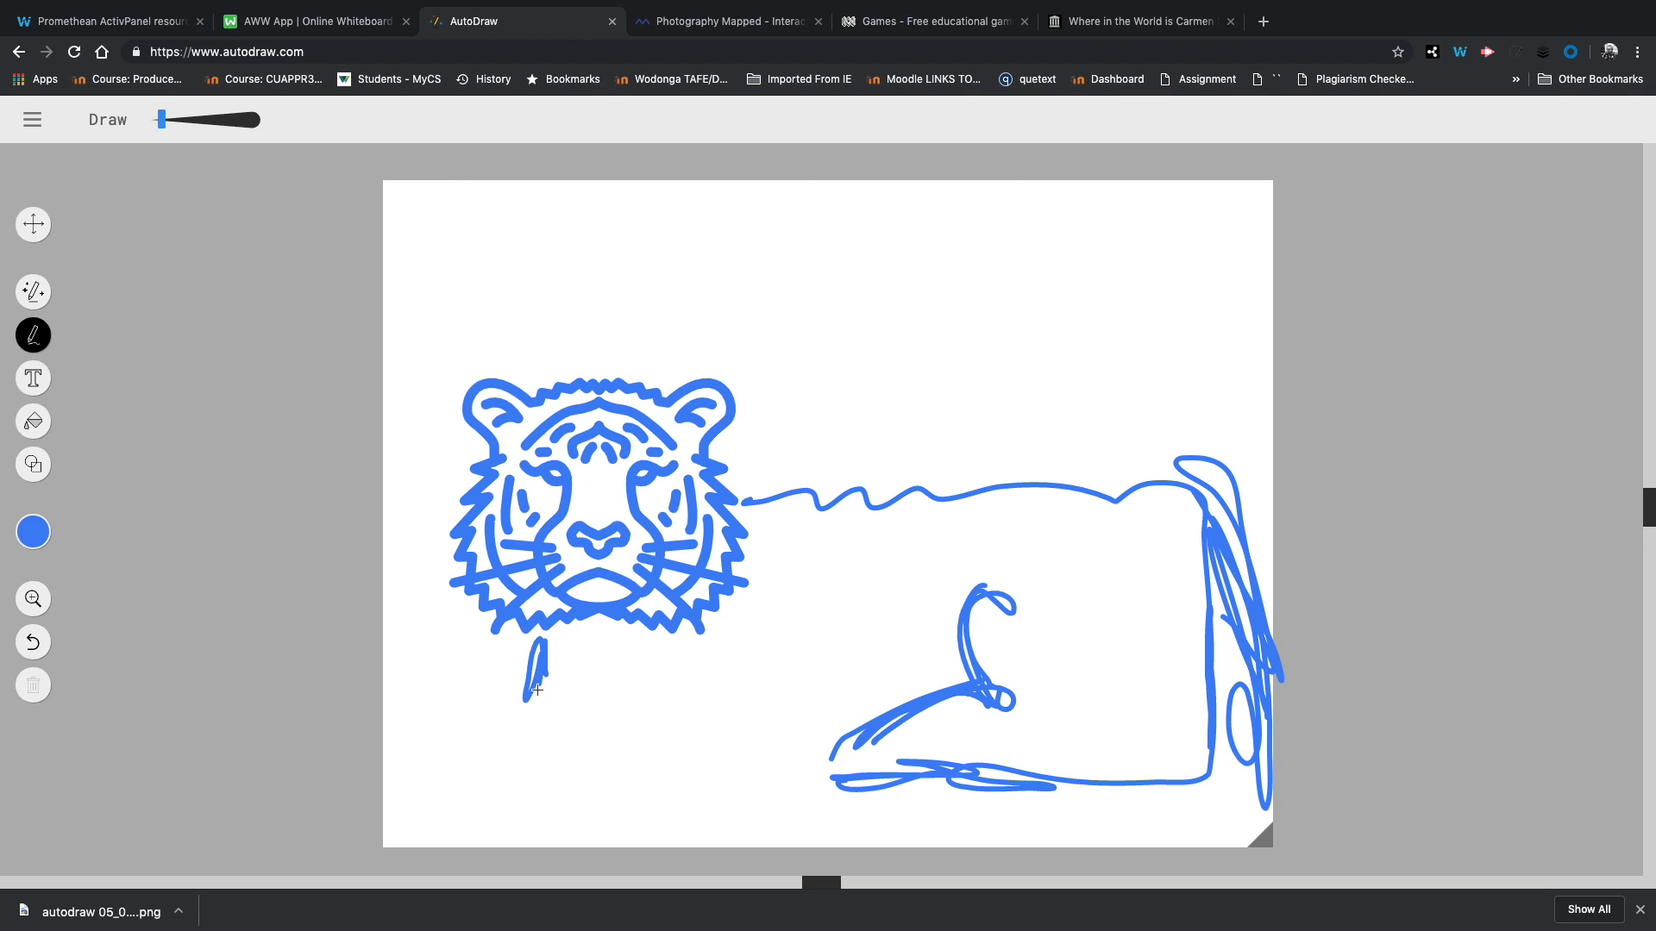
{"action": "left_click", "coordinate": [726, 21]}
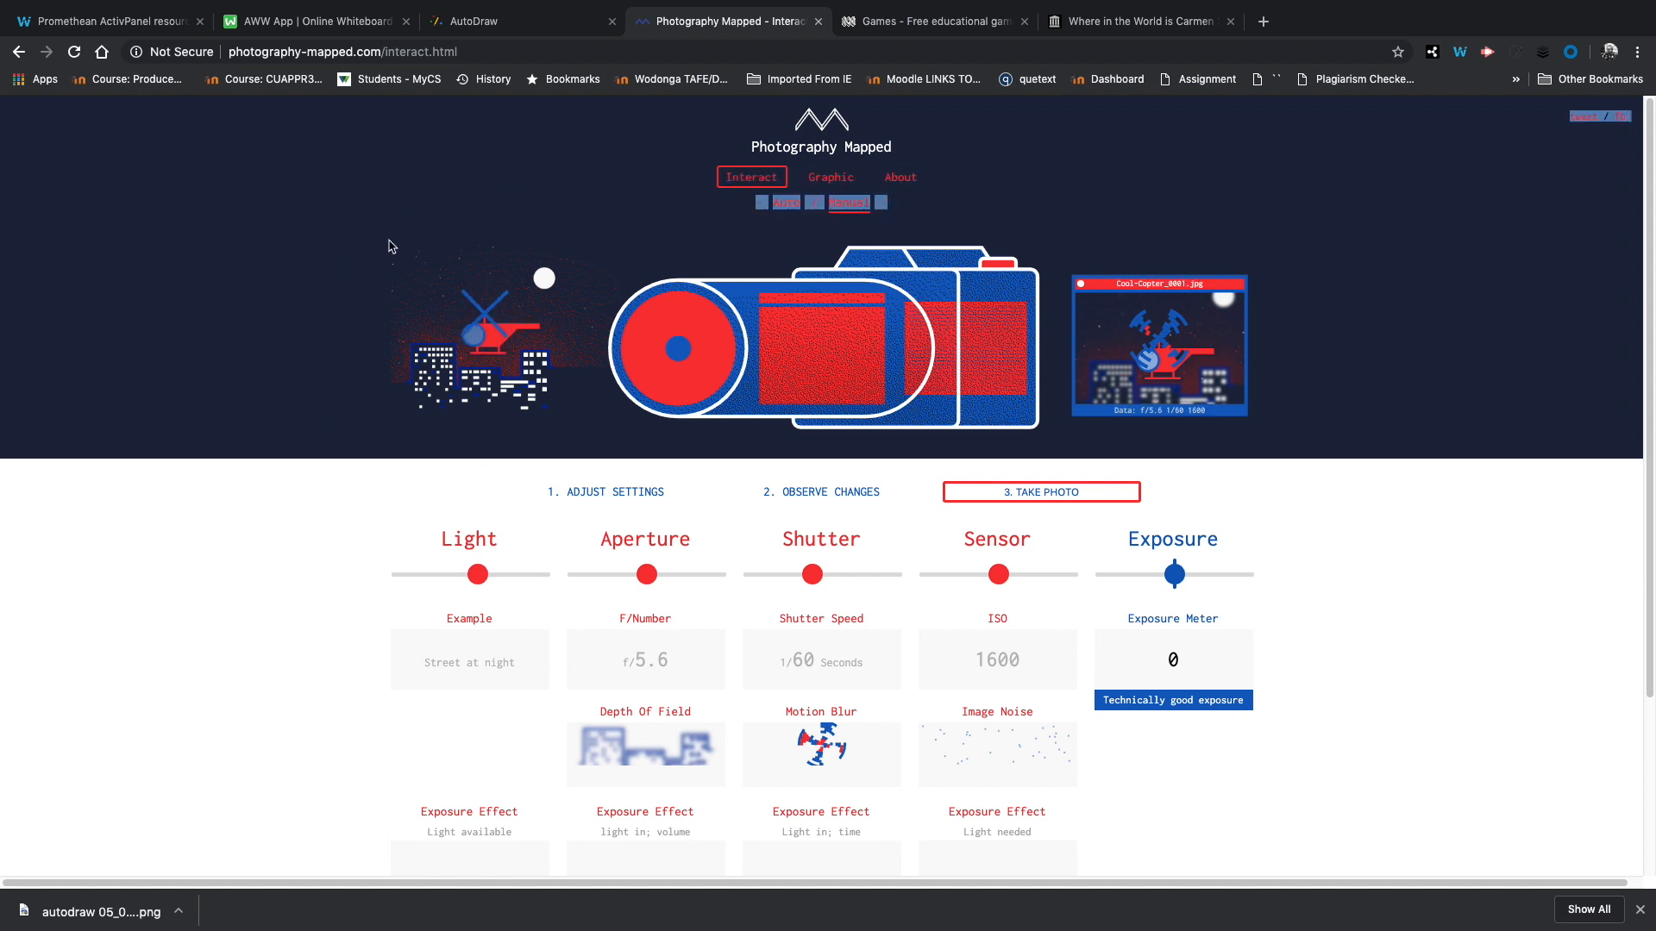
Step: Set a distant-town scene at f/2.8 and ISO 6400 and take several underexposed photos
{"action": "left_click", "coordinate": [848, 204]}
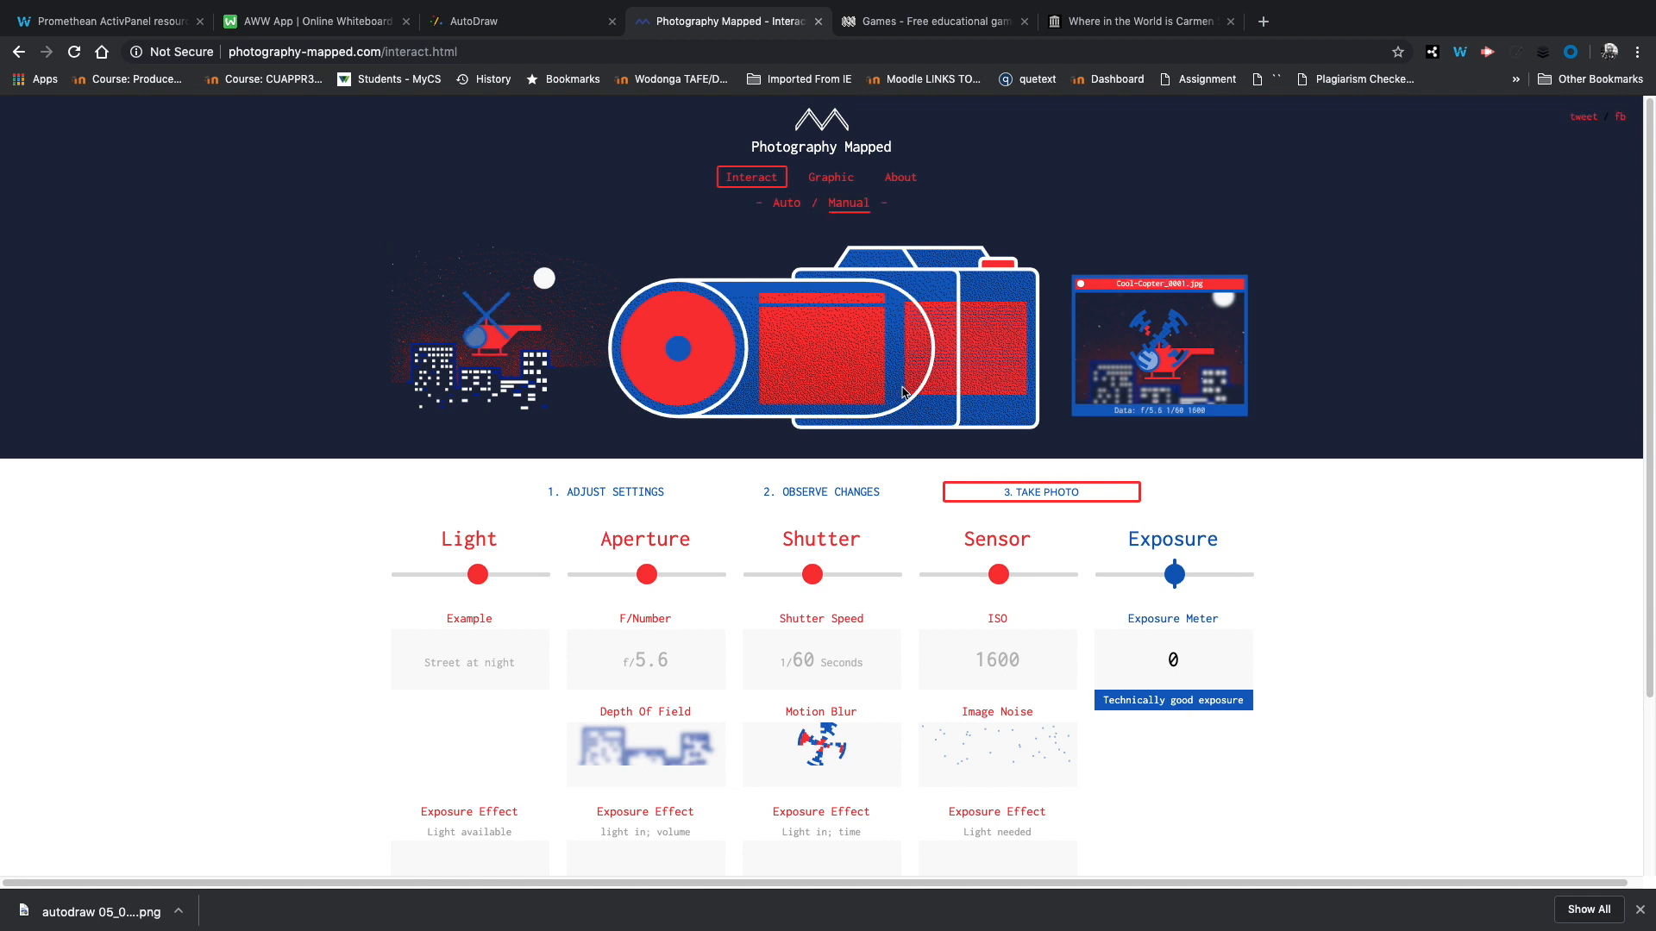
{"action": "mouse_move", "coordinate": [1067, 228]}
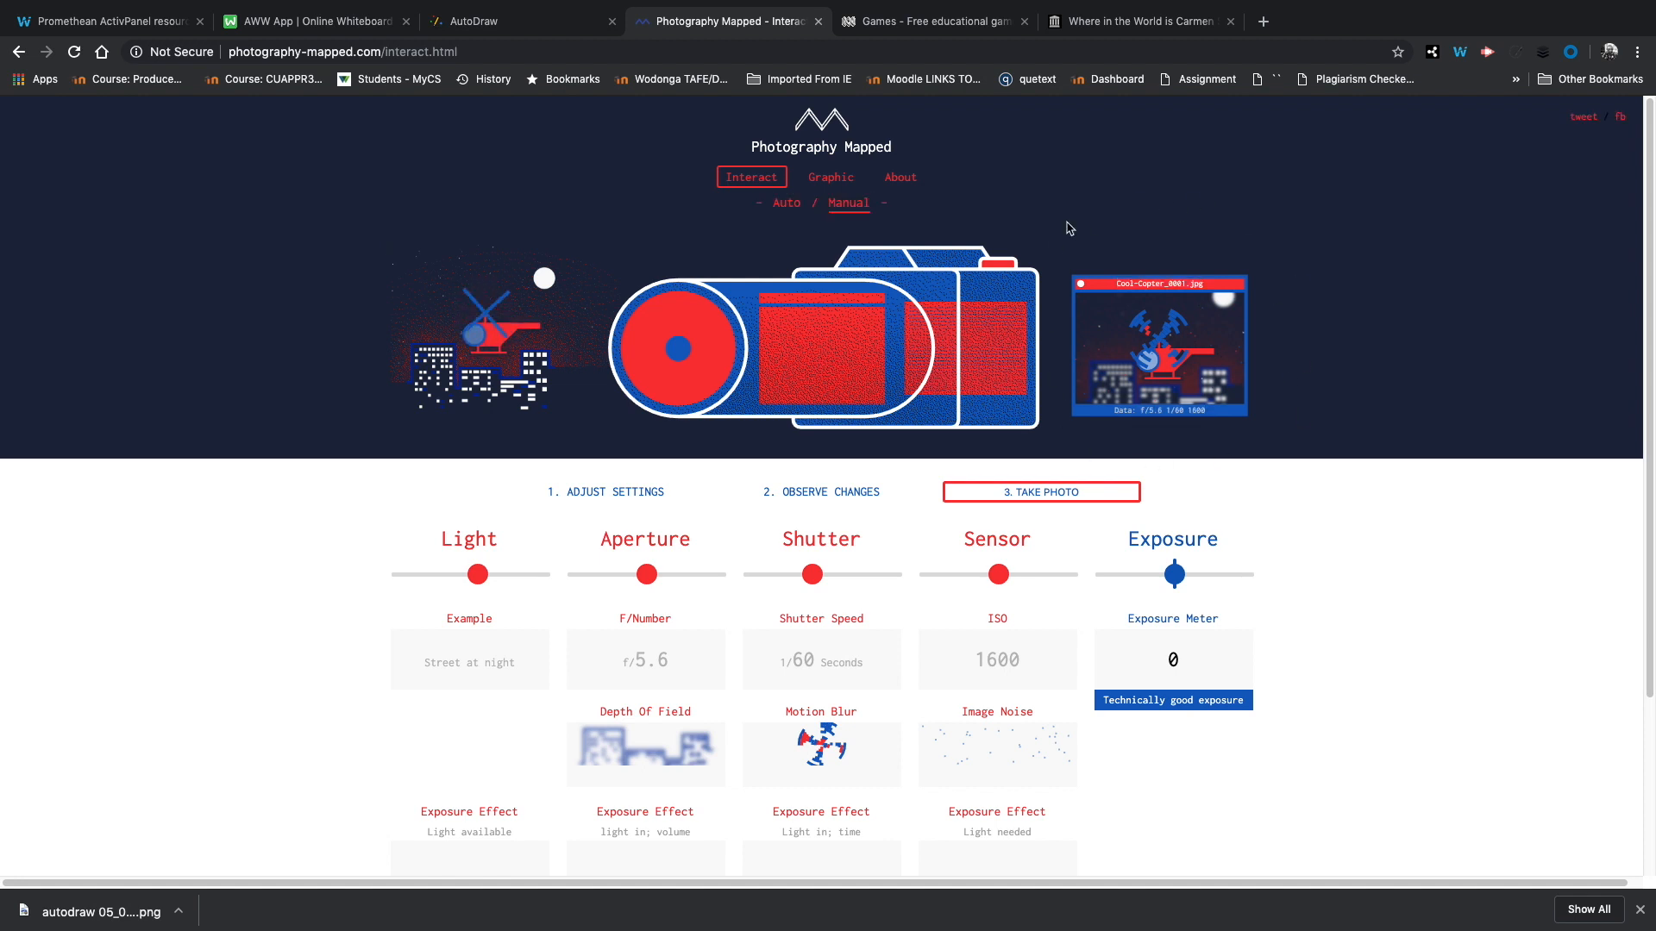
{"action": "mouse_move", "coordinate": [1023, 271]}
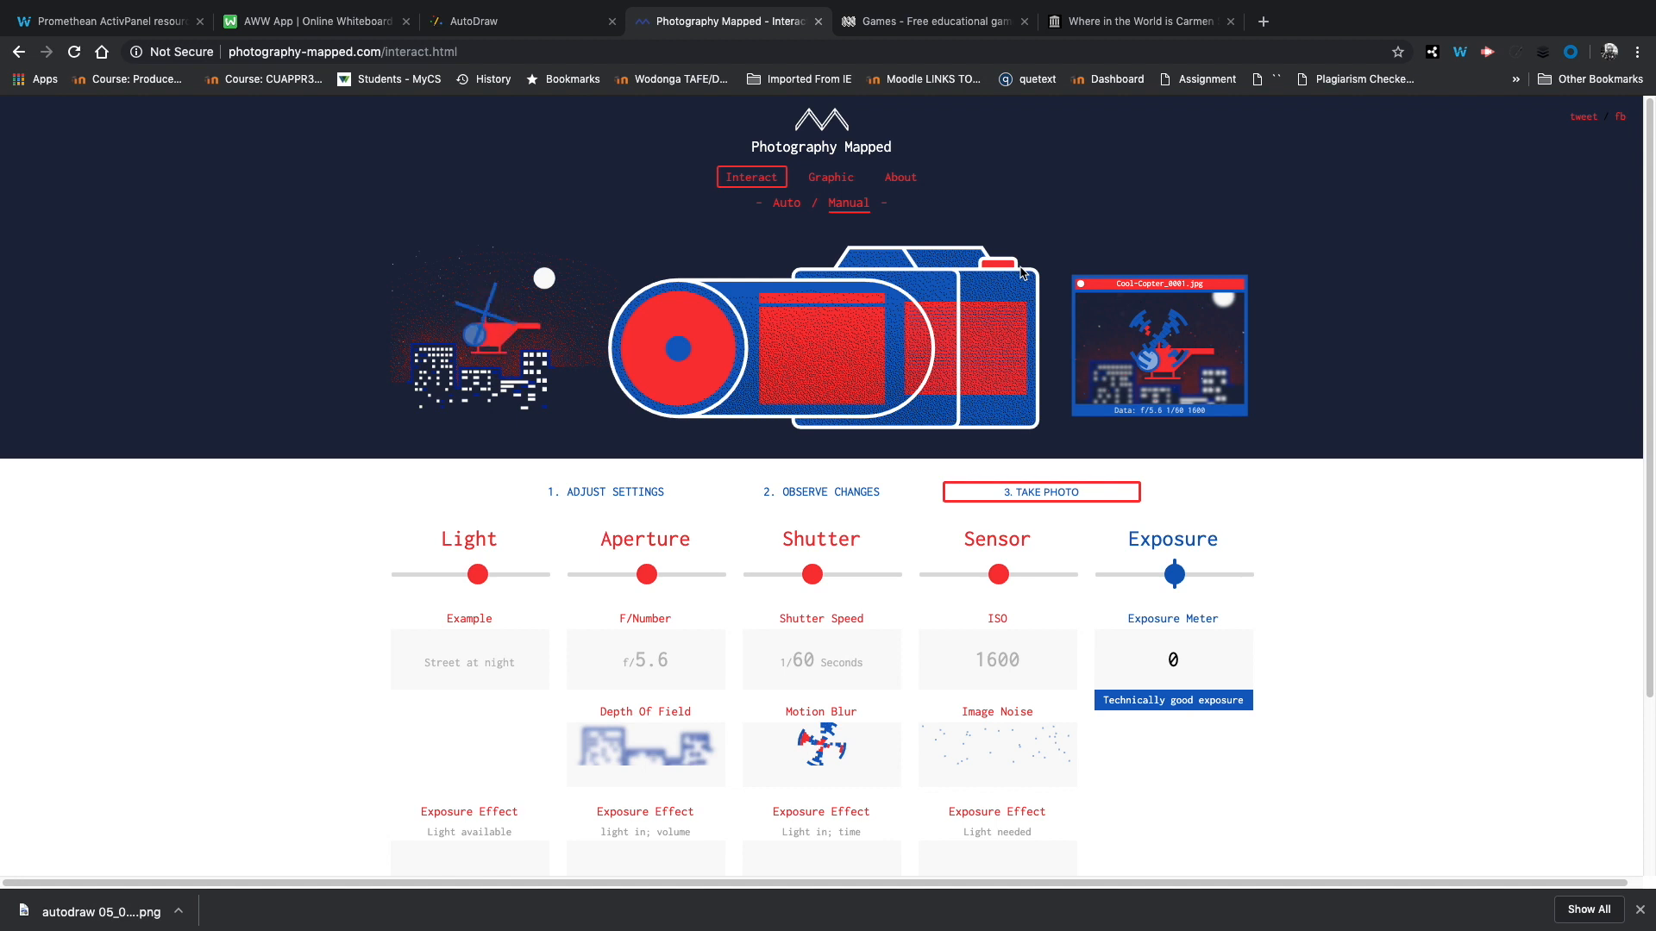
{"action": "mouse_move", "coordinate": [397, 505]}
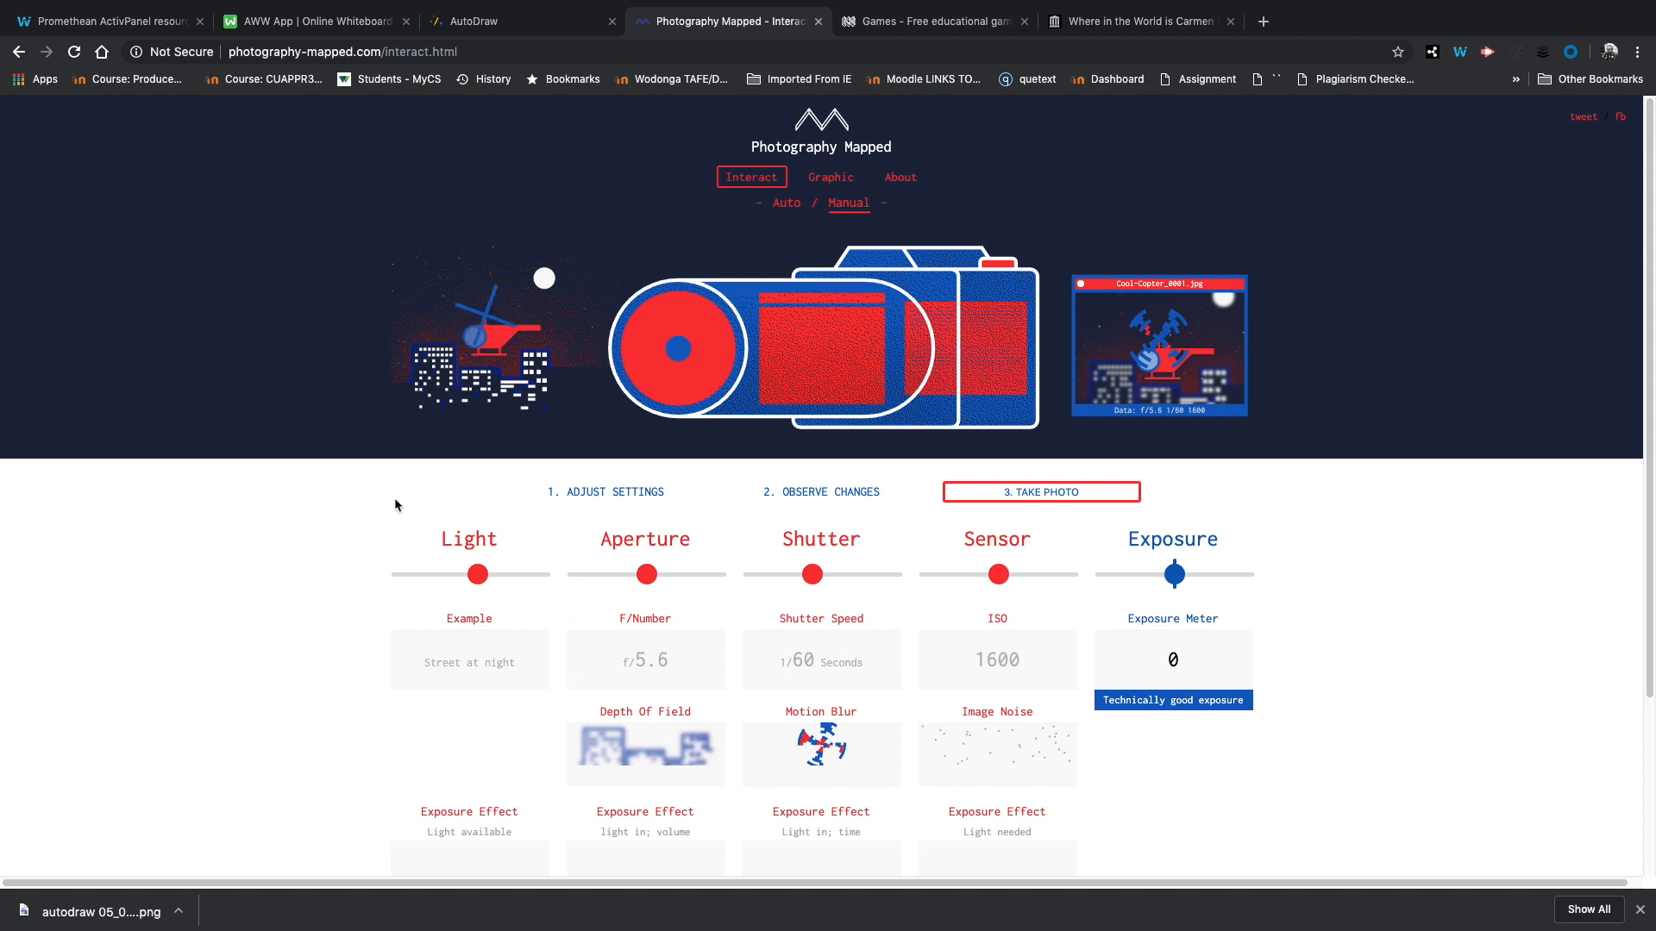
{"action": "mouse_move", "coordinate": [776, 533]}
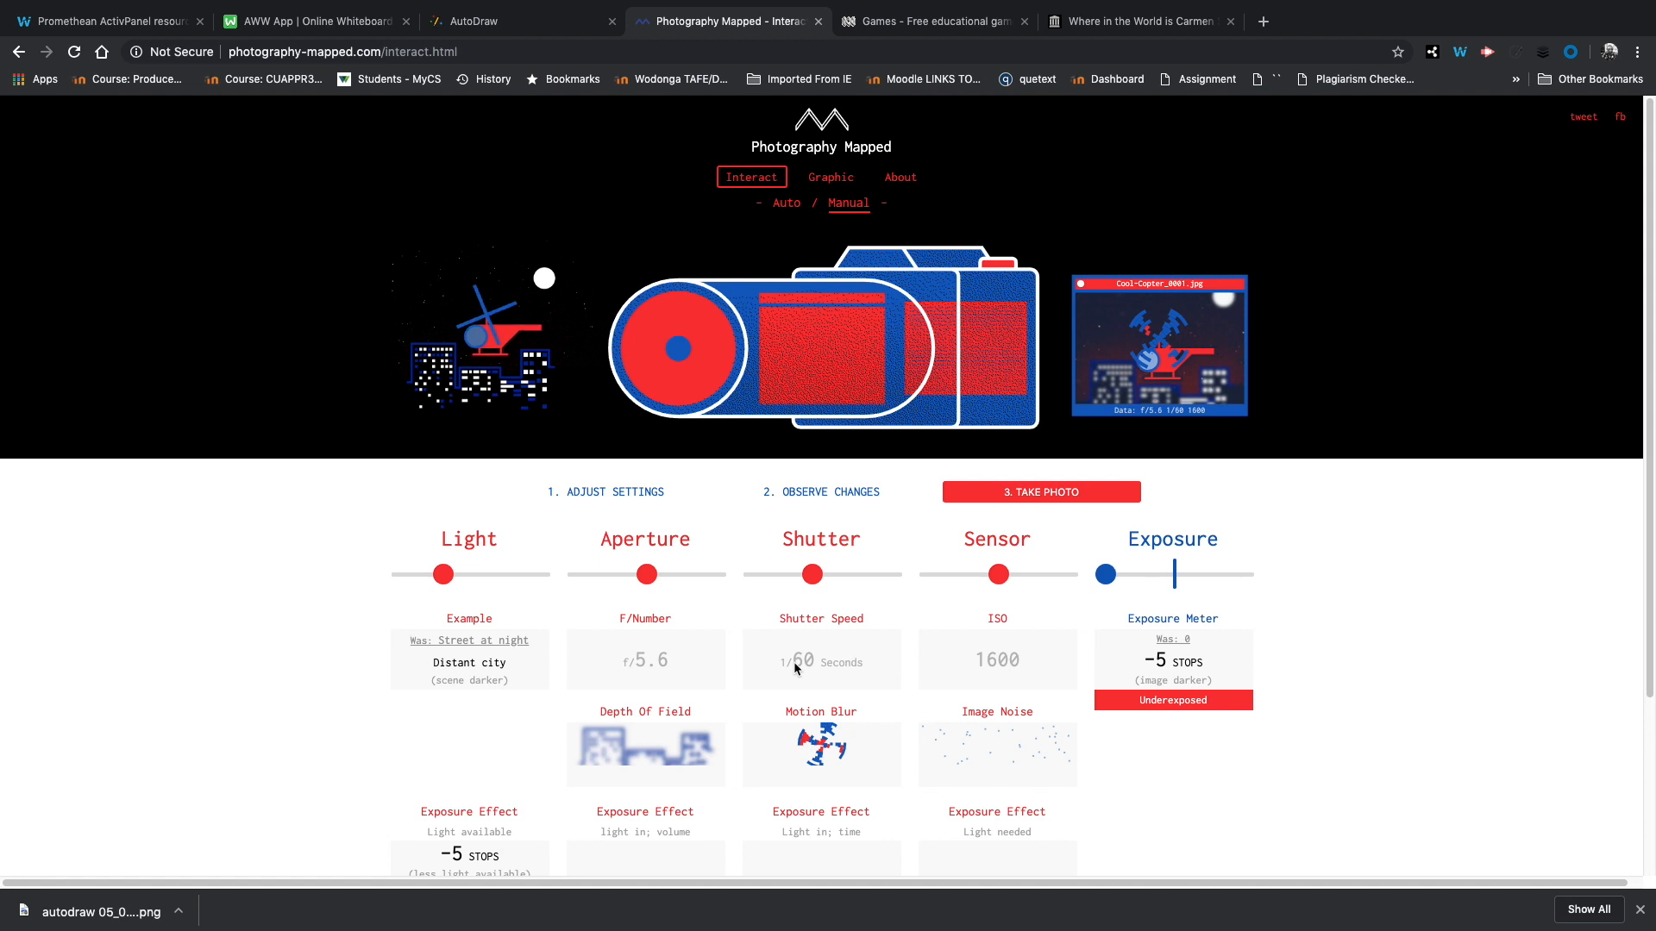
{"action": "left_click", "coordinate": [1039, 491]}
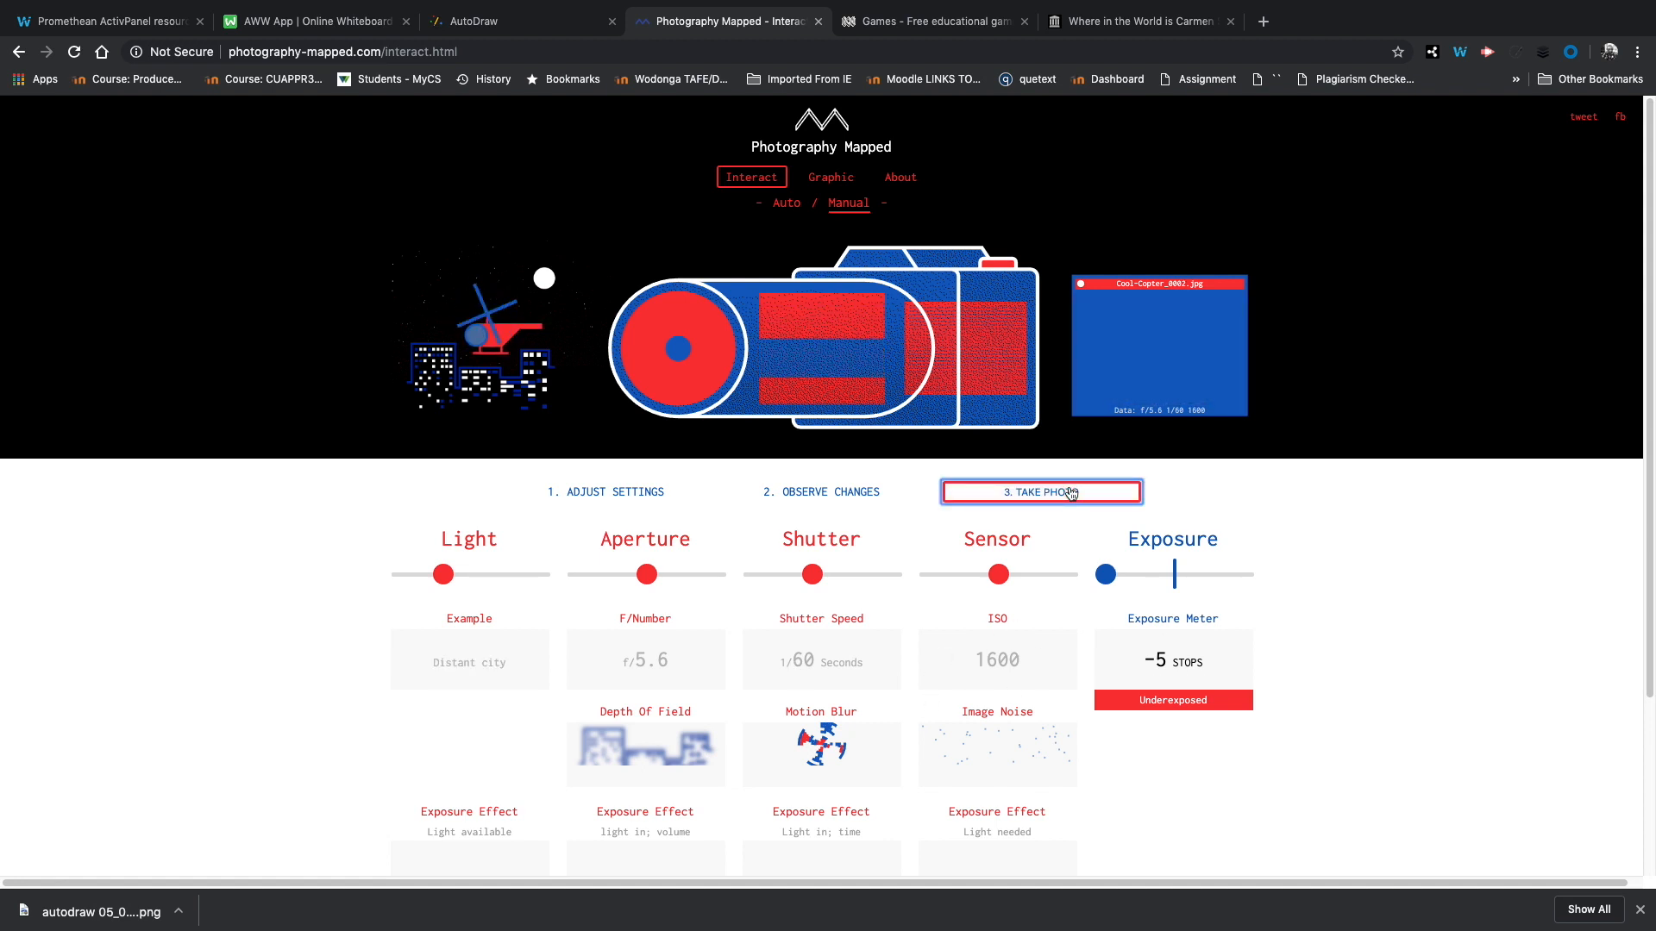
{"action": "left_click", "coordinate": [1040, 491]}
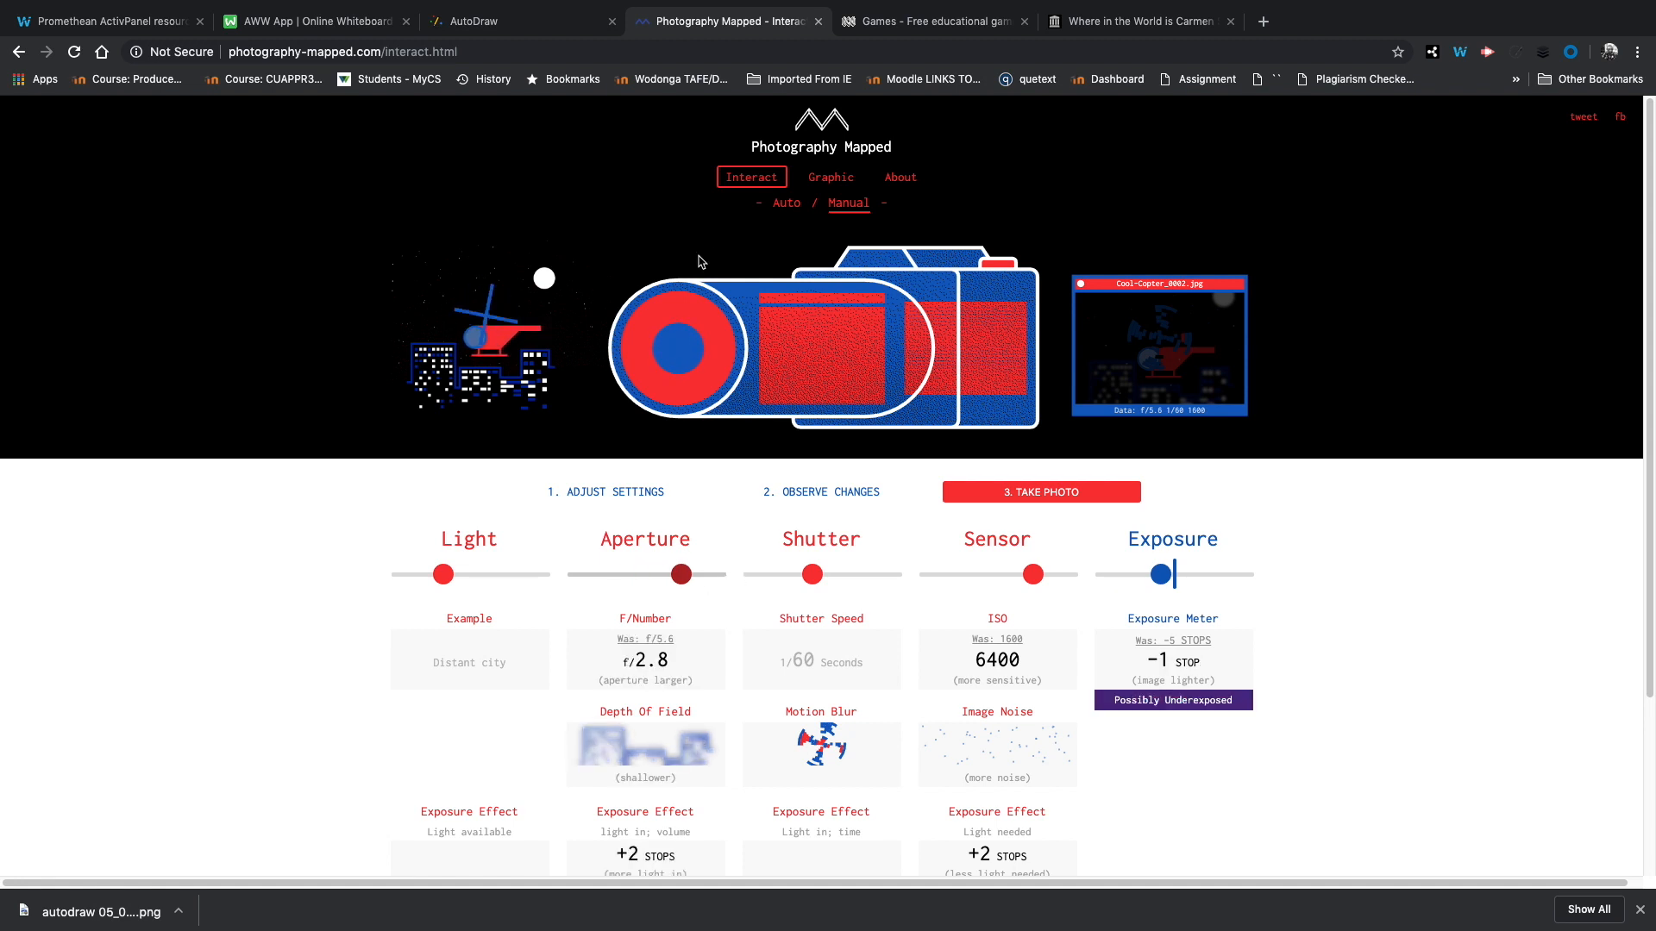
{"action": "left_click", "coordinate": [1040, 491]}
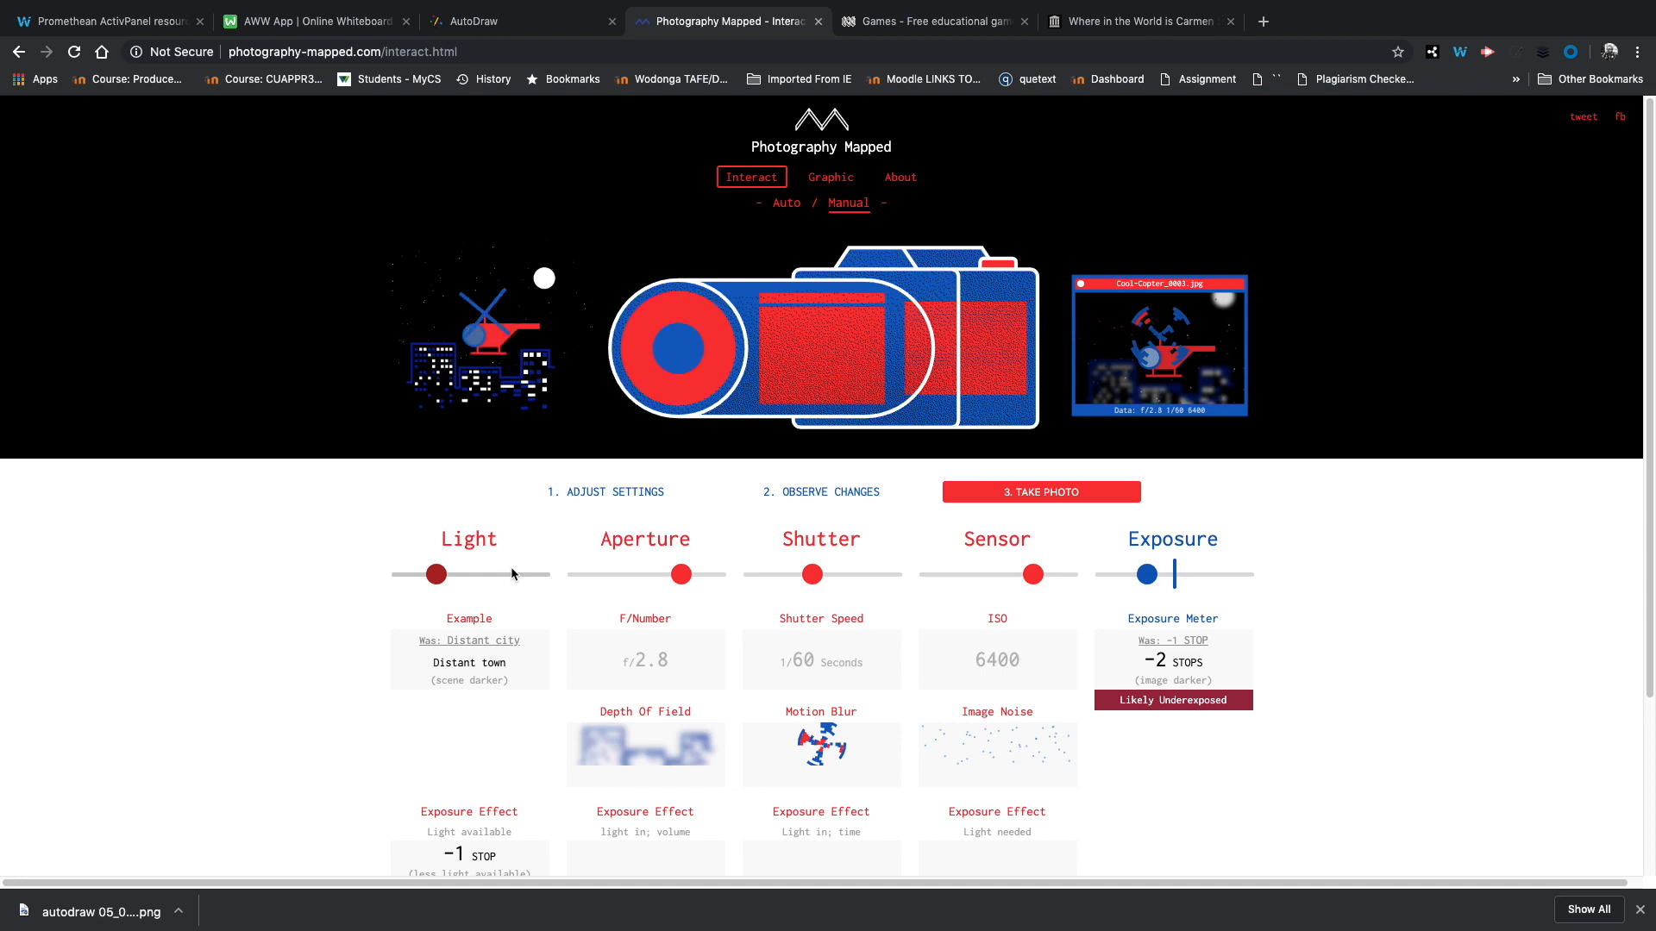
Step: Go to ABC Education Resources and show the Games listing across all subjects
{"action": "left_click", "coordinate": [933, 20]}
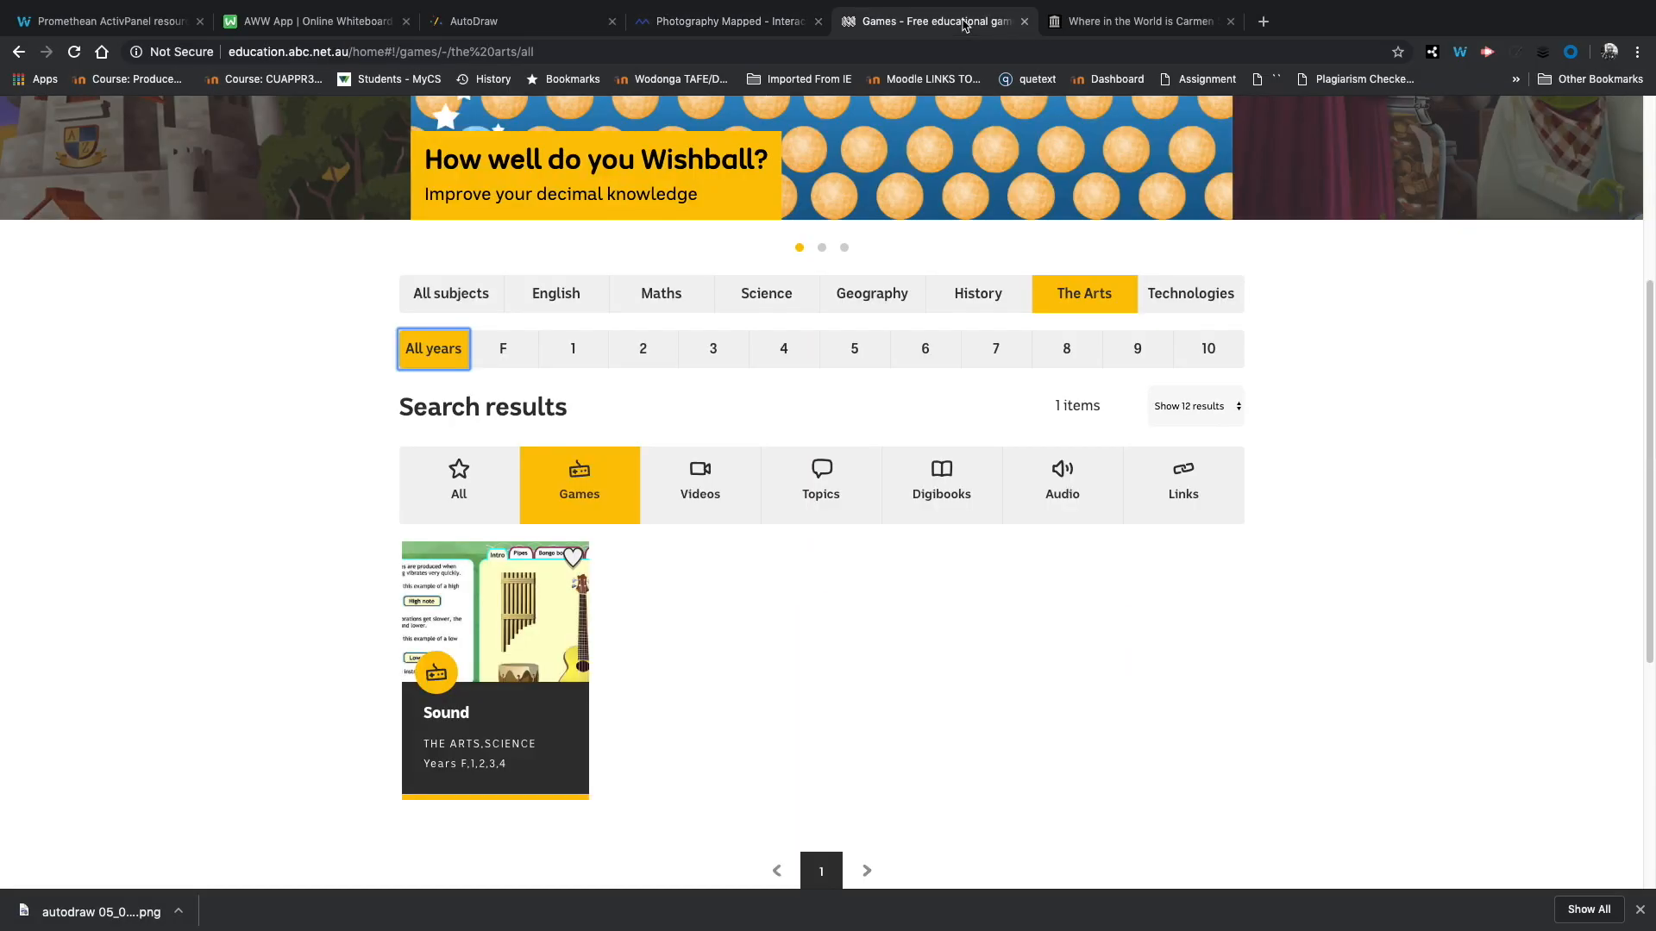
{"action": "scroll", "scroll_direction": "up", "scroll_amount": 3}
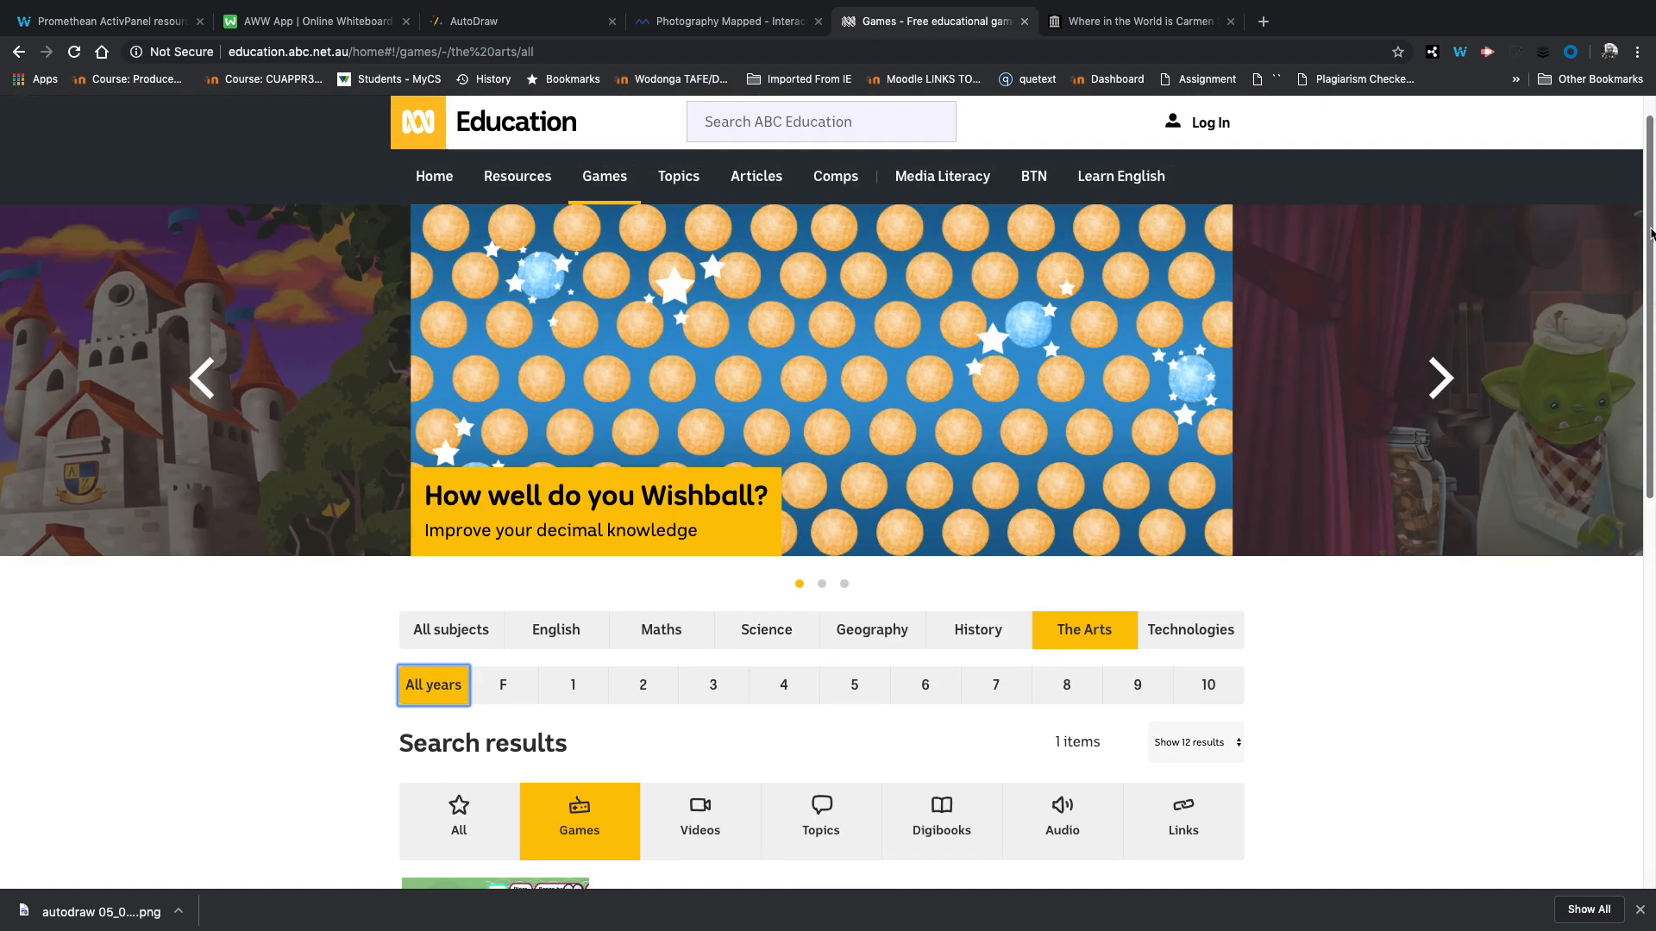
{"action": "scroll", "scroll_direction": "up", "scroll_amount": 3}
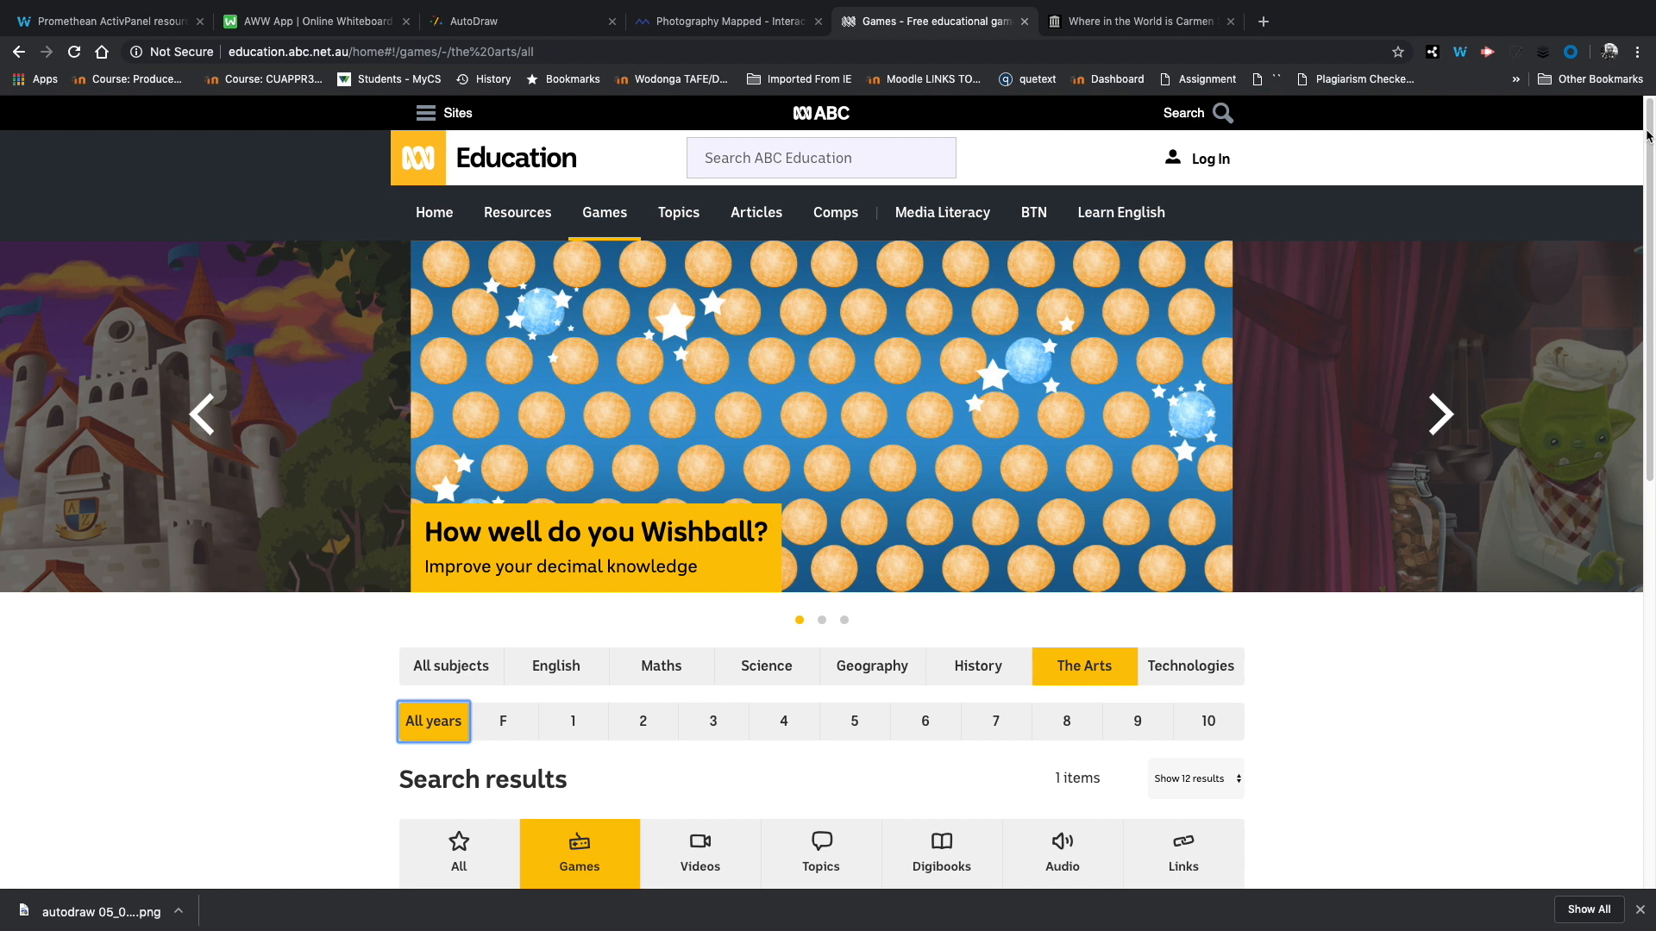
{"action": "scroll", "scroll_direction": "down", "scroll_amount": 3}
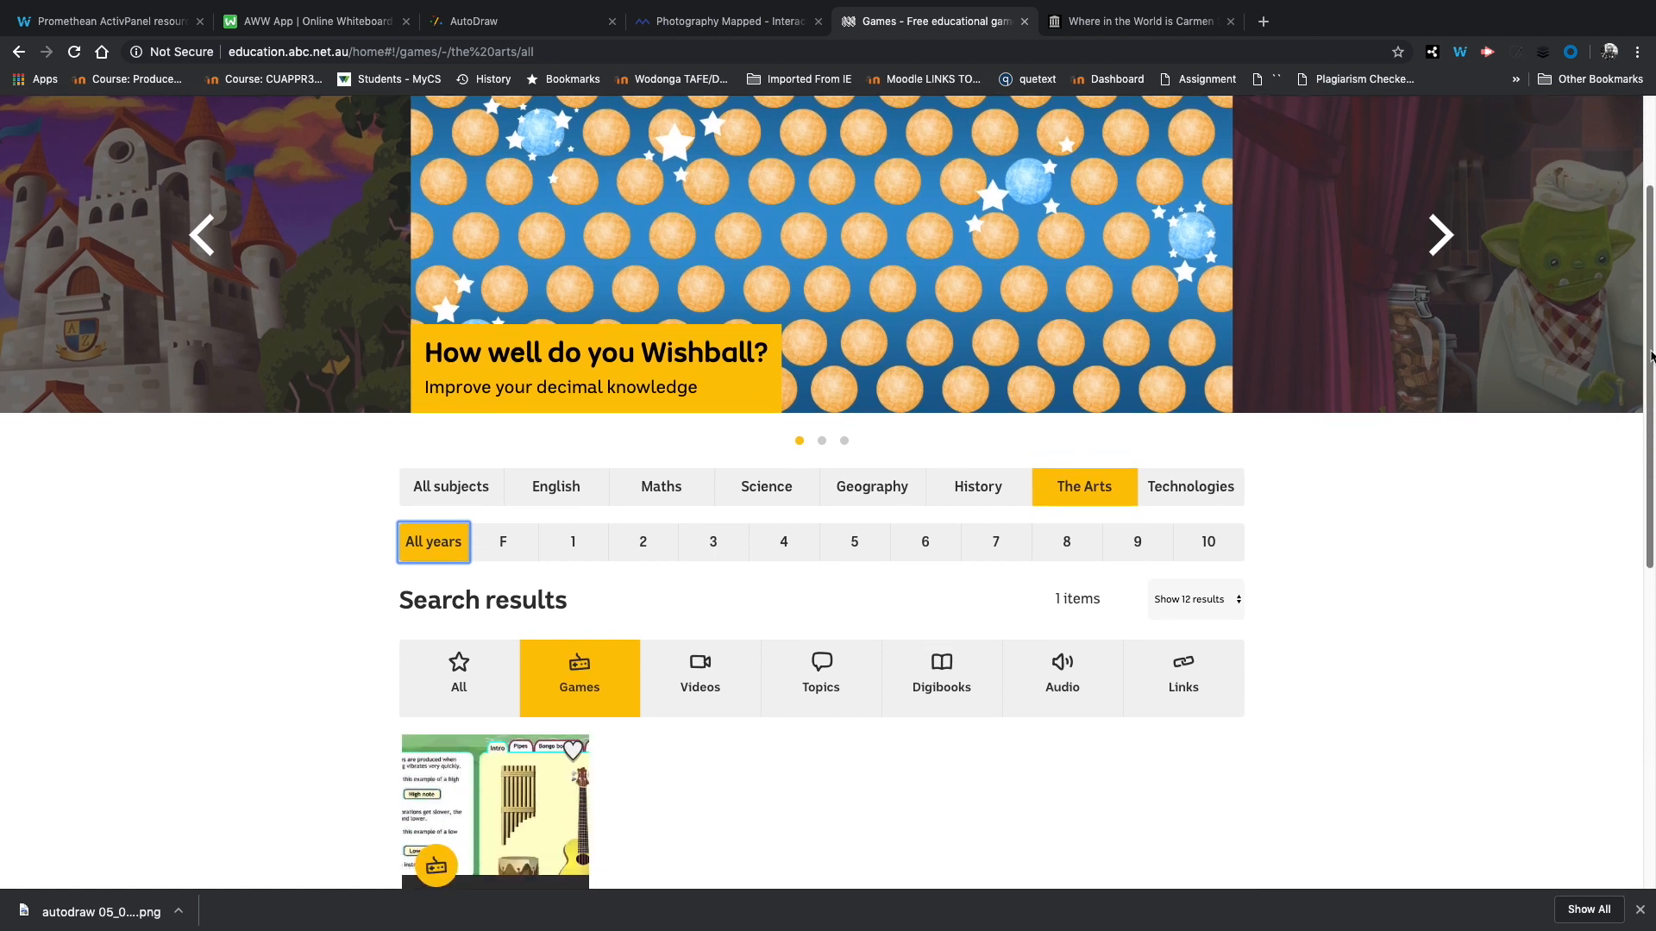
{"action": "scroll", "scroll_direction": "up", "scroll_amount": 3}
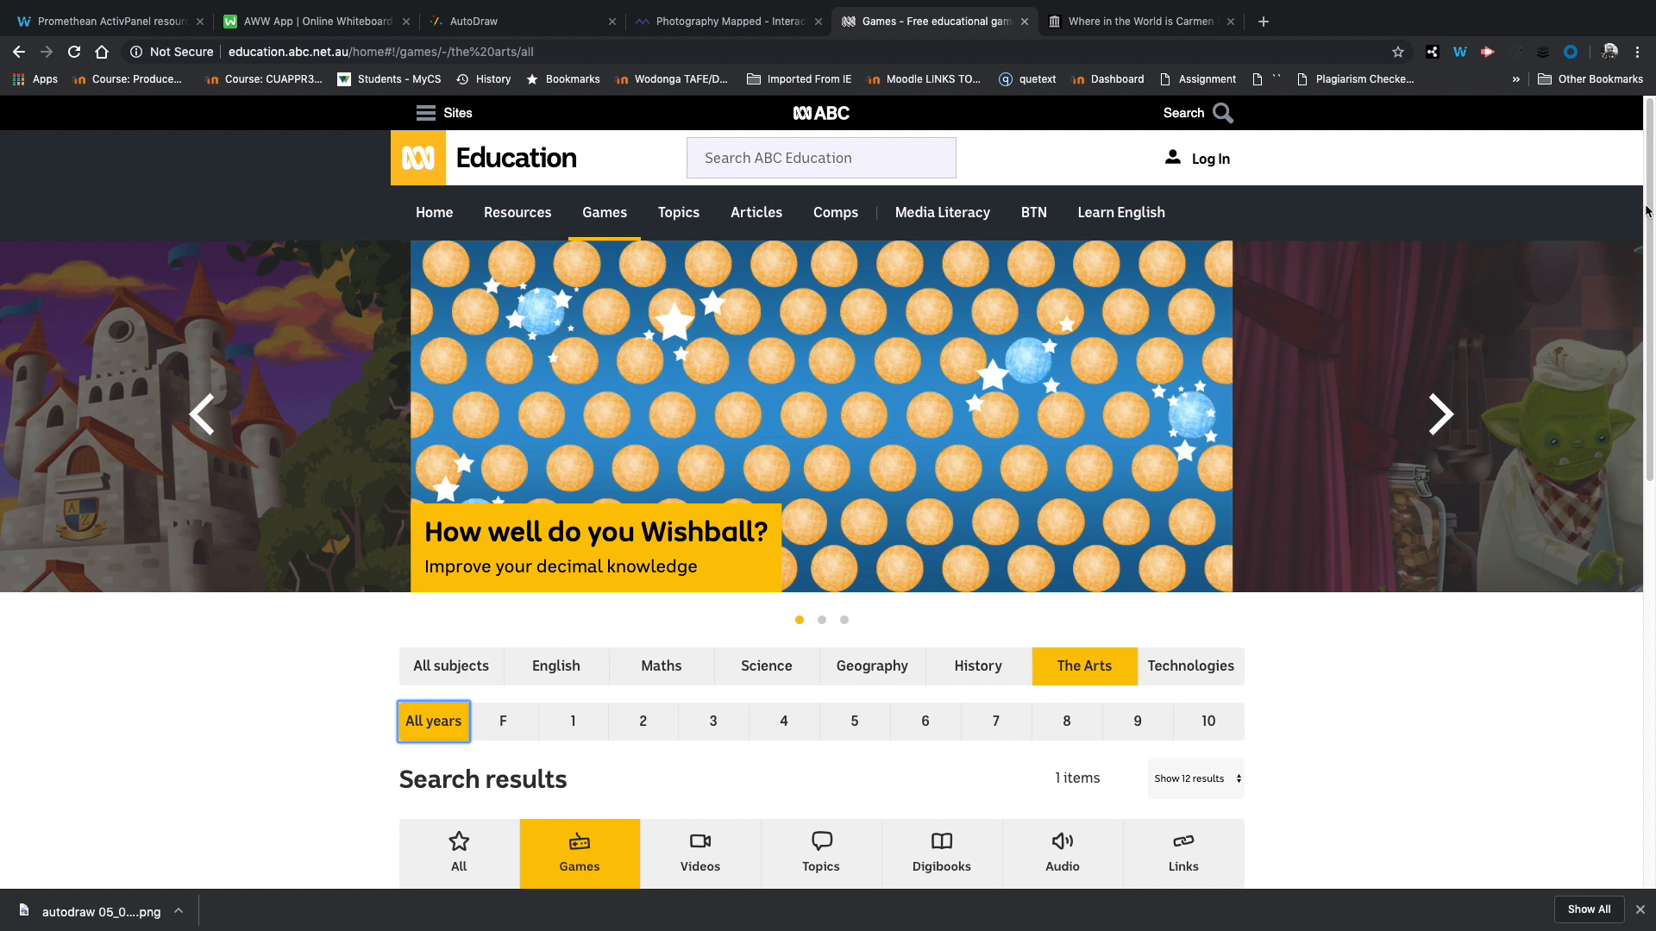
{"action": "left_click", "coordinate": [517, 212]}
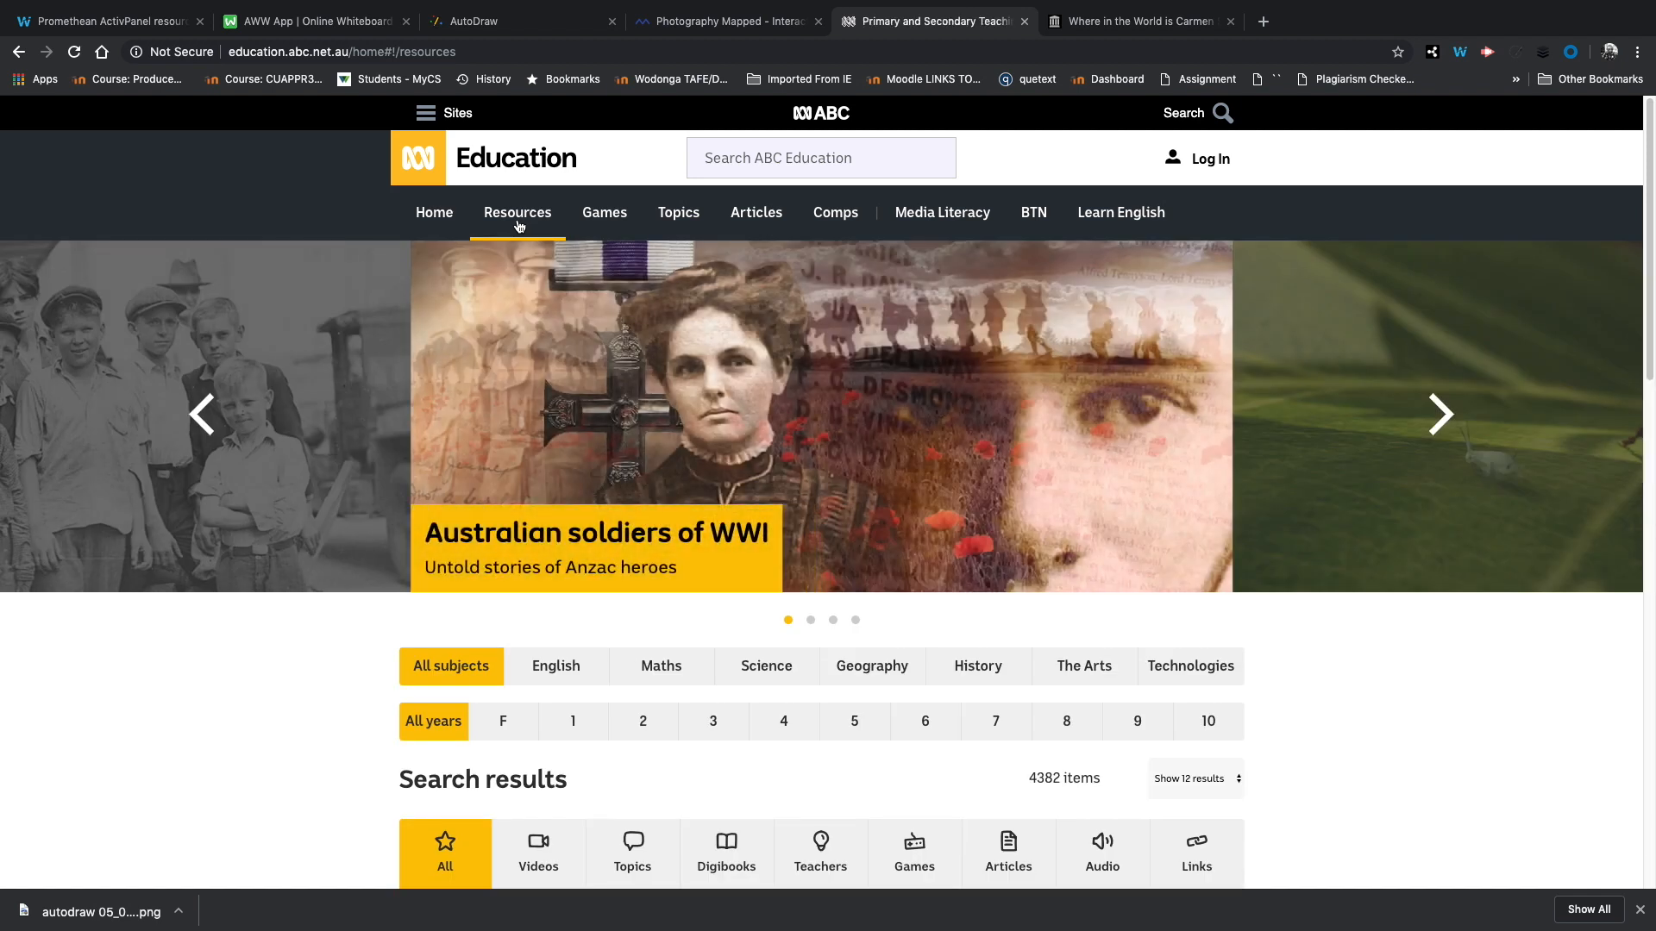
{"action": "left_click", "coordinate": [604, 212]}
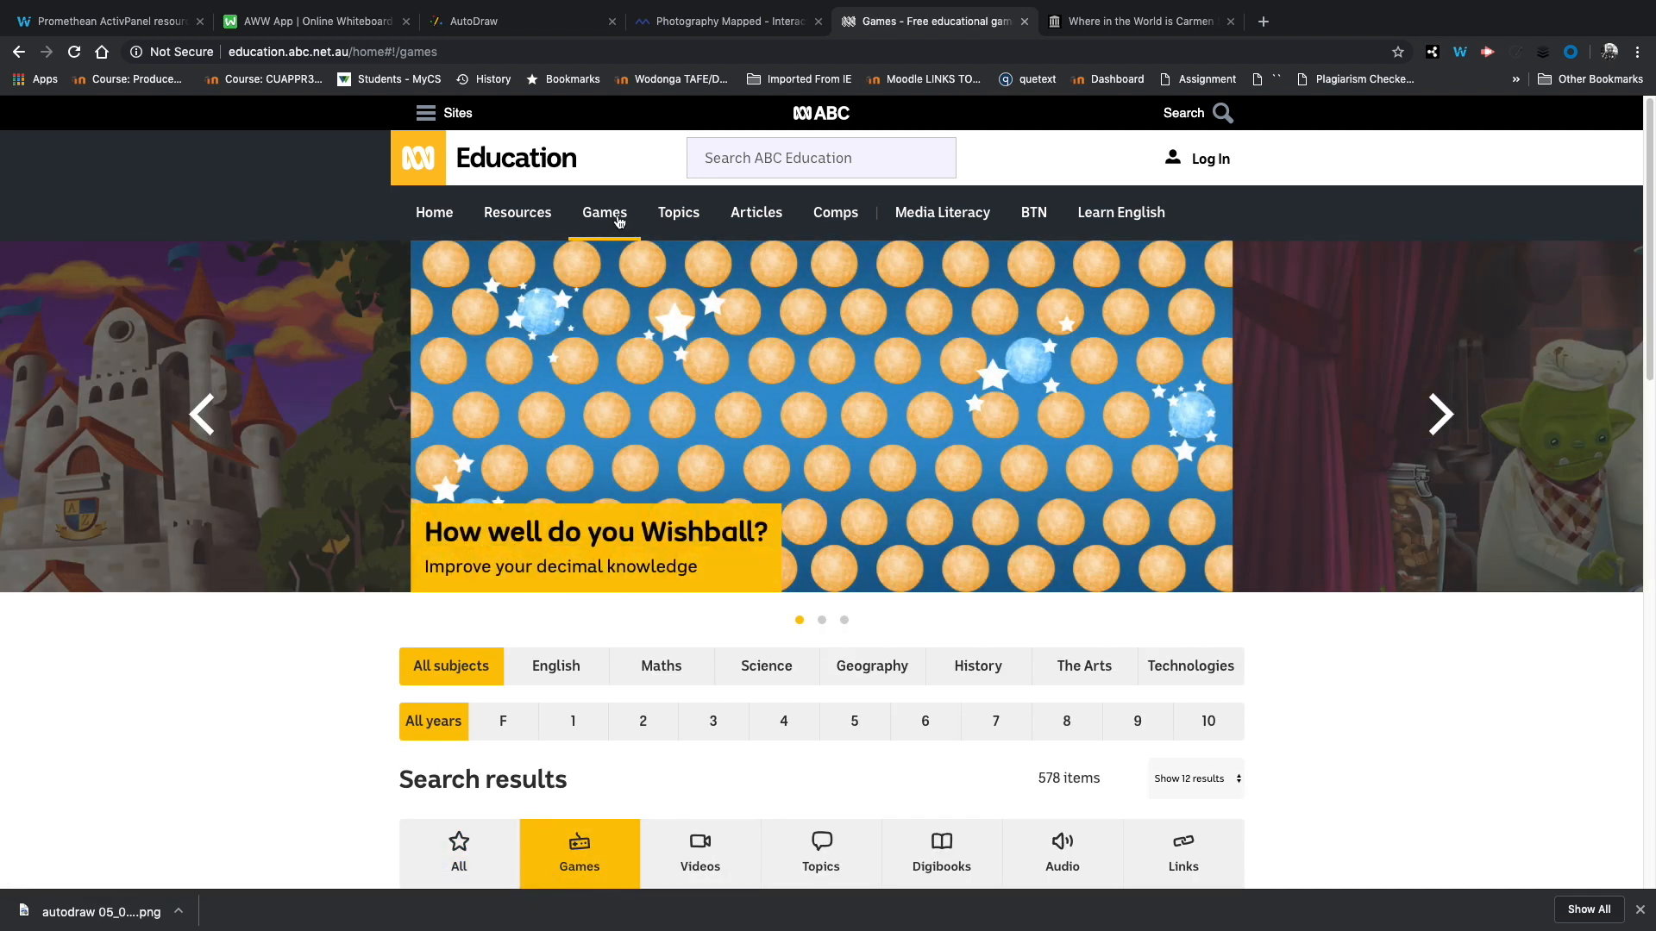
{"action": "mouse_move", "coordinate": [1383, 695]}
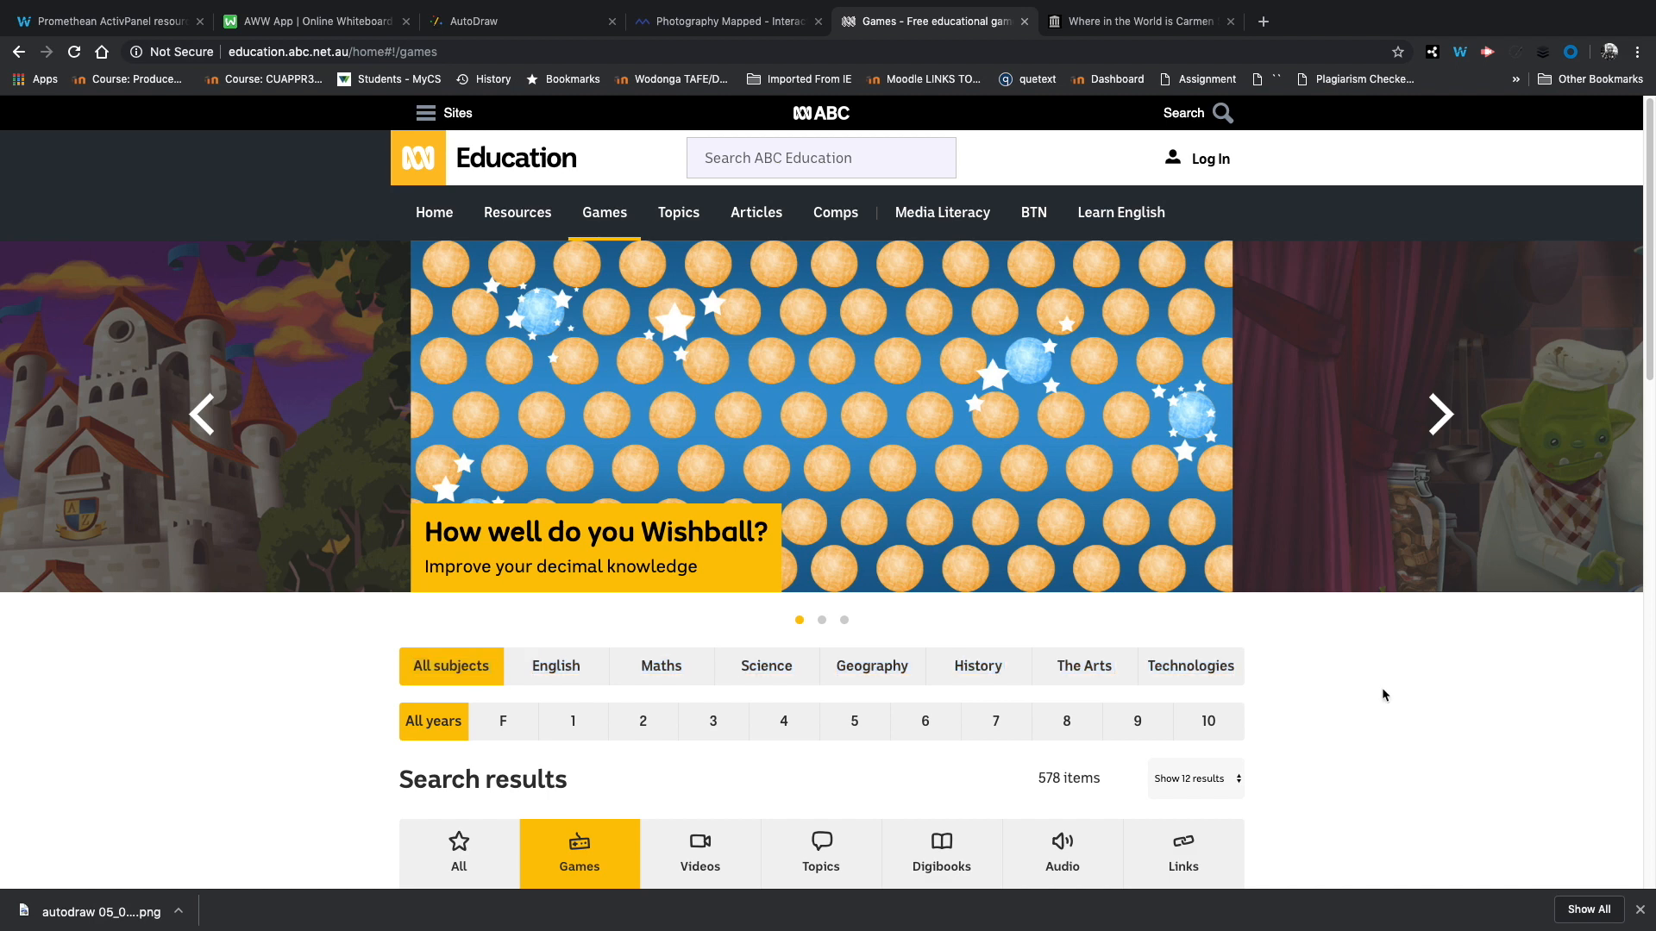
Step: Filter the games to English and scroll through the 113 results
{"action": "left_click", "coordinate": [556, 666]}
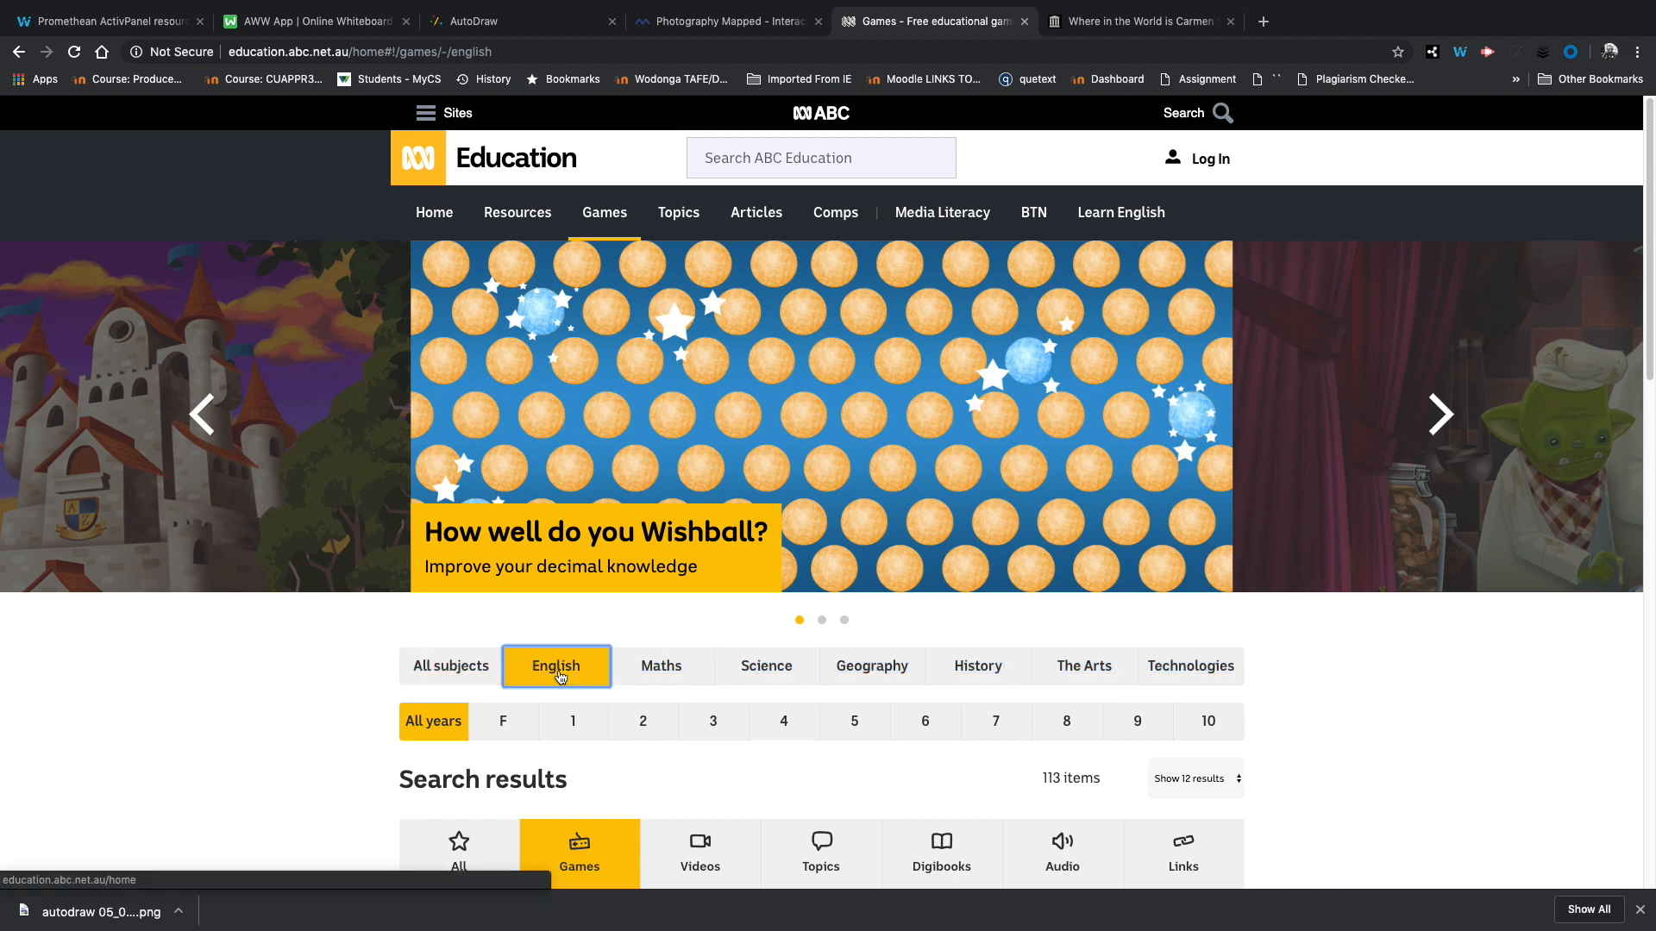
{"action": "scroll", "scroll_direction": "down", "scroll_amount": 3}
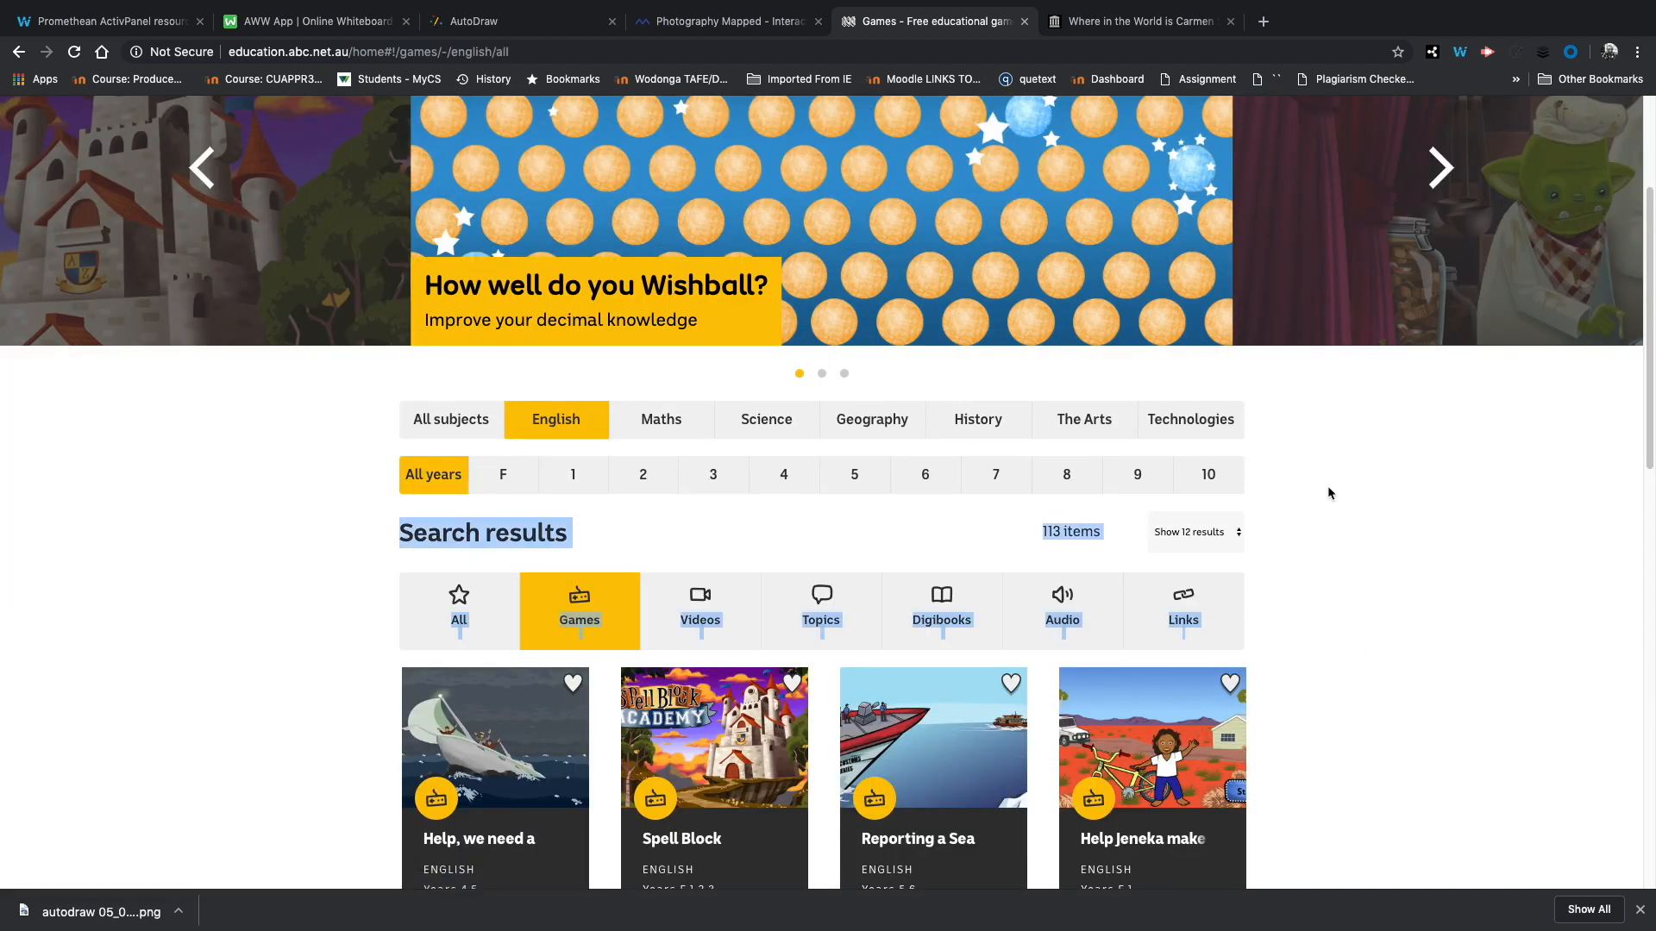
{"action": "scroll", "scroll_direction": "down", "scroll_amount": 3}
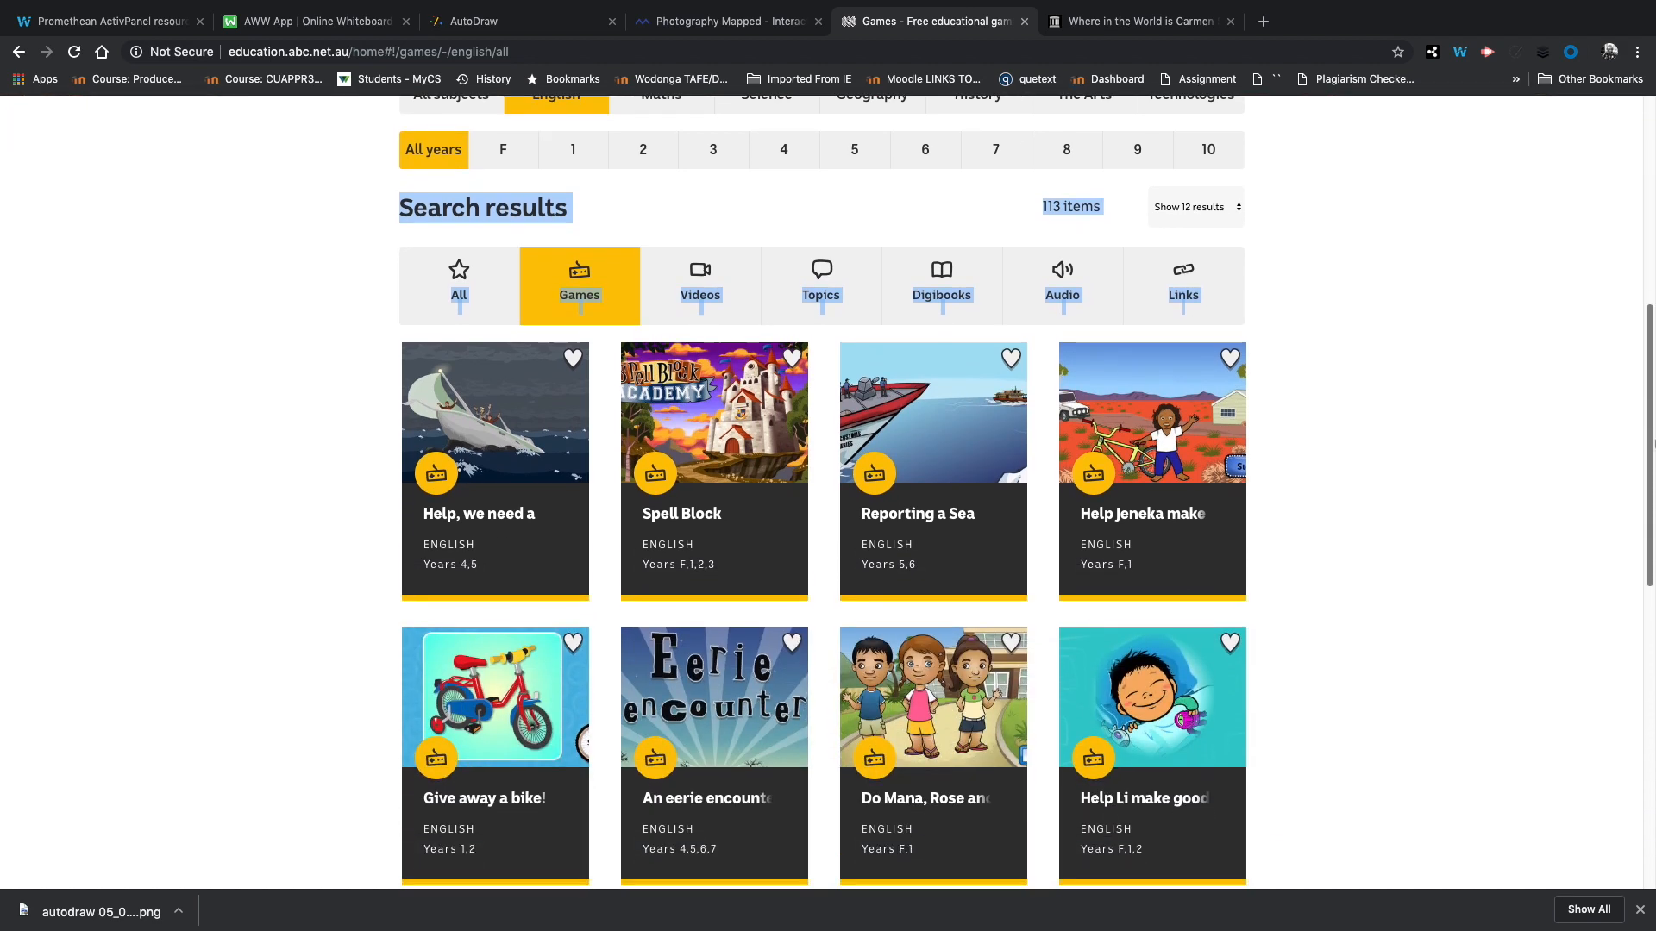
{"action": "scroll", "scroll_direction": "down", "scroll_amount": 3}
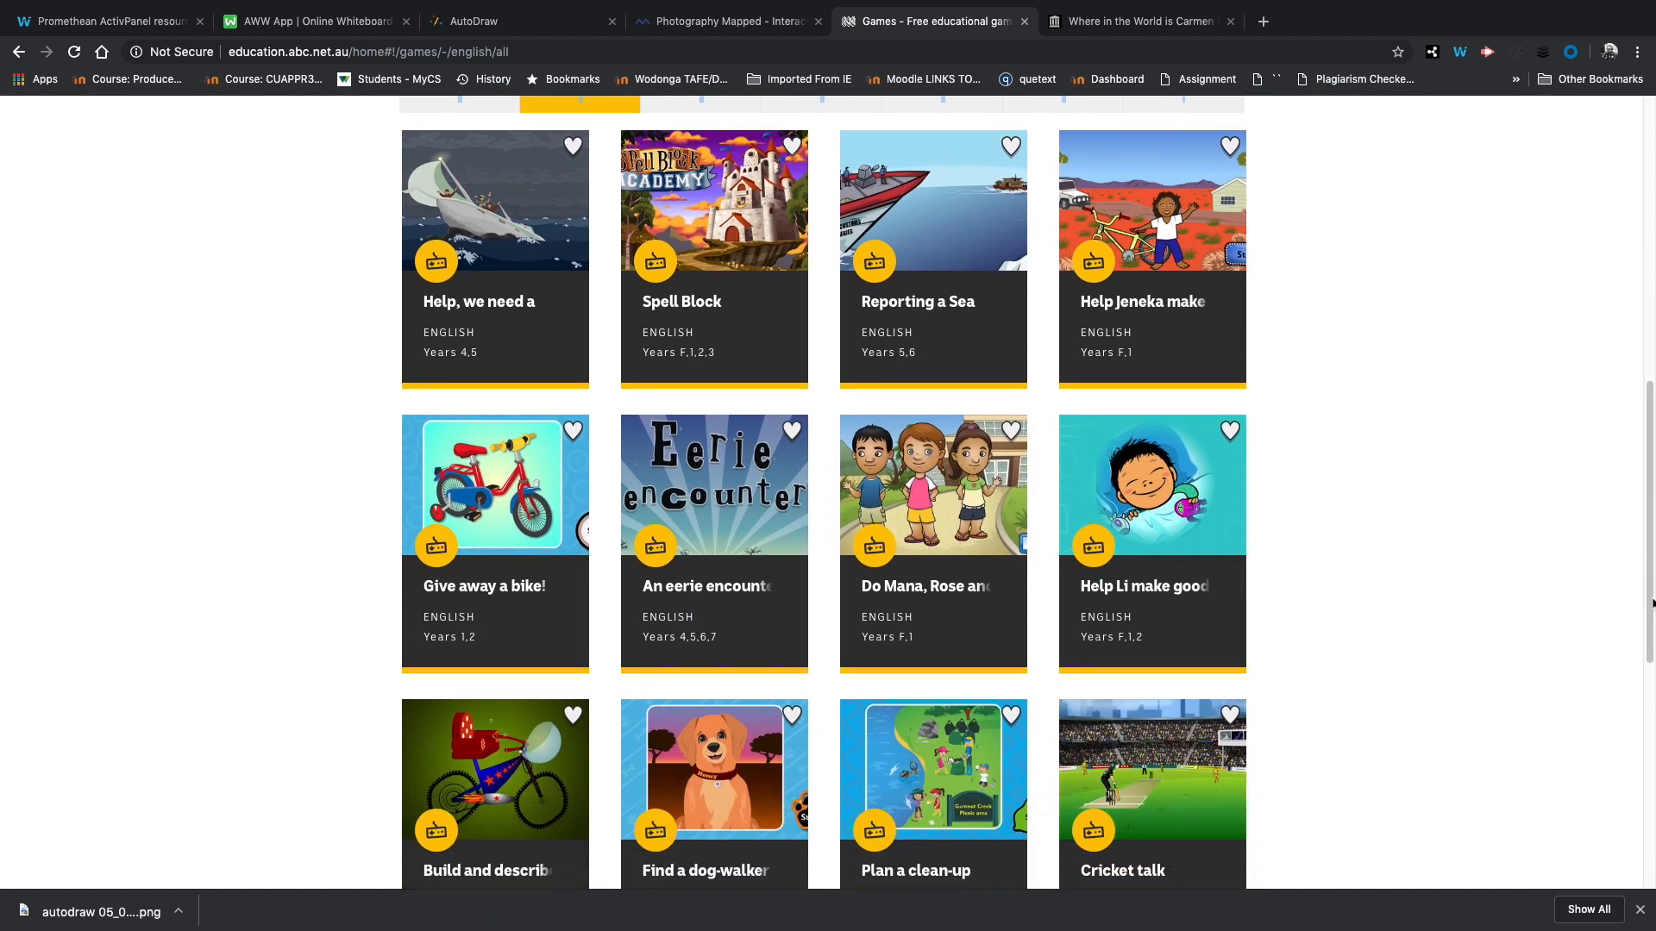
{"action": "scroll", "scroll_direction": "down", "scroll_amount": 3}
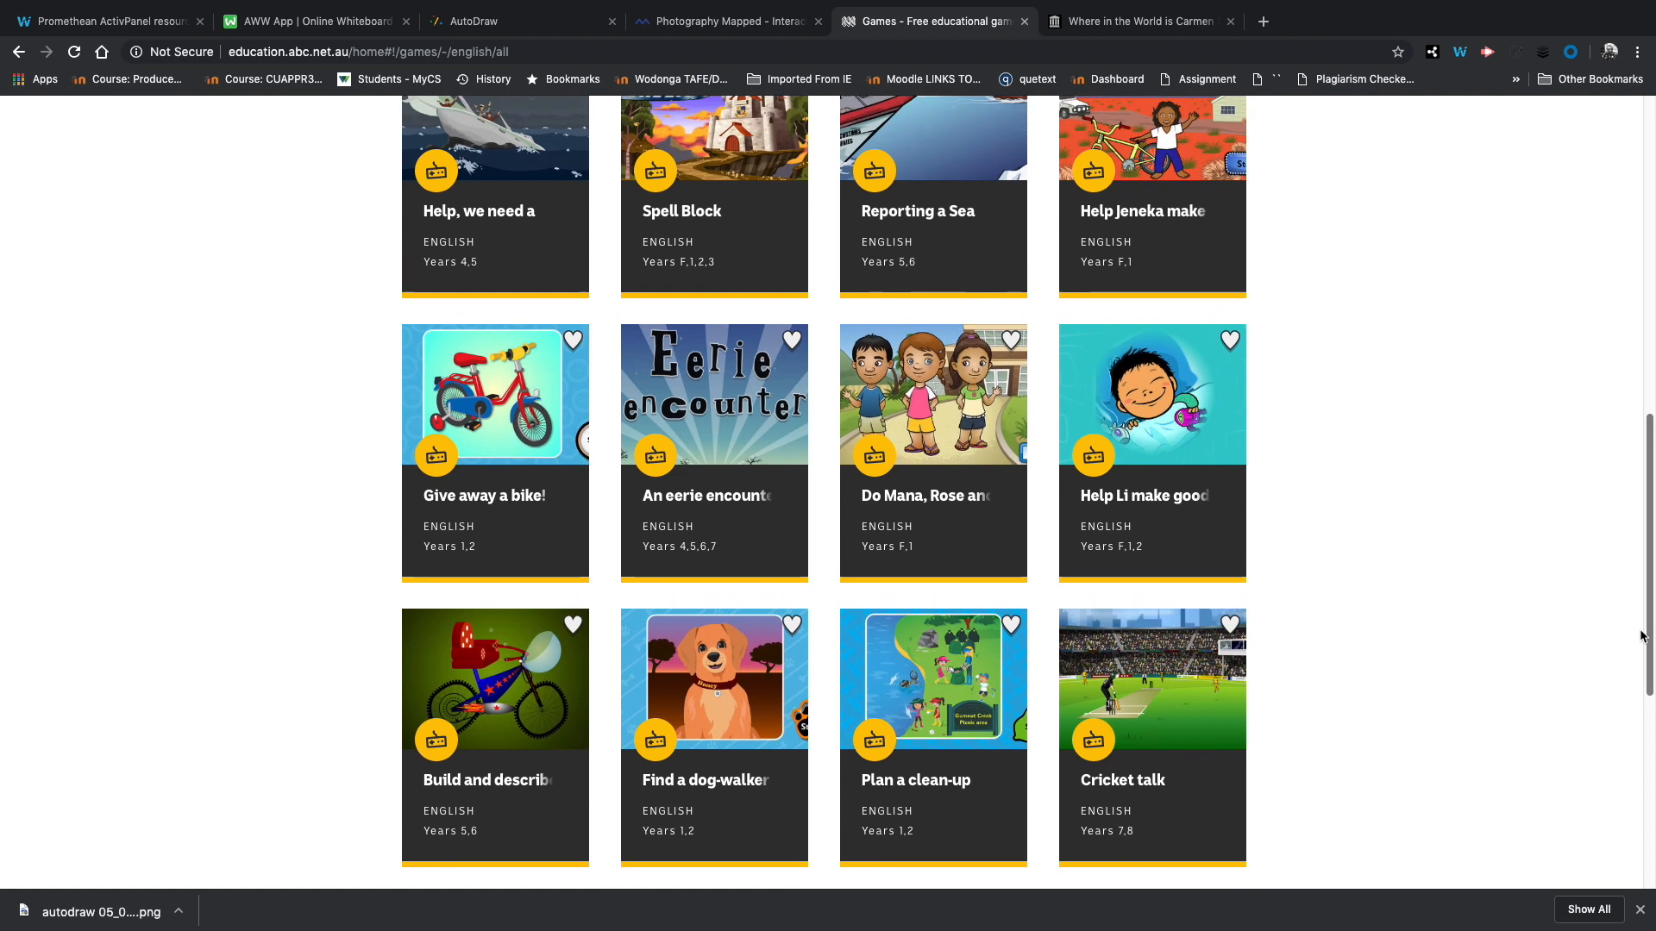
{"action": "scroll", "scroll_direction": "up", "scroll_amount": 3}
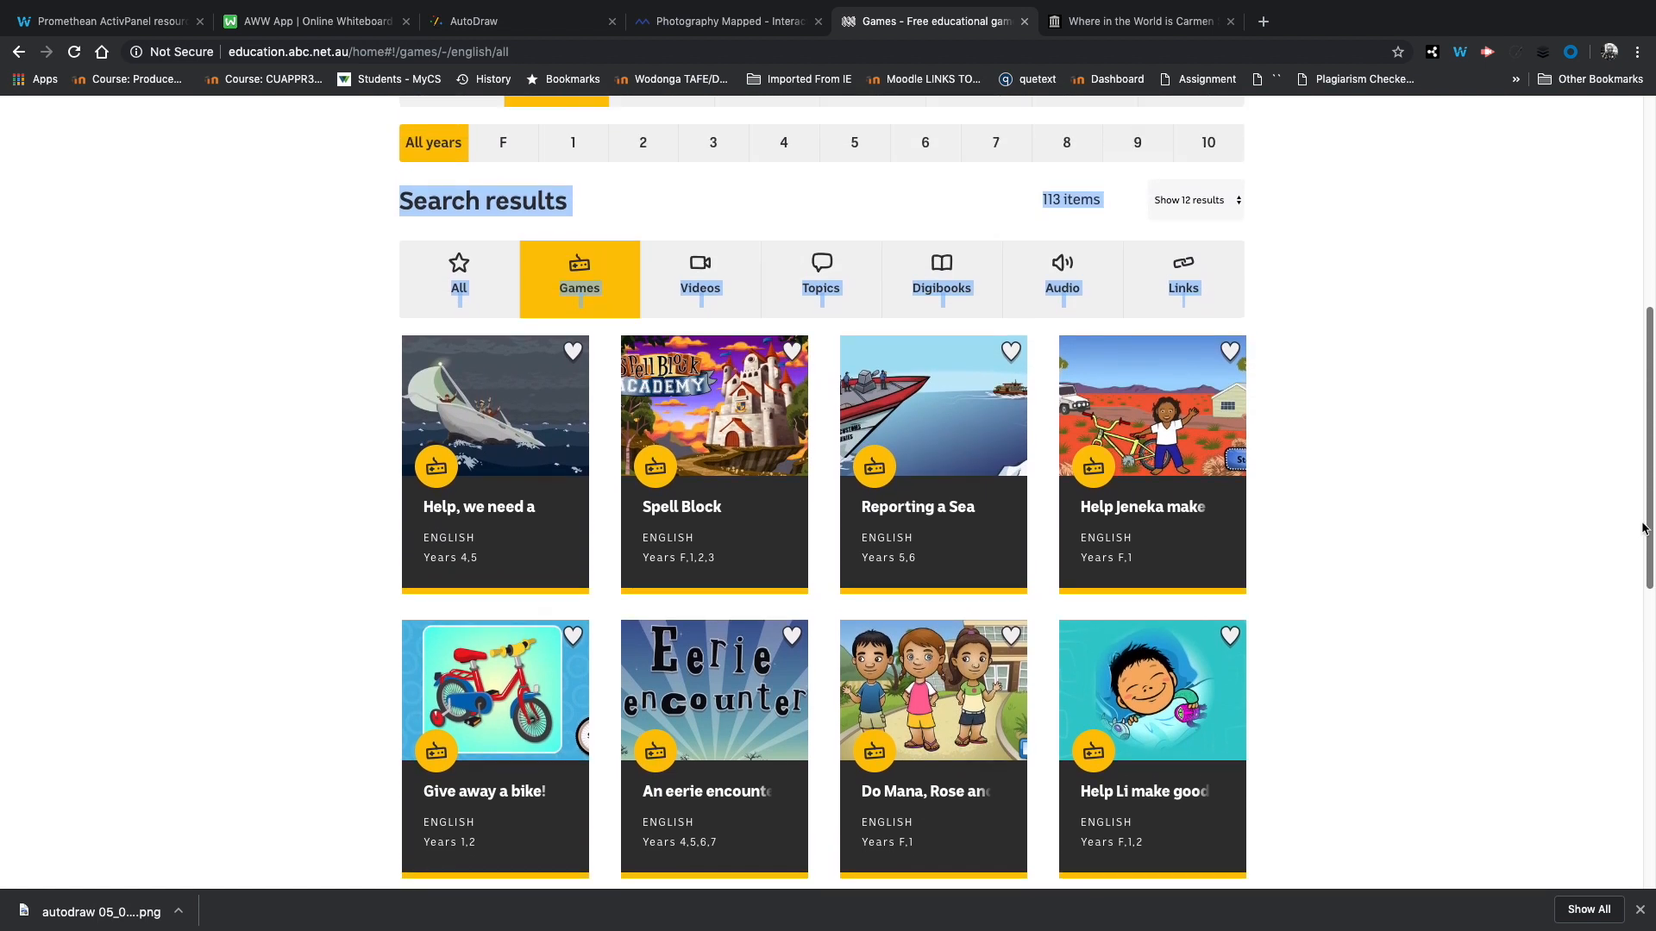
{"action": "scroll", "scroll_direction": "up", "scroll_amount": 3}
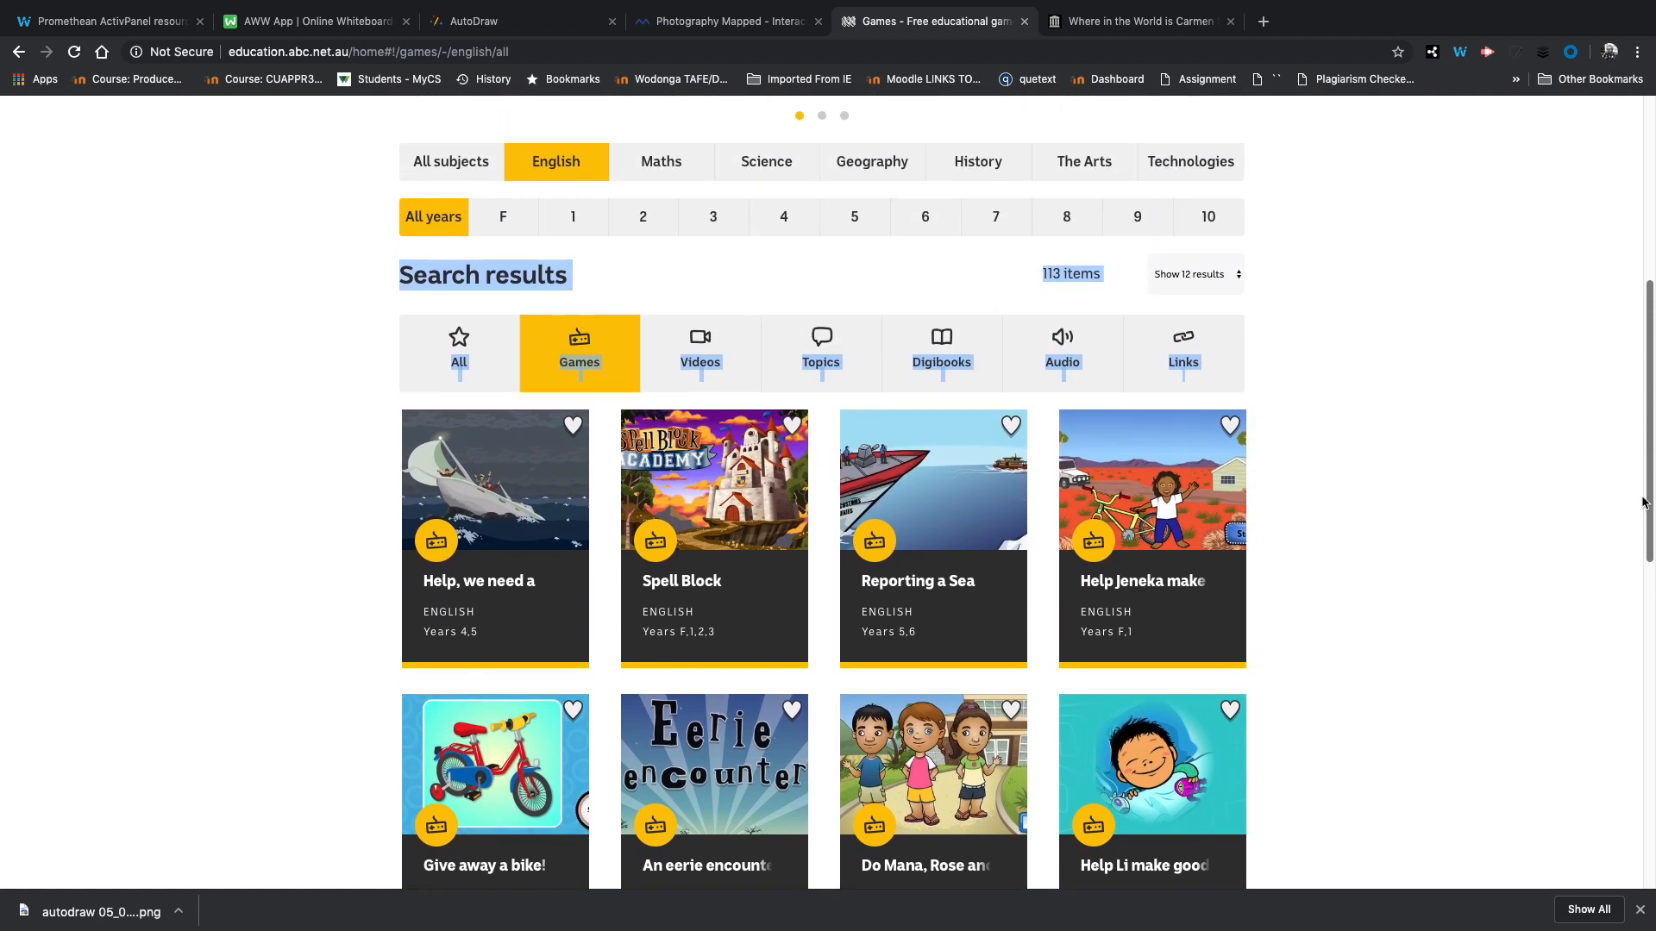
{"action": "scroll", "scroll_direction": "down", "scroll_amount": 3}
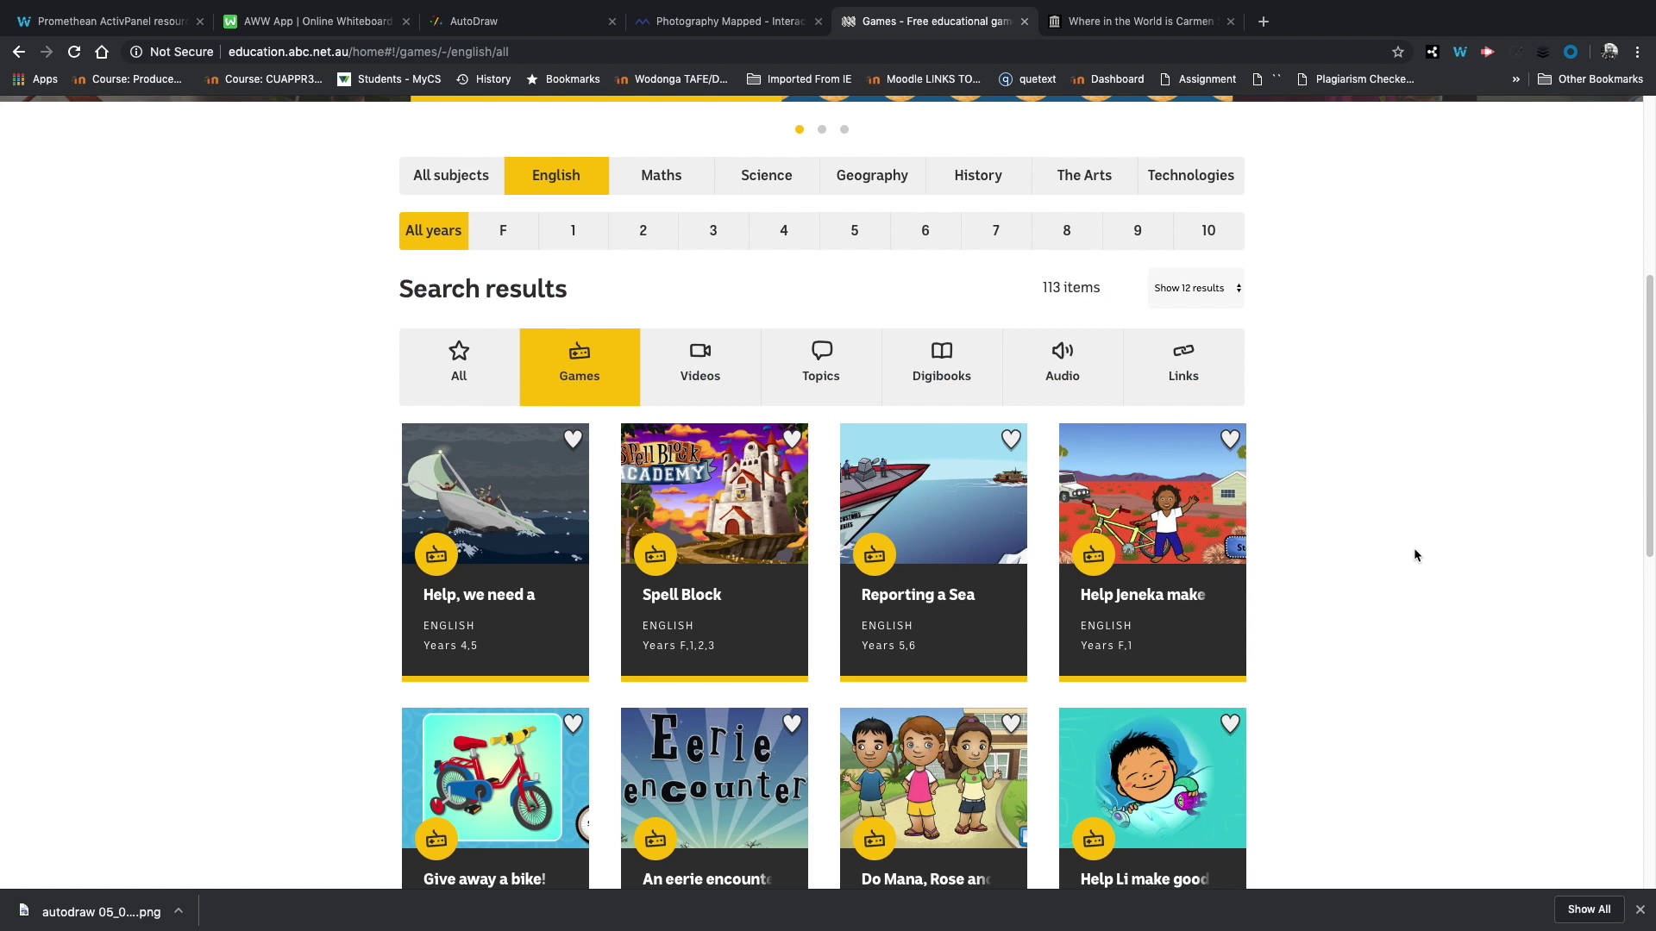
{"action": "scroll", "scroll_direction": "down", "scroll_amount": 3}
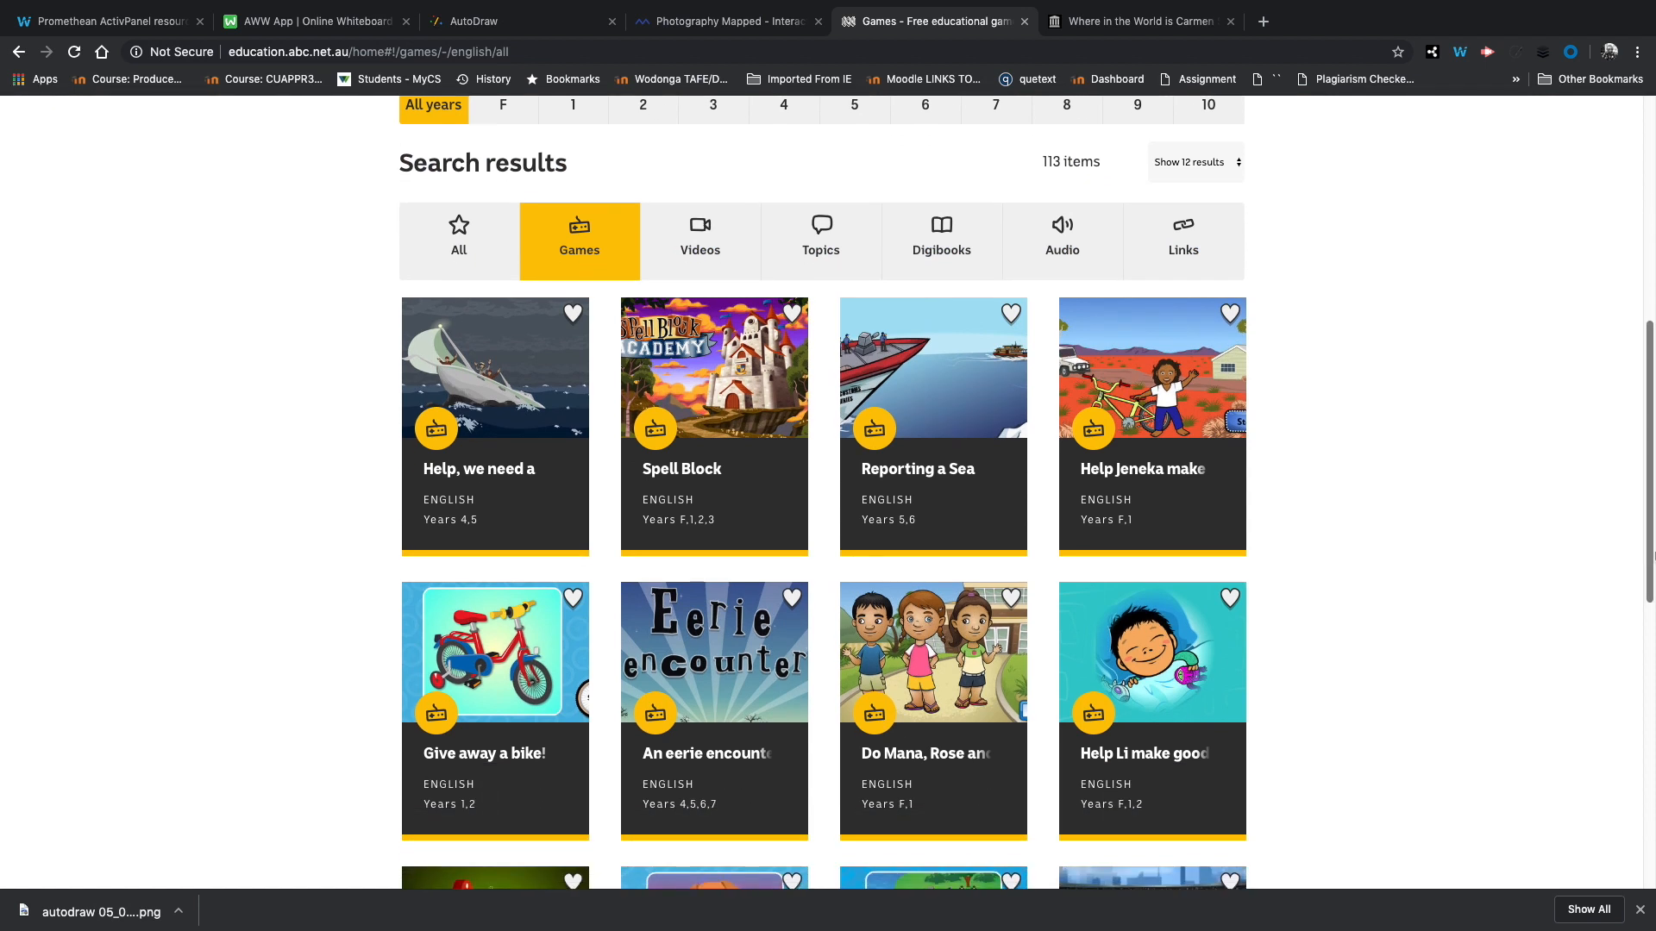
{"action": "scroll", "scroll_direction": "up", "scroll_amount": 3}
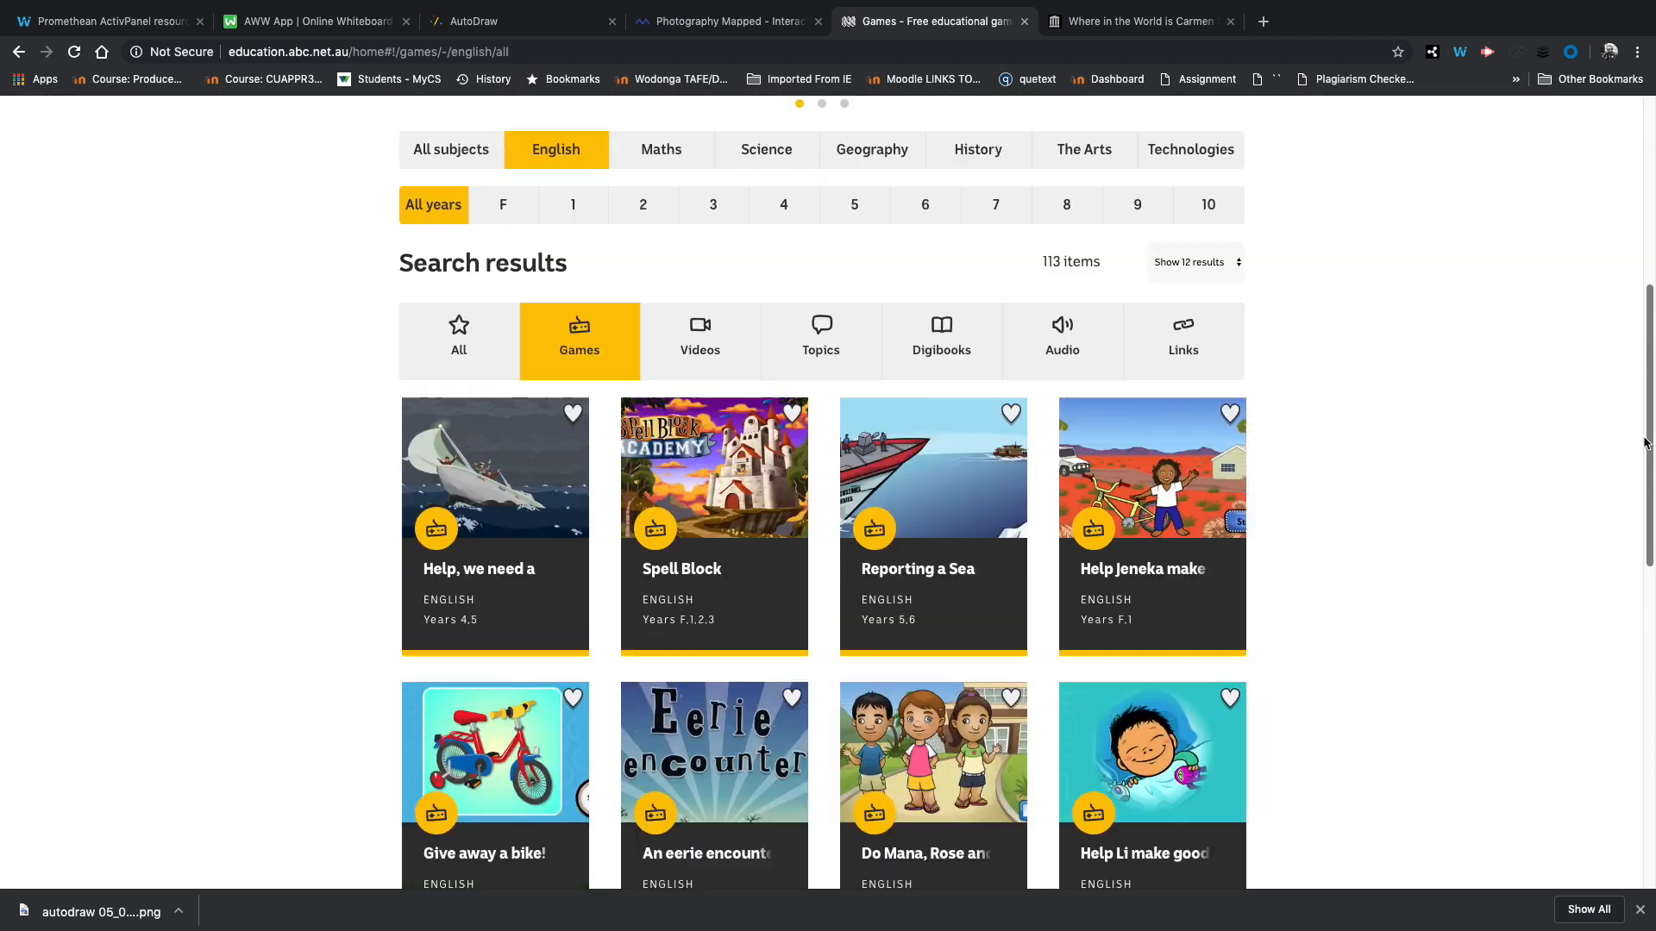
Step: Switch to the archive.org Carmen Sandiego Enhanced page and start its DOS emulator
{"action": "left_click", "coordinate": [1135, 20]}
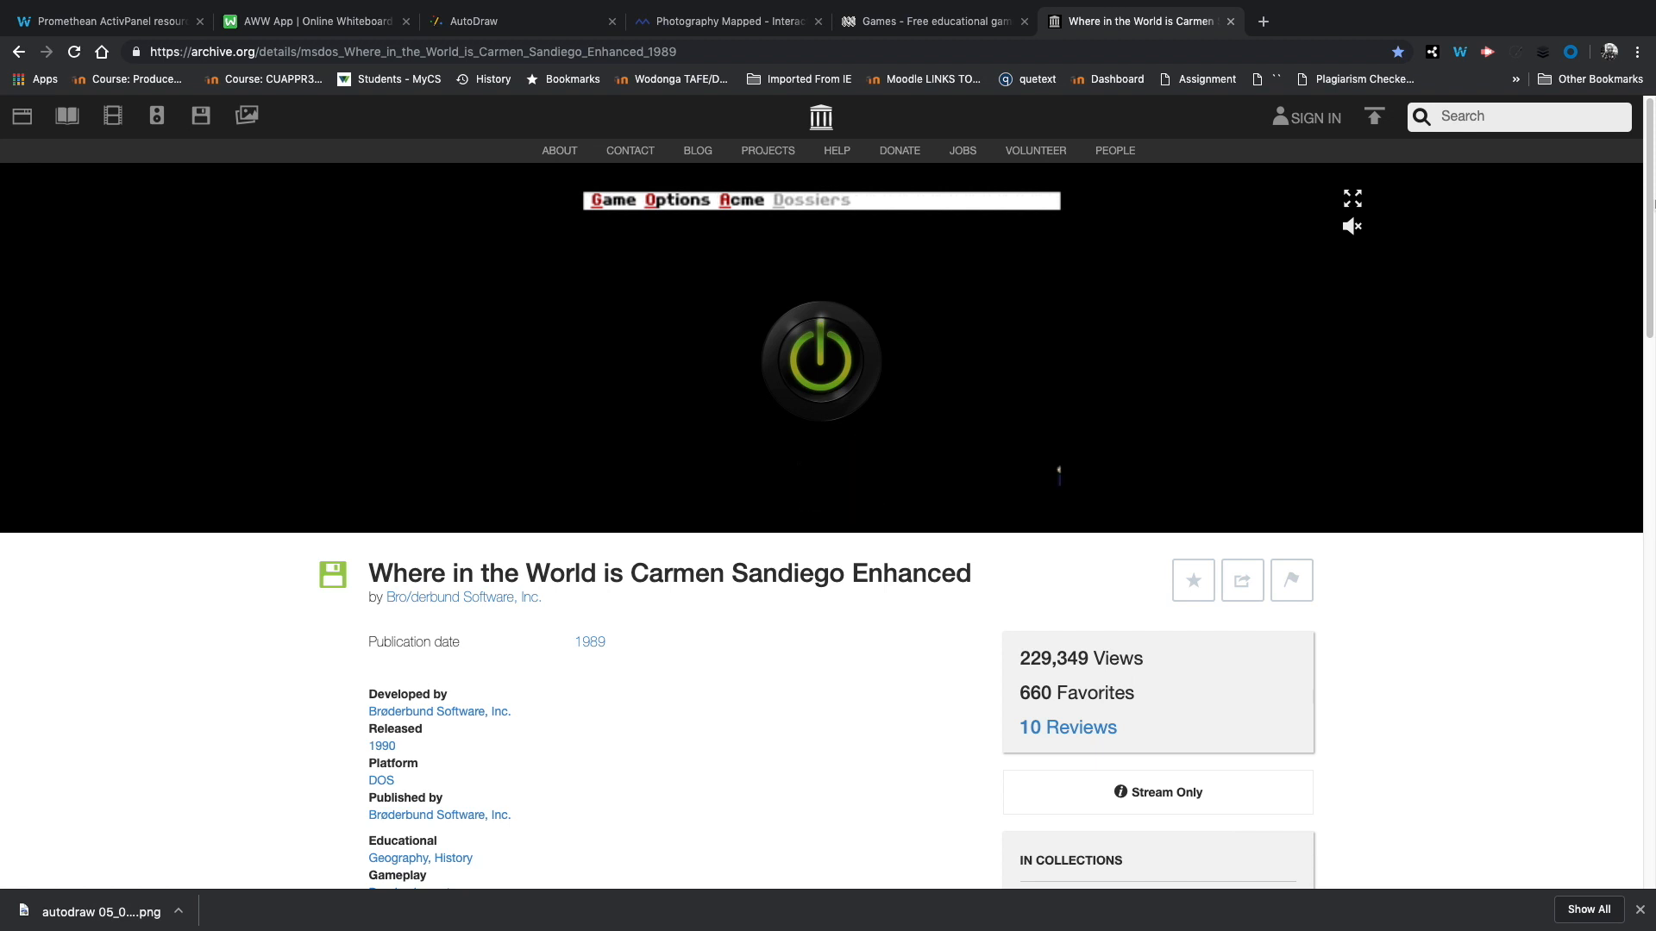
{"action": "left_click", "coordinate": [821, 359]}
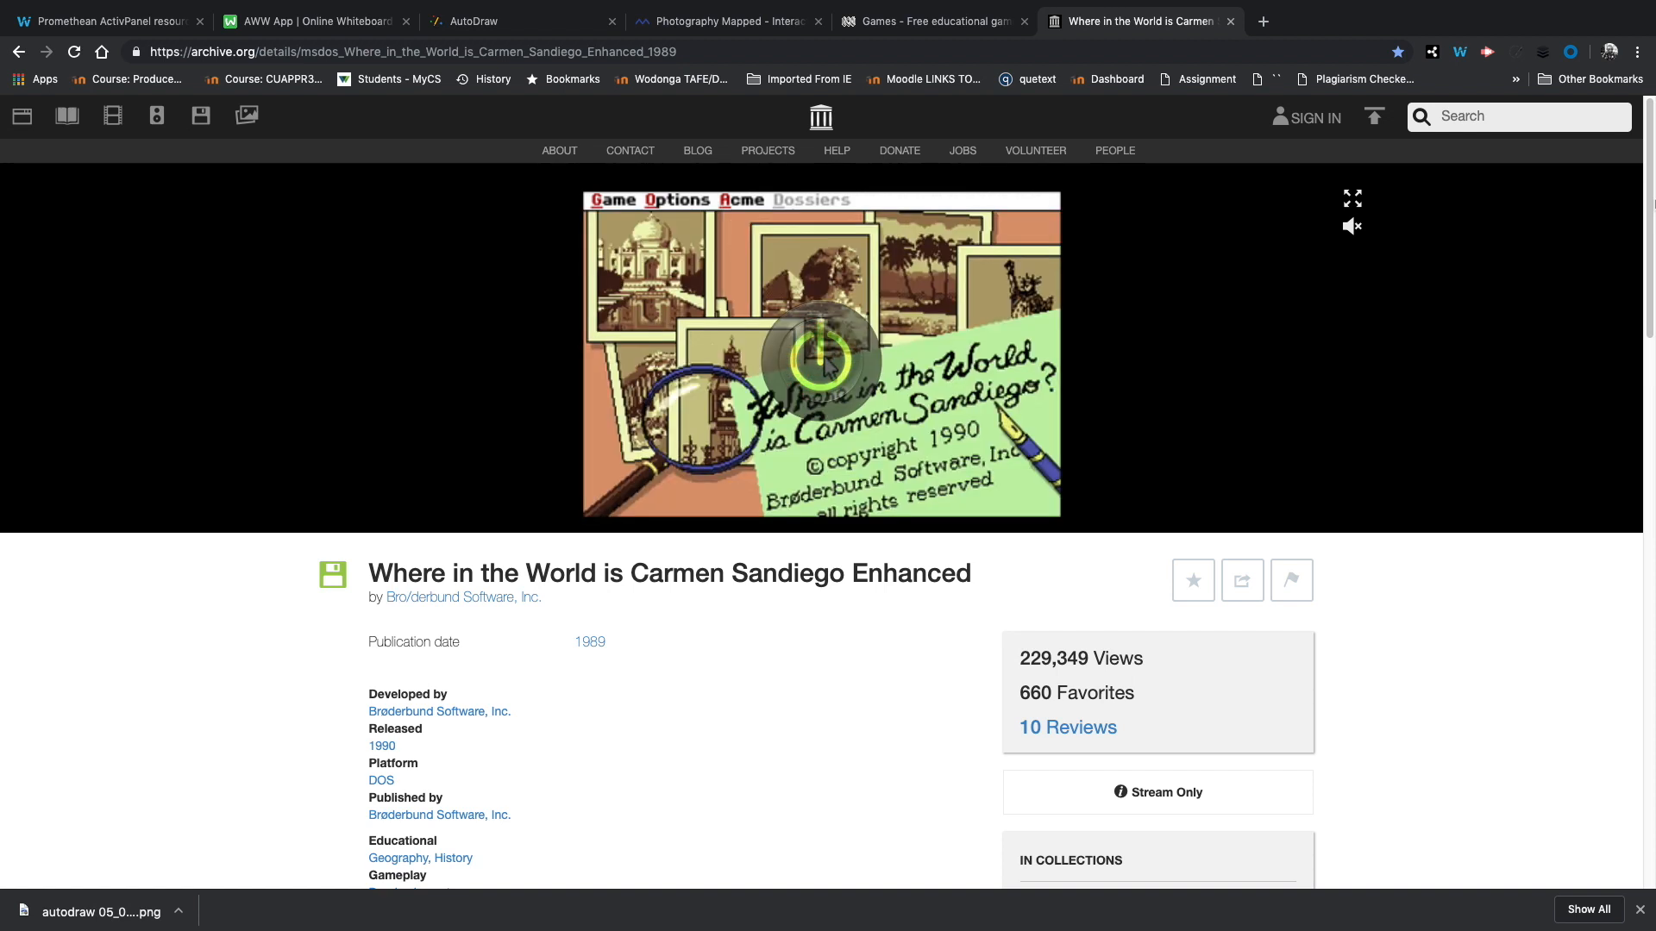
{"action": "left_click", "coordinate": [821, 357]}
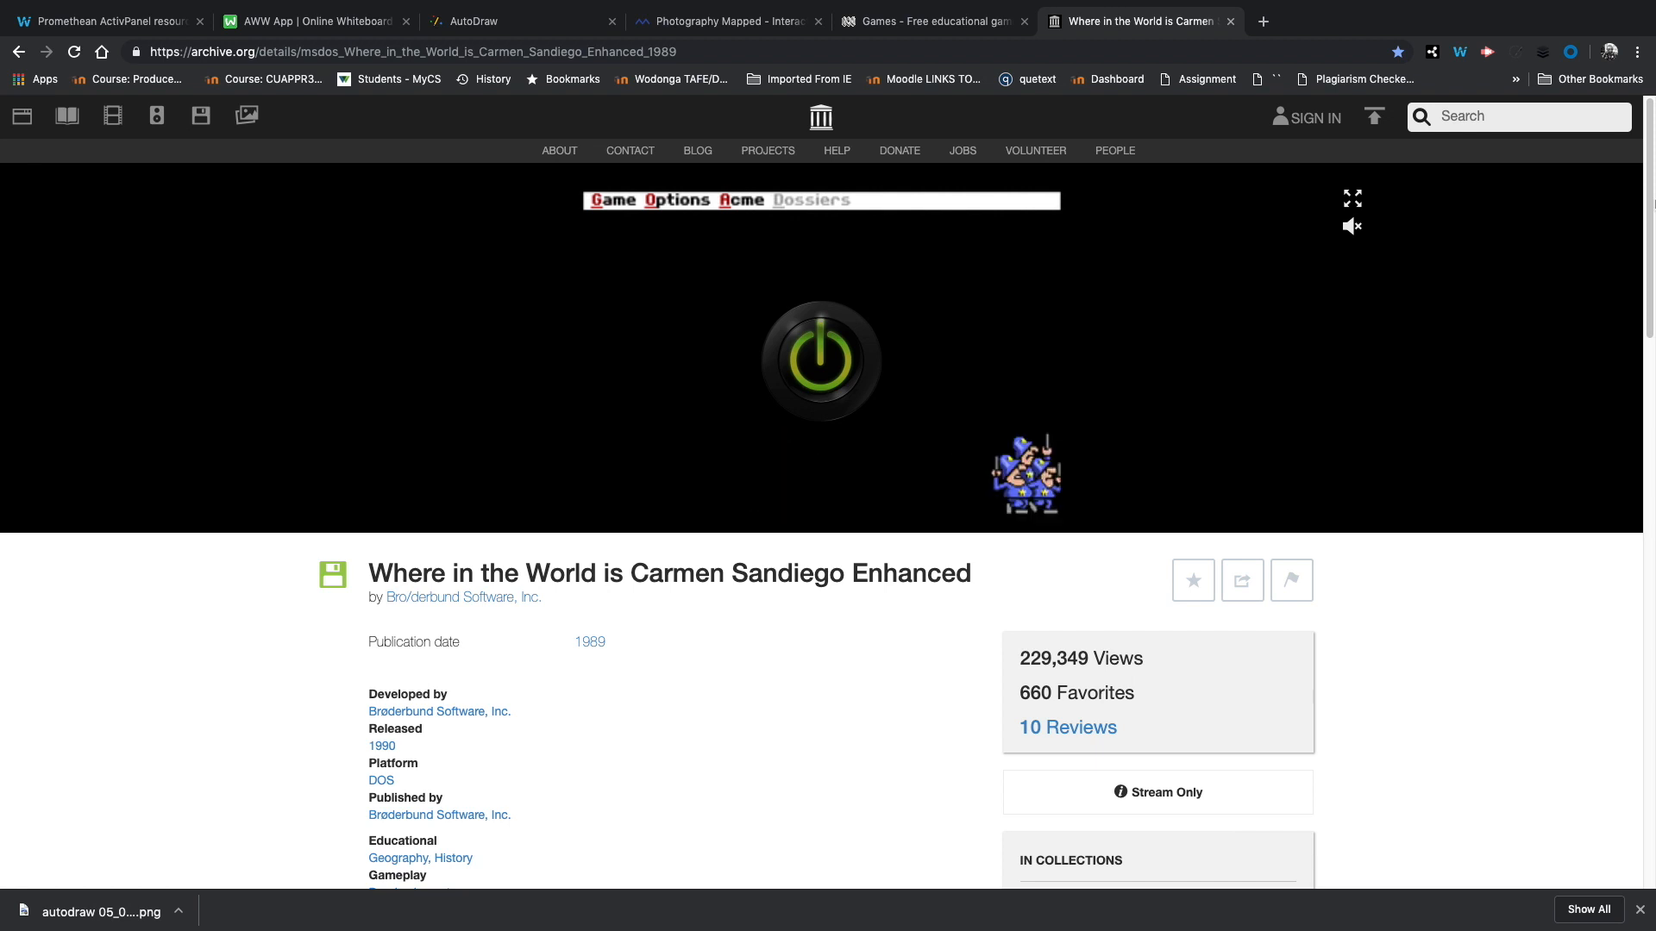
{"action": "left_click", "coordinate": [819, 359]}
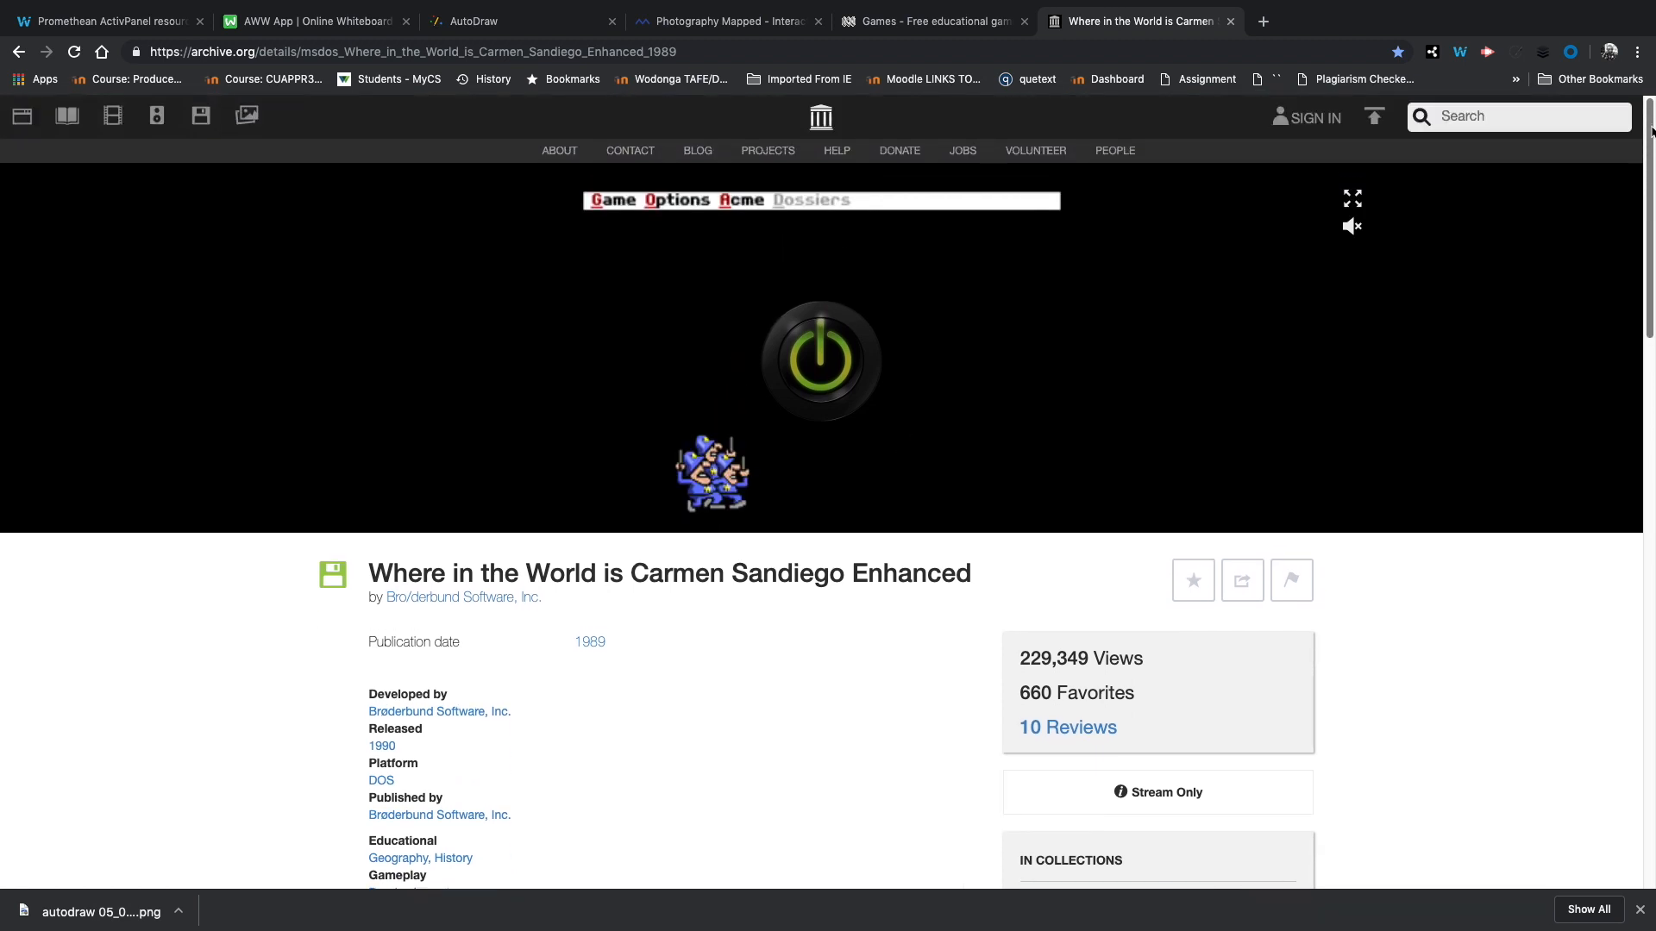
{"action": "scroll", "scroll_direction": "down", "scroll_amount": 3}
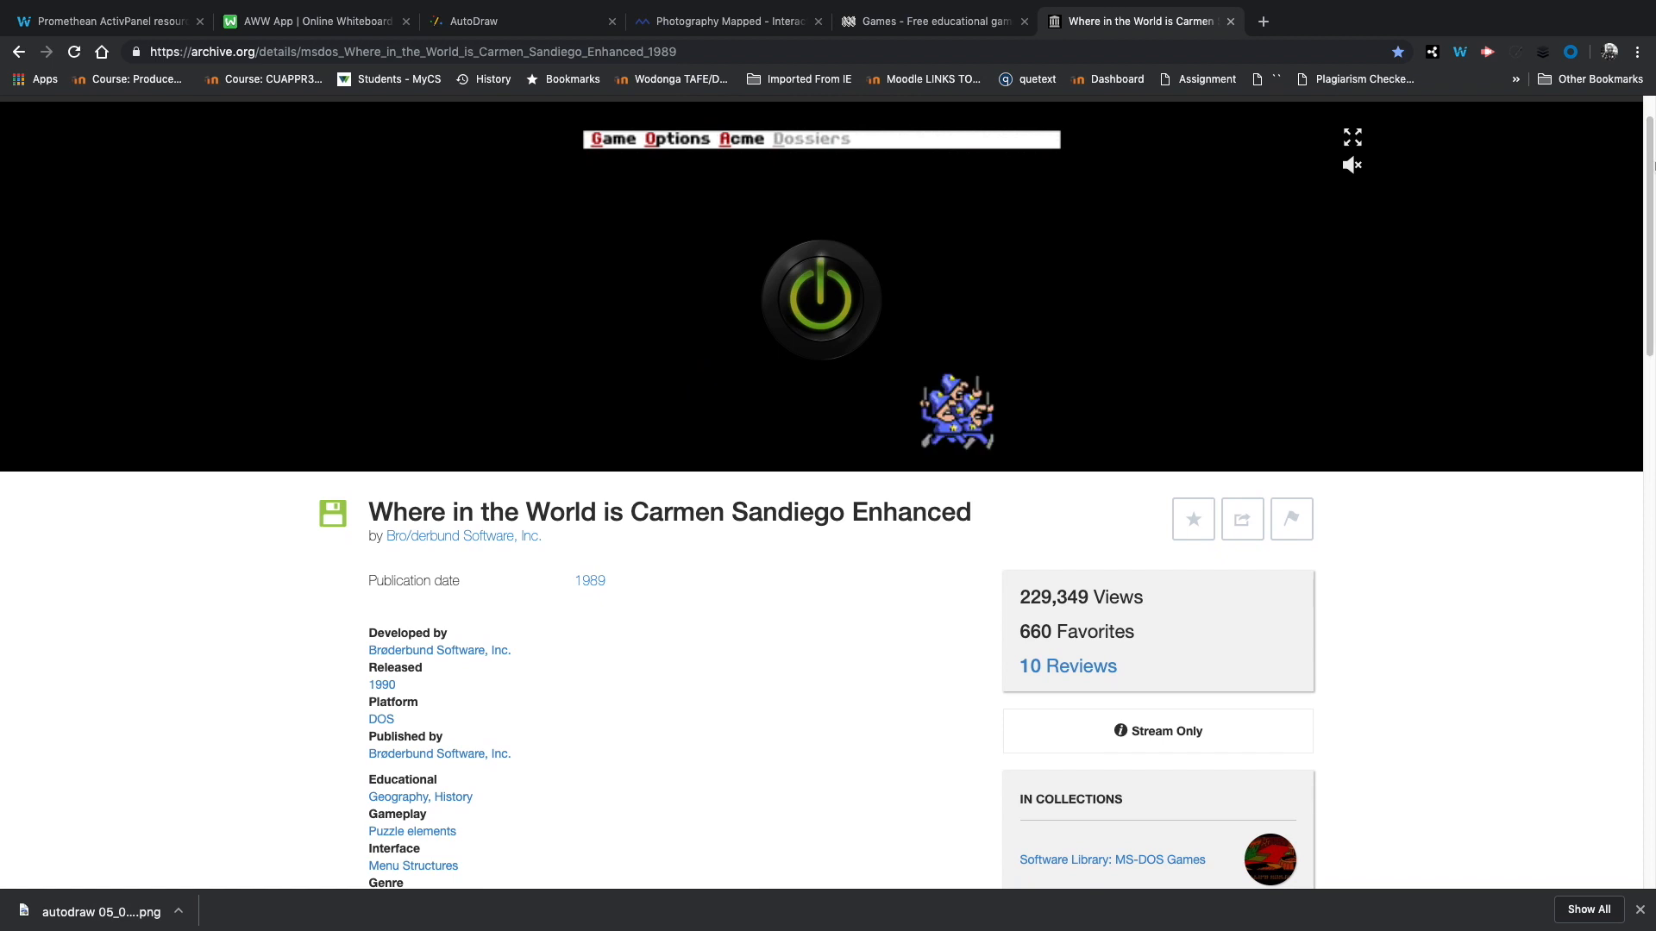
{"action": "left_click", "coordinate": [819, 299]}
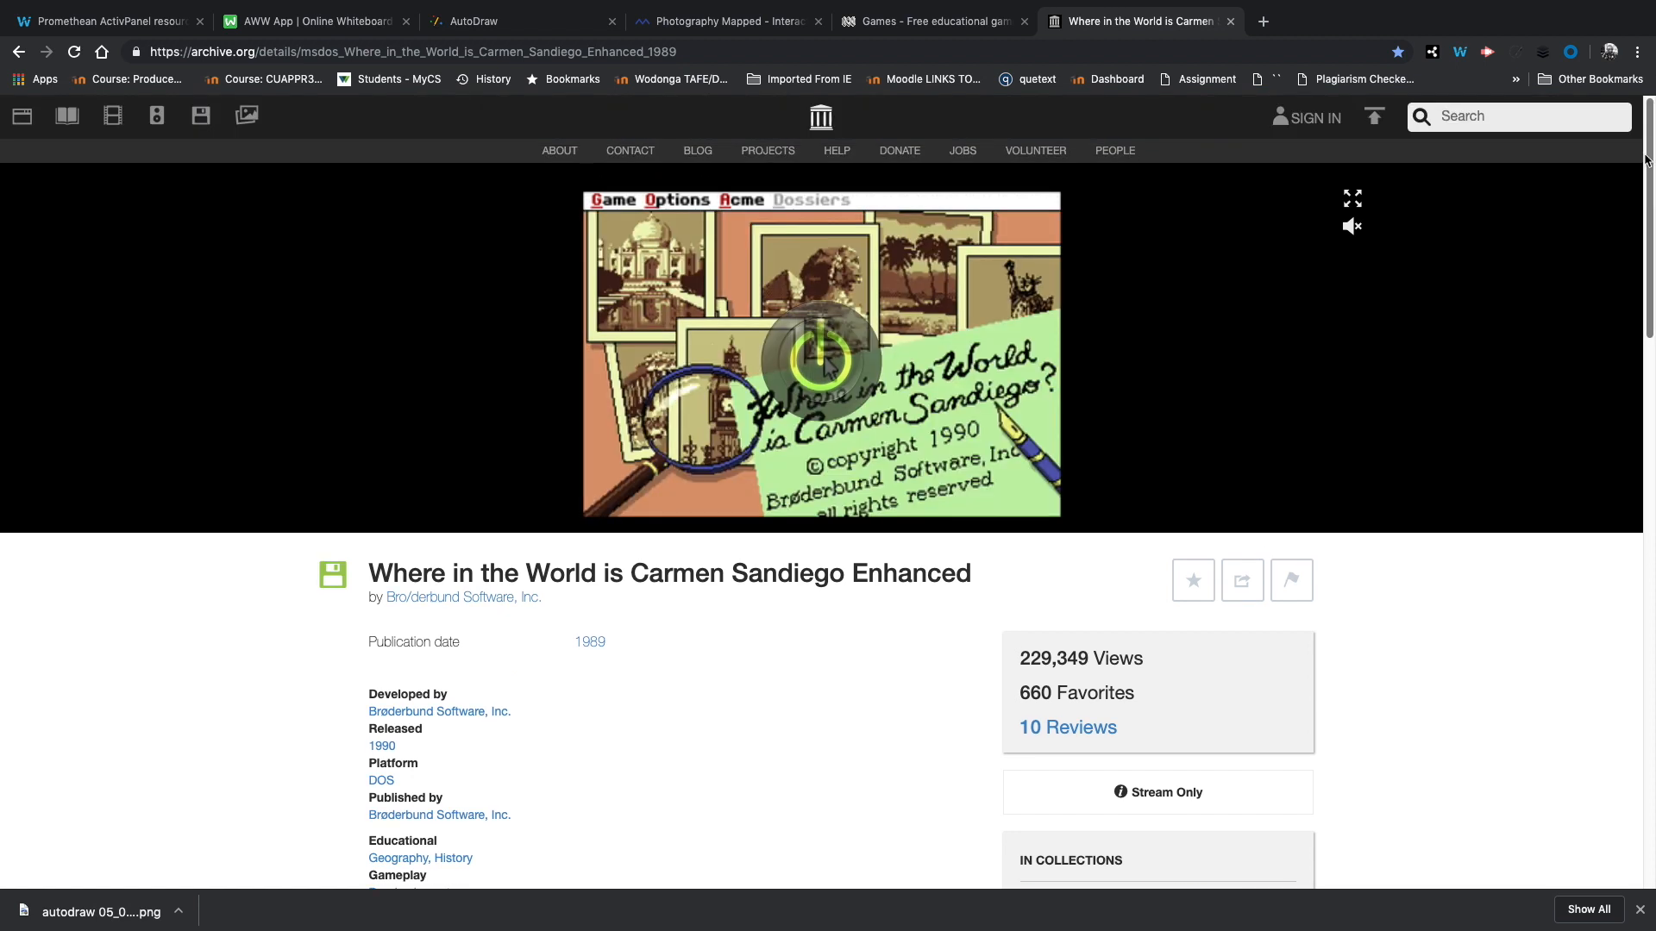
{"action": "scroll", "scroll_direction": "down", "scroll_amount": 3}
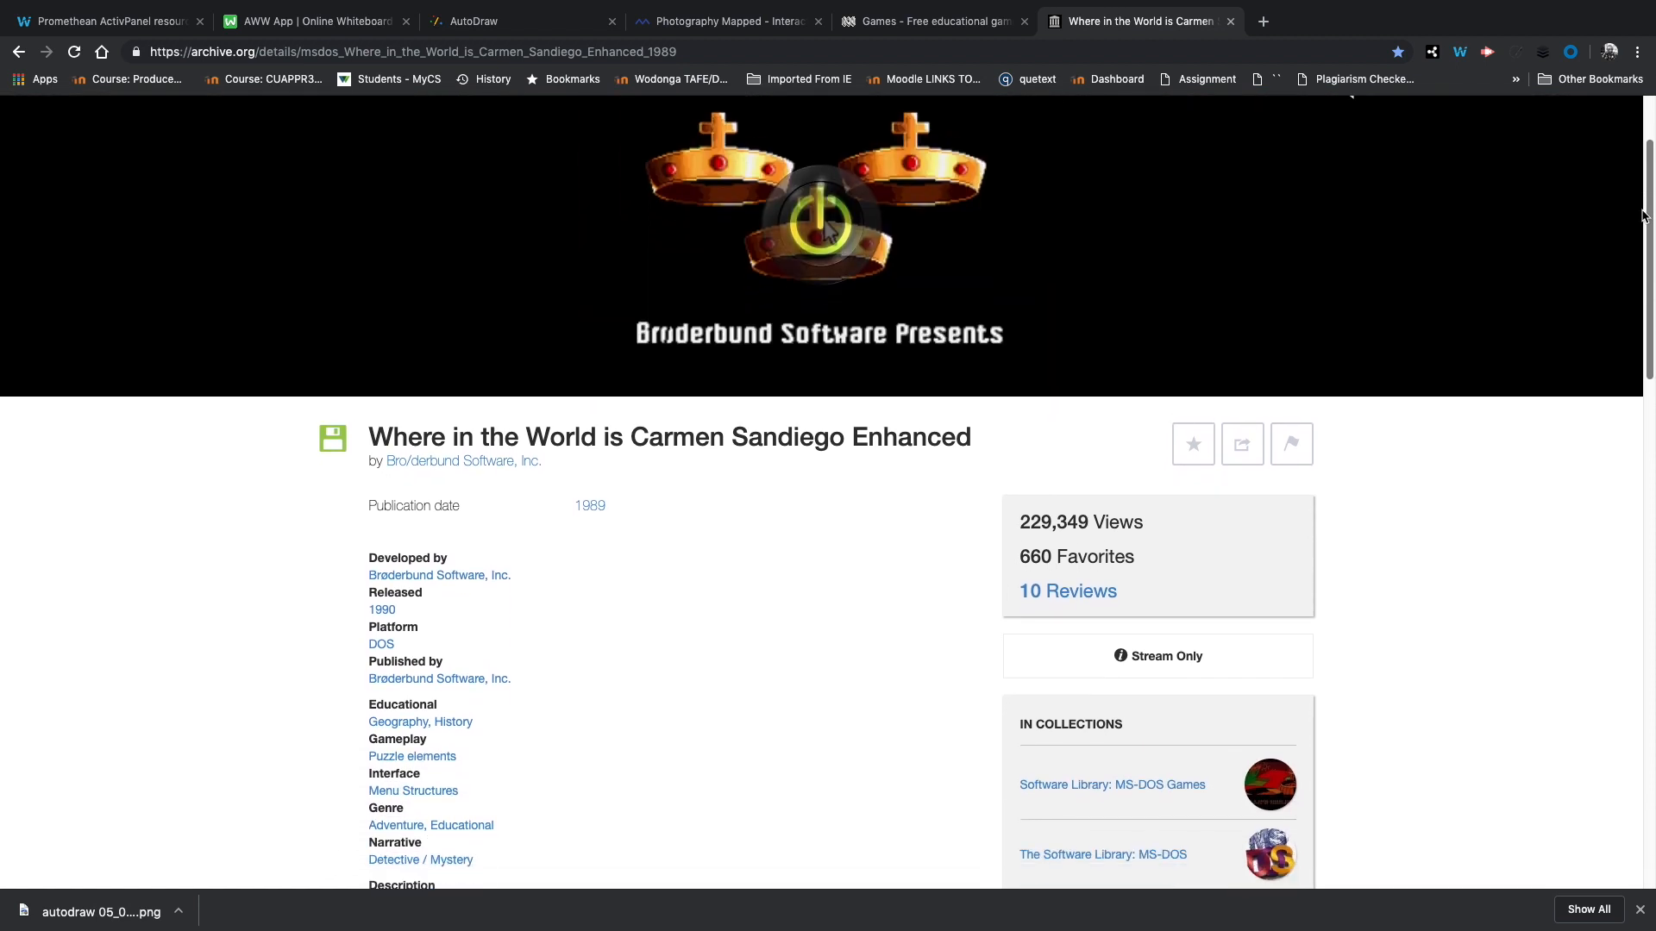
{"action": "scroll", "scroll_direction": "up", "scroll_amount": 3}
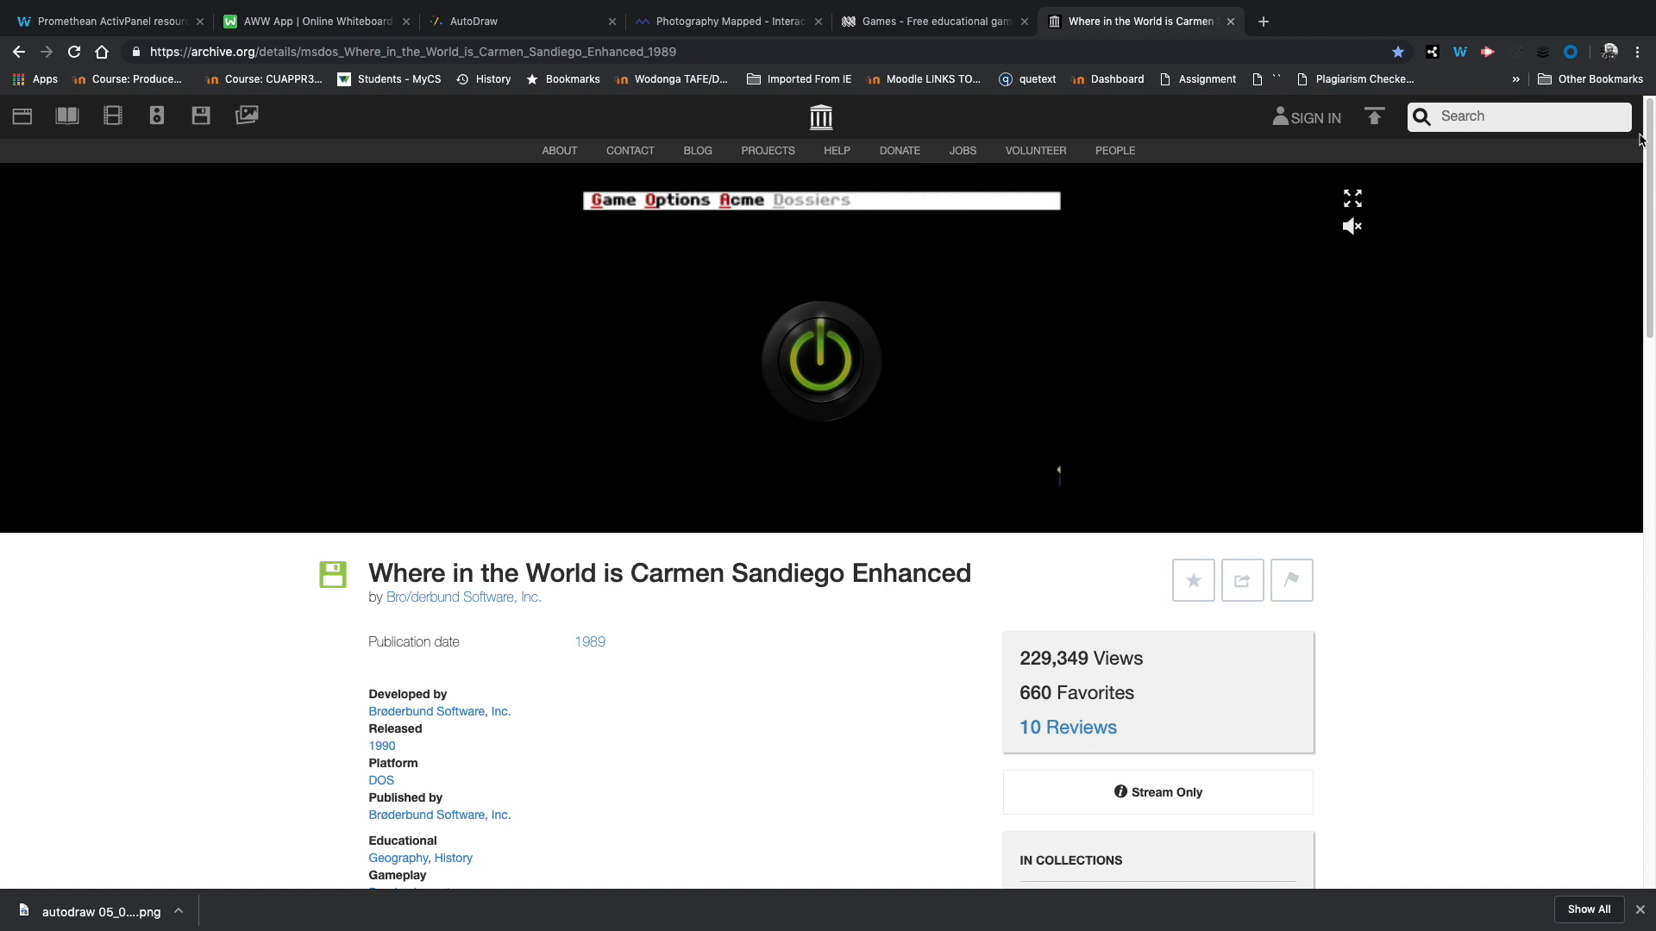
Step: Advance the emulator through the game's intro and title screens
{"action": "left_click", "coordinate": [821, 358]}
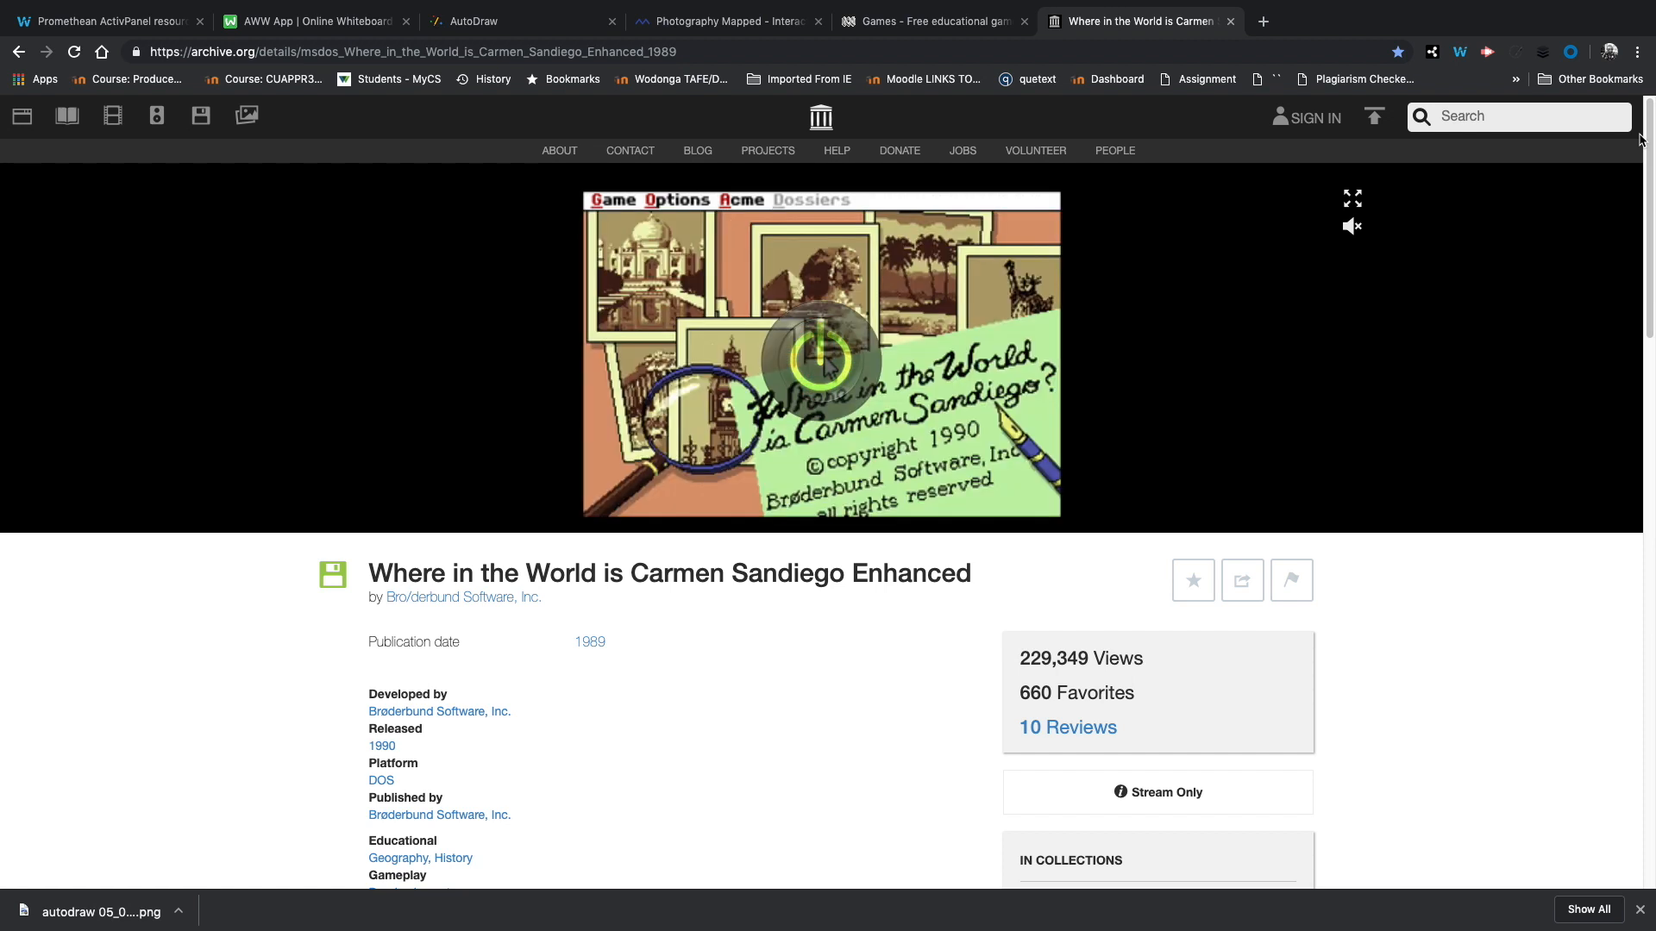
{"action": "left_click", "coordinate": [821, 357]}
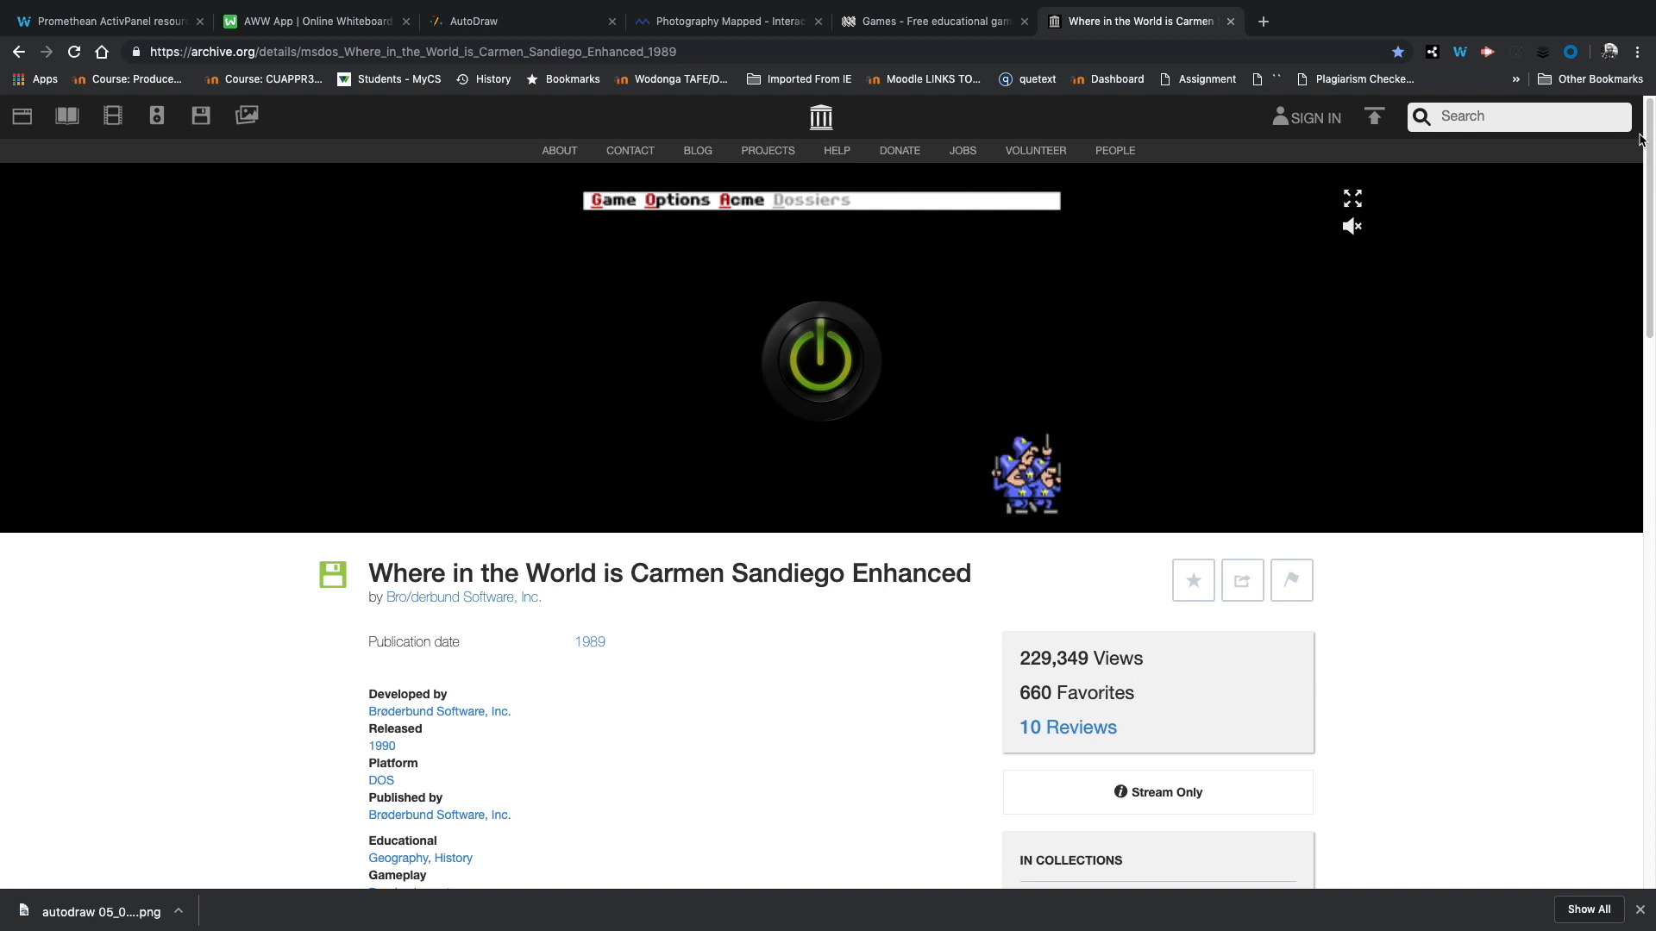
{"action": "left_click", "coordinate": [819, 359]}
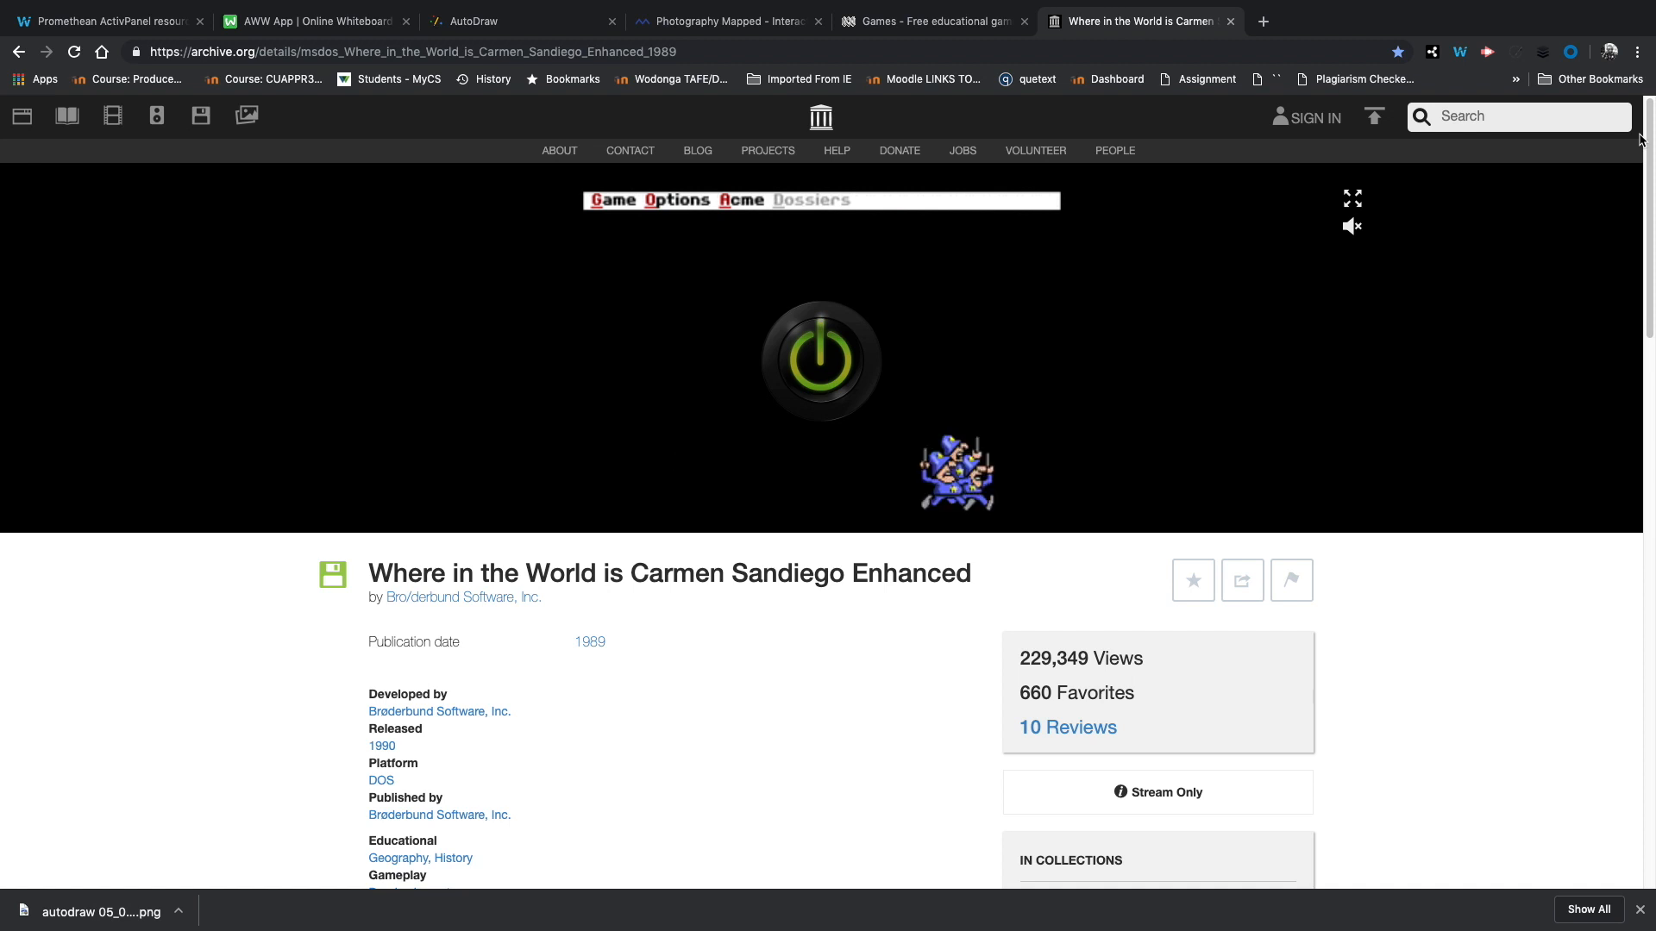
{"action": "left_click", "coordinate": [821, 359]}
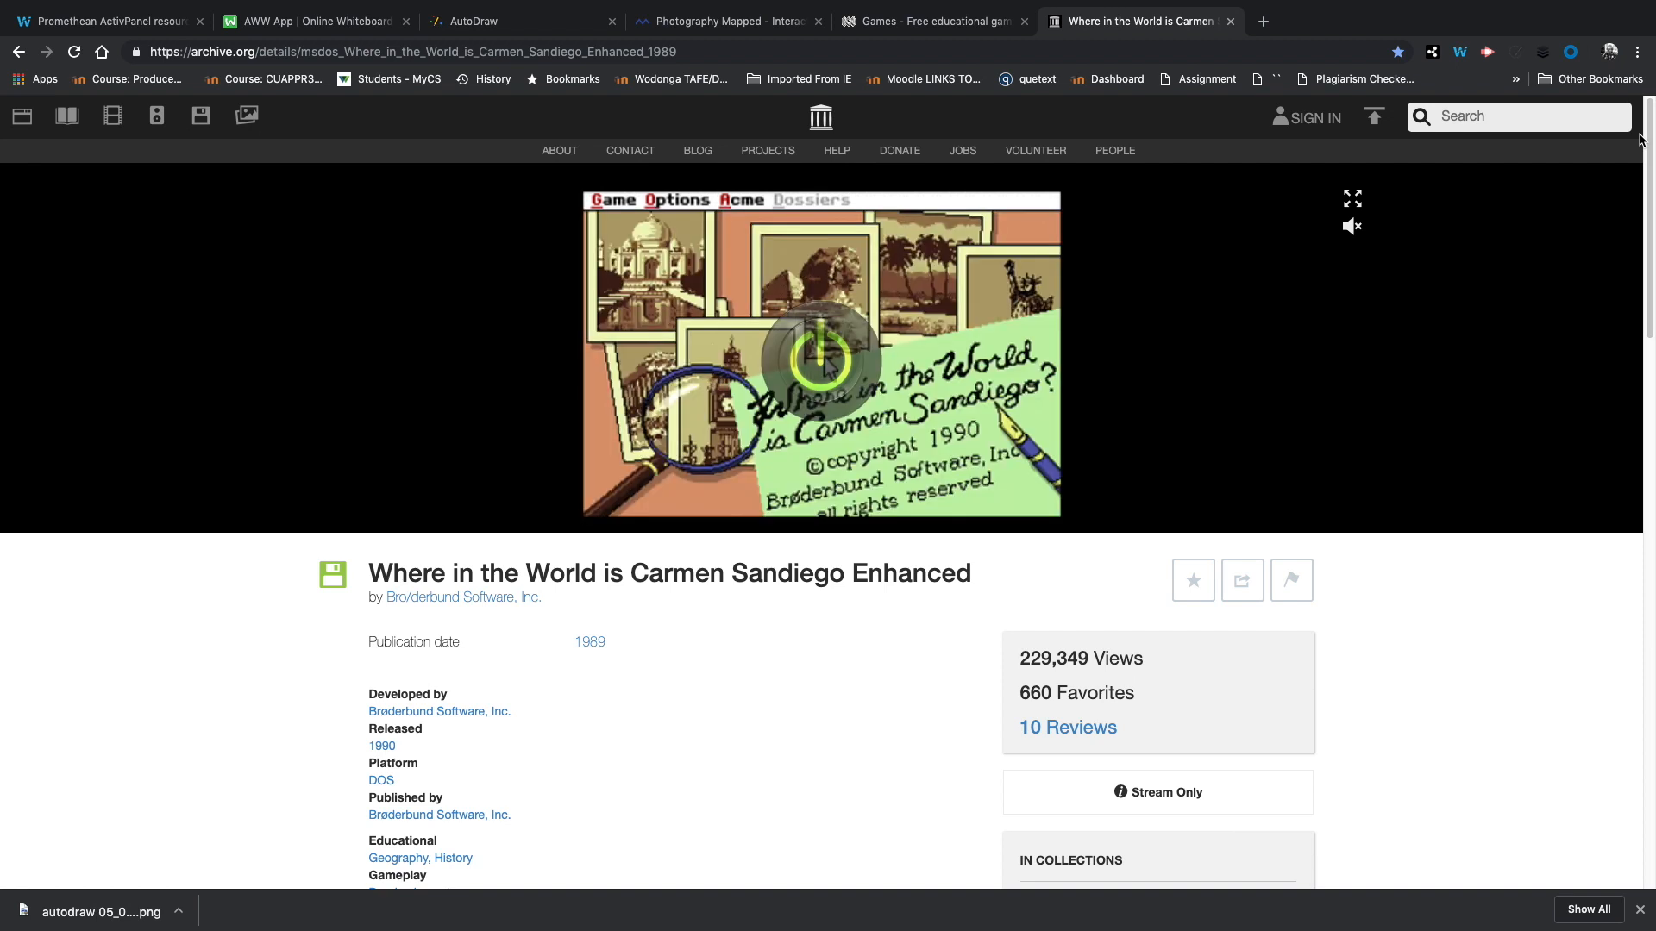
{"action": "left_click", "coordinate": [821, 358]}
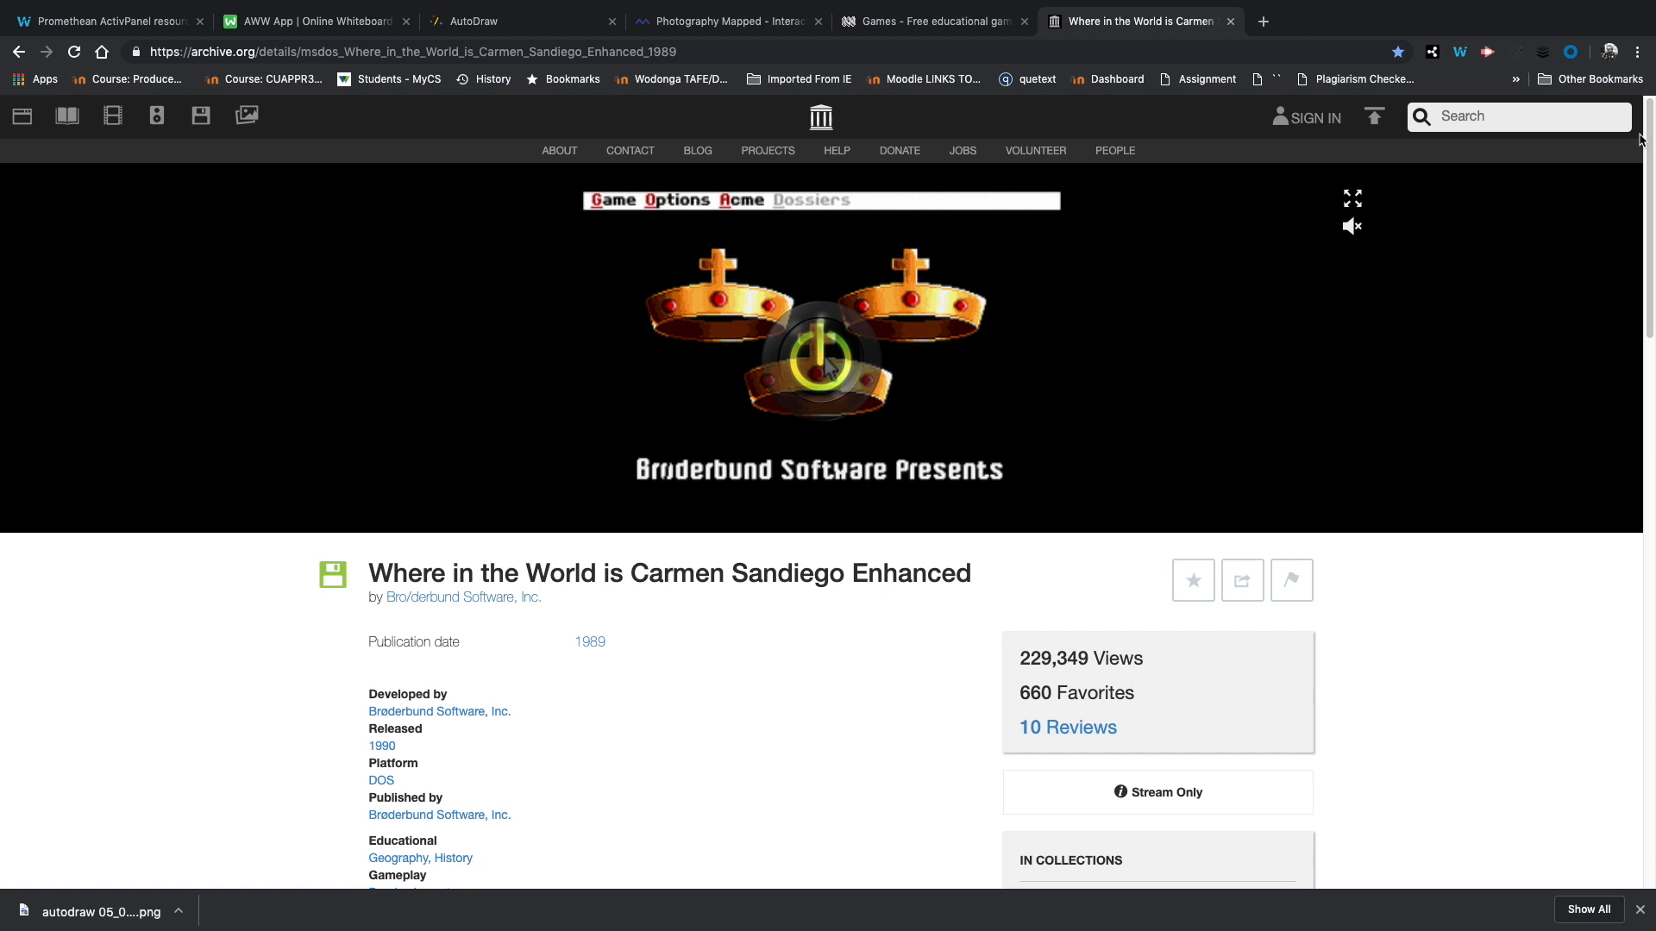